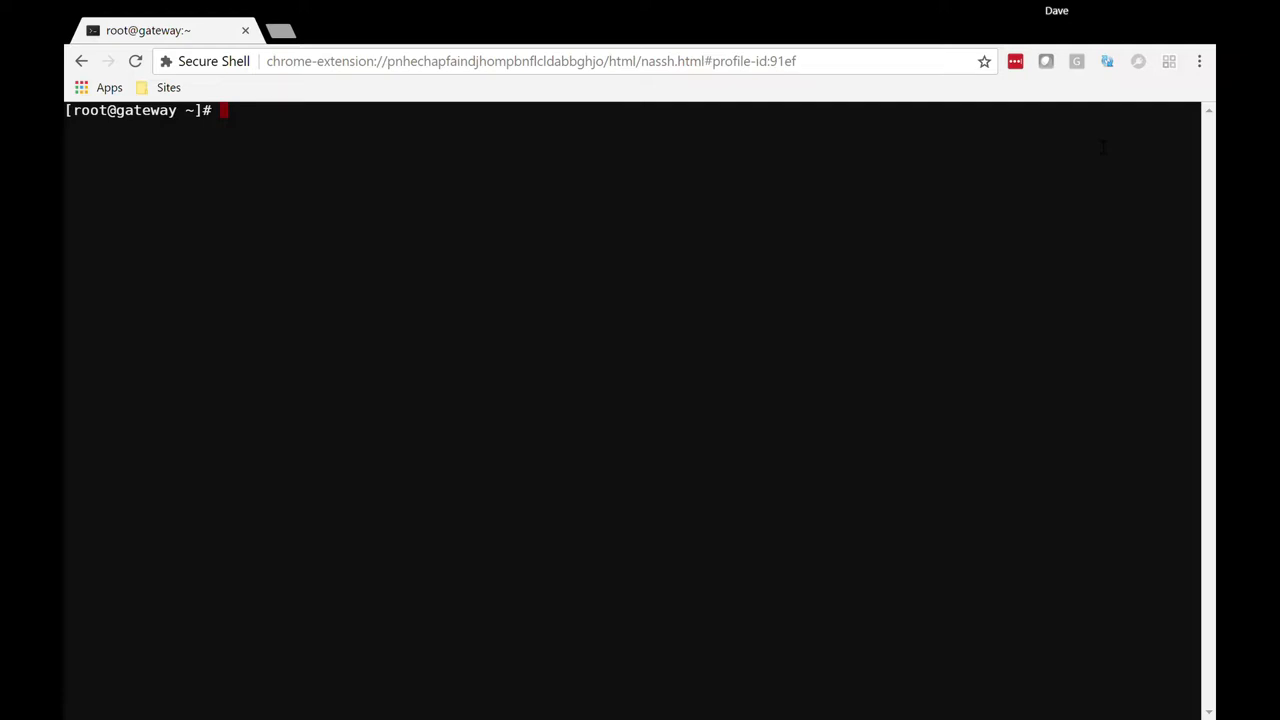
pyautogui.moveTo(1008, 178)
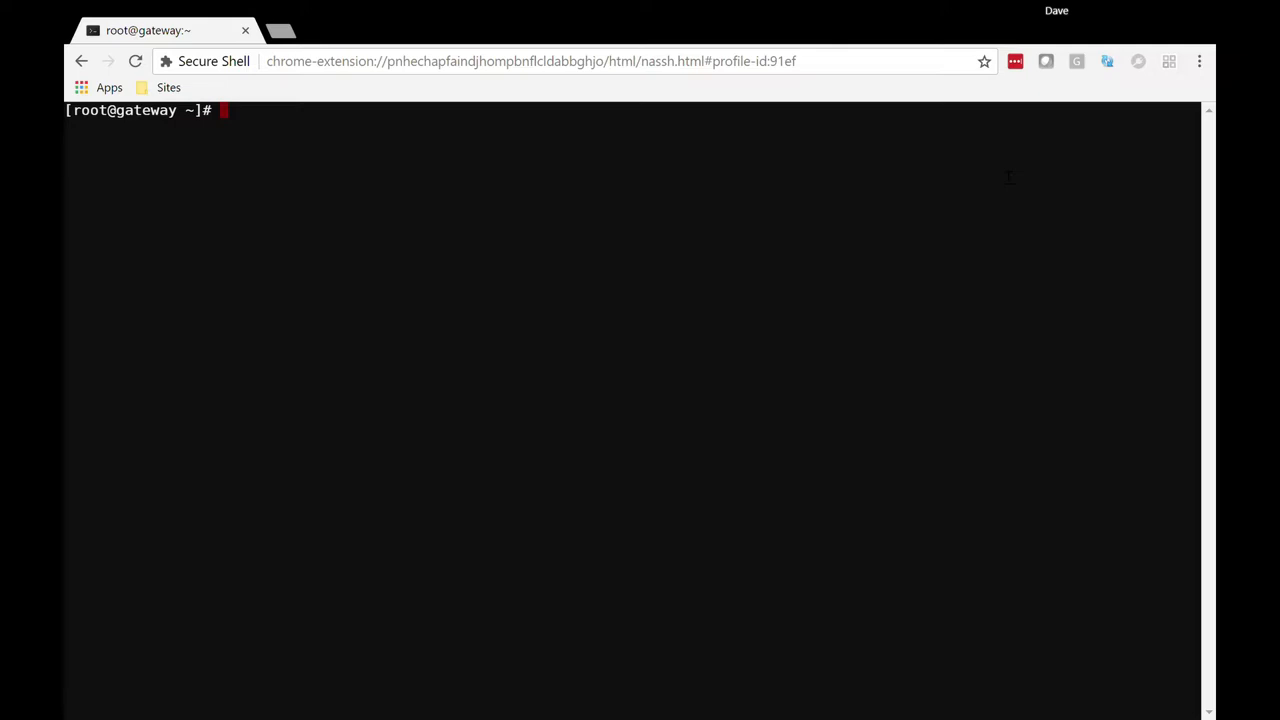
# Step: List every disk and its partition table on the server with fdisk -l
pyautogui.write('f')
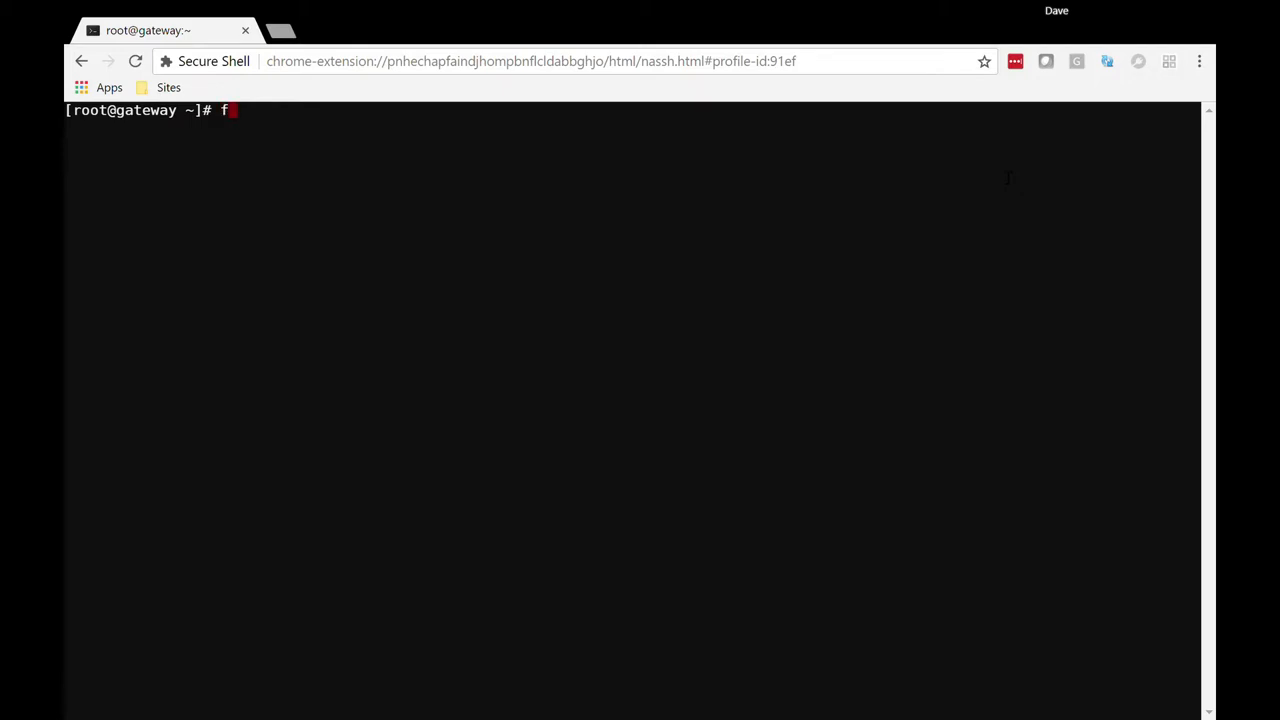
pyautogui.write('dis')
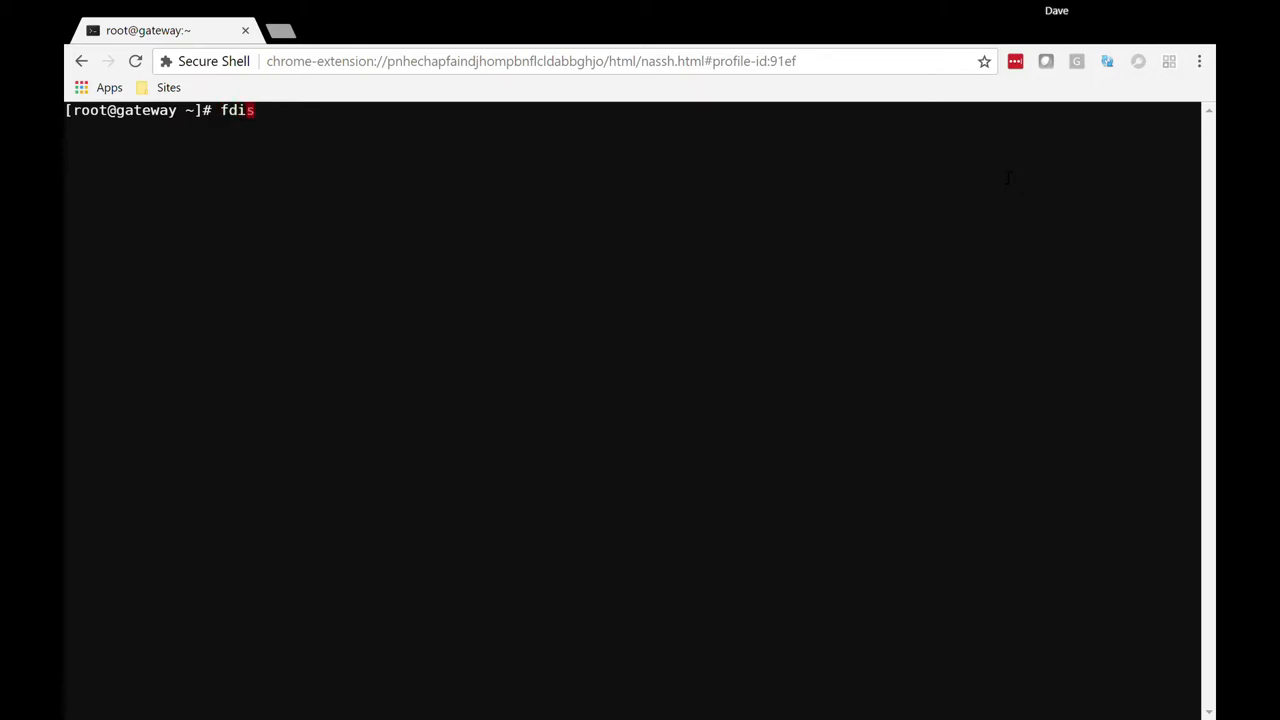
pyautogui.write('k')
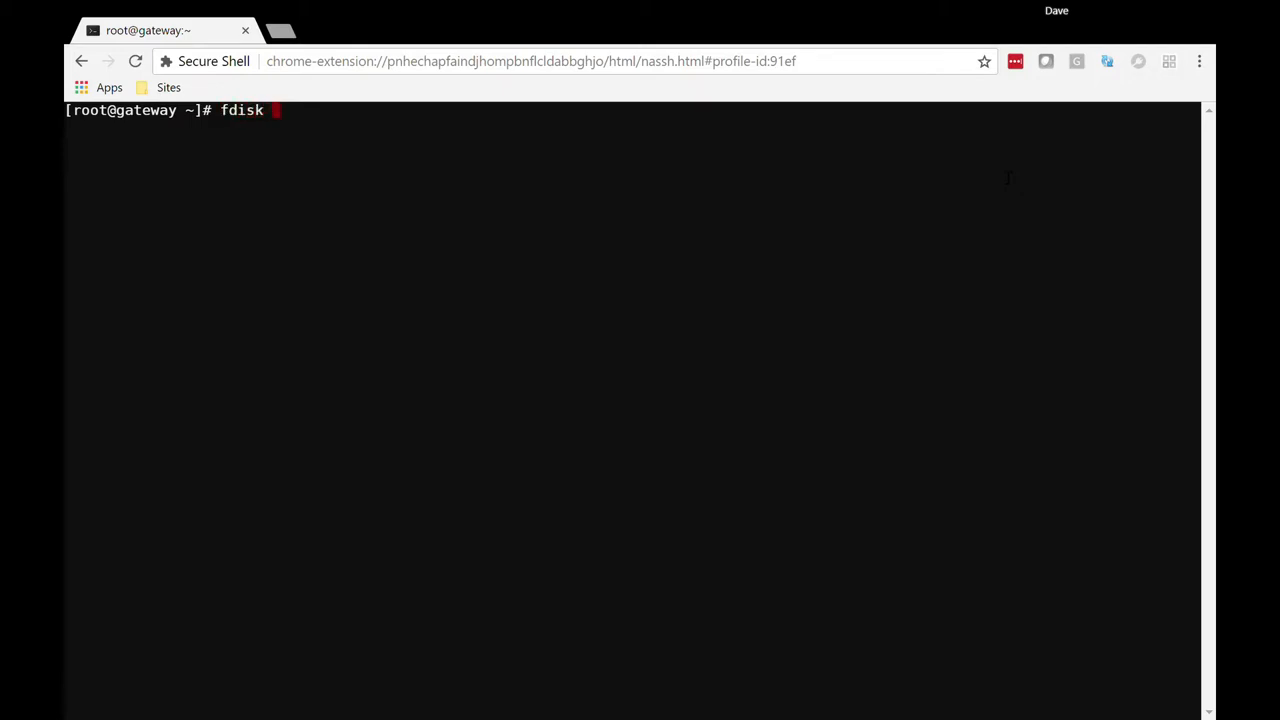
pyautogui.write('-')
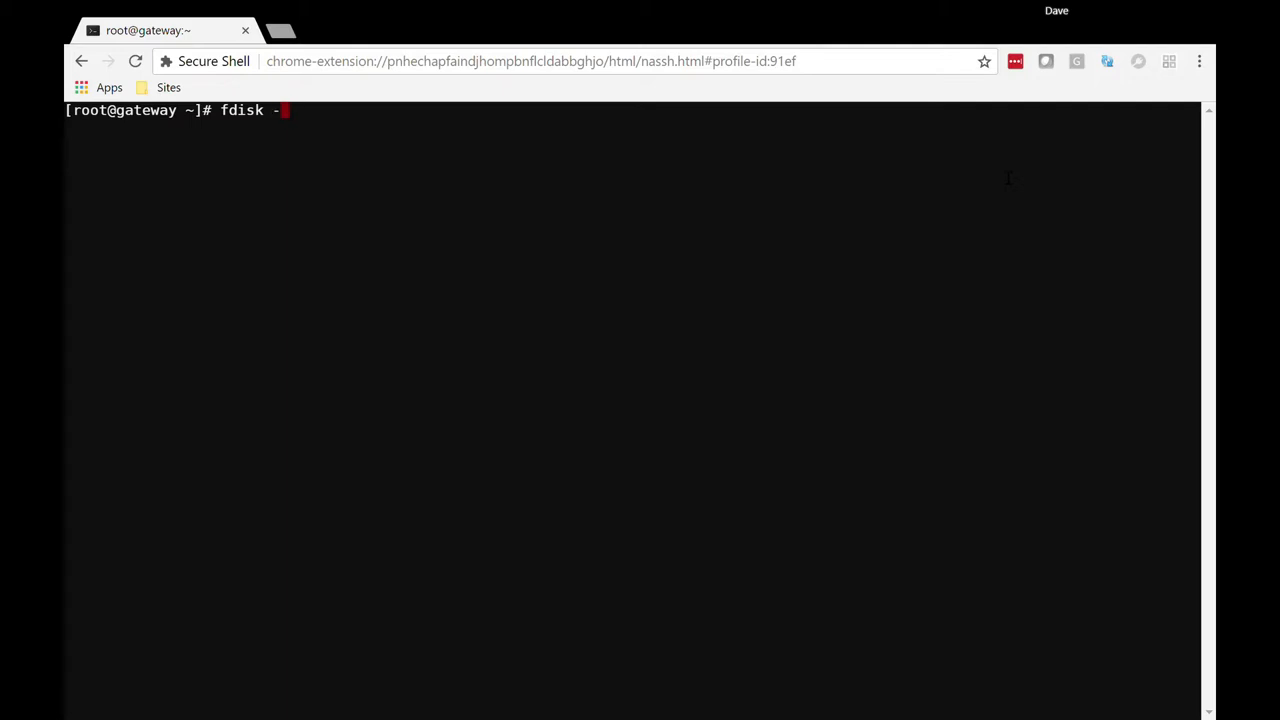
pyautogui.write('l')
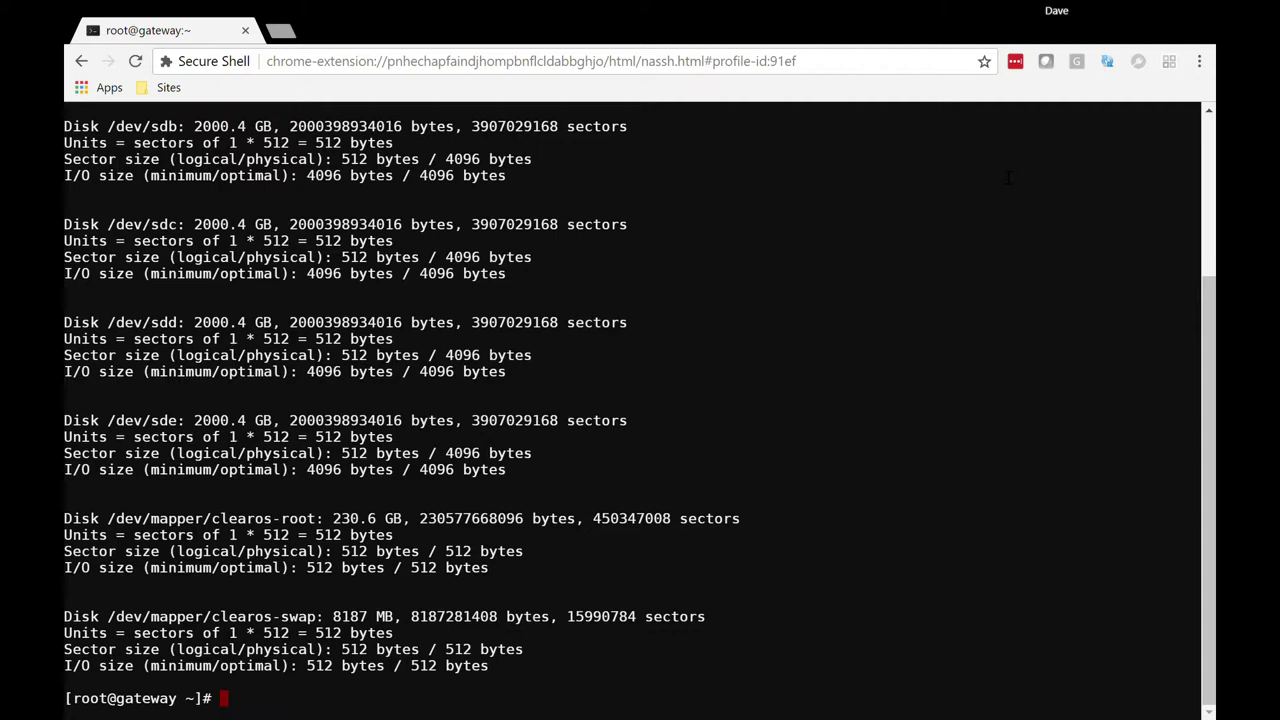
# Step: Filter the listing to the Disk summary lines with fdisk -l | grep Disk
pyautogui.write('fdisk -l |')
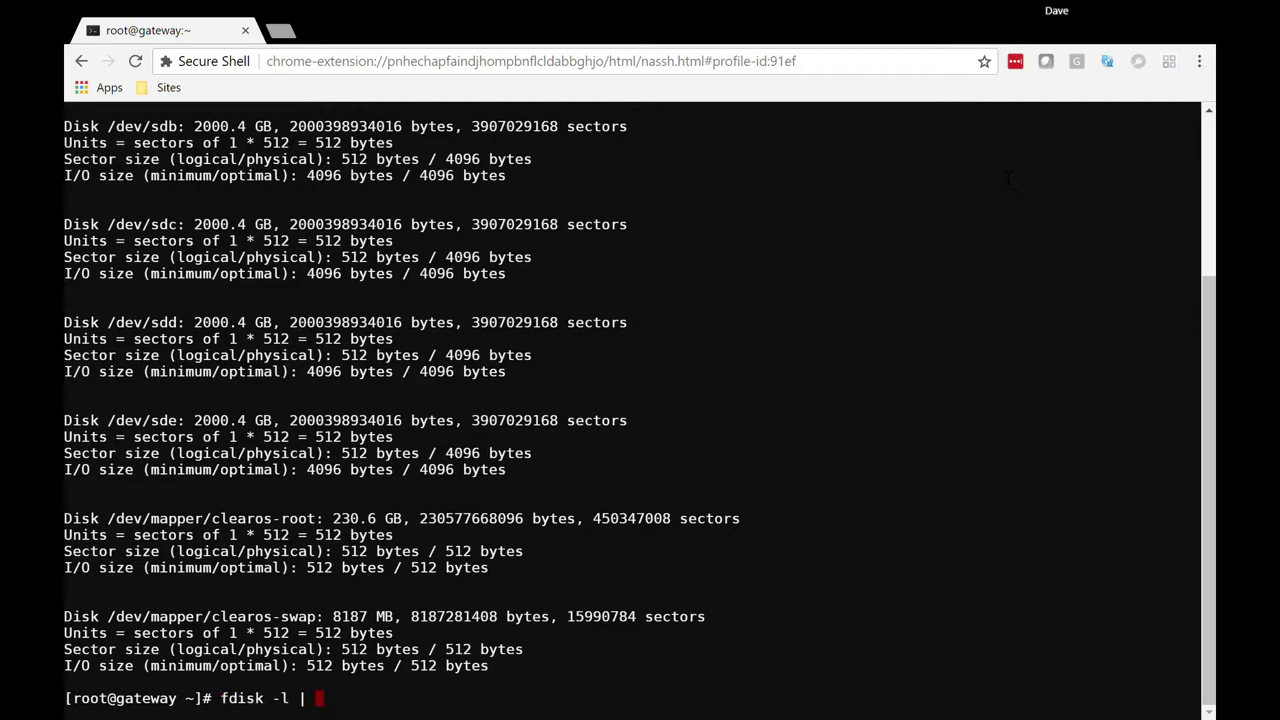
pyautogui.write('grep')
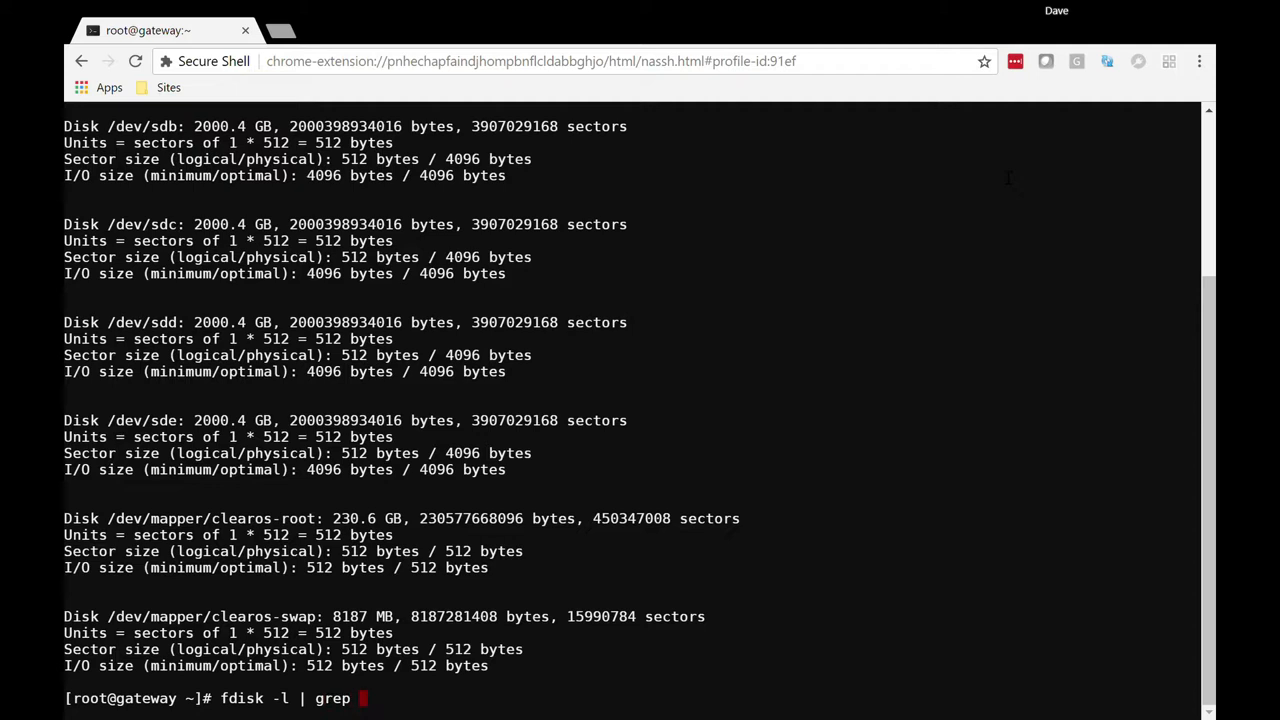
pyautogui.write('Disk')
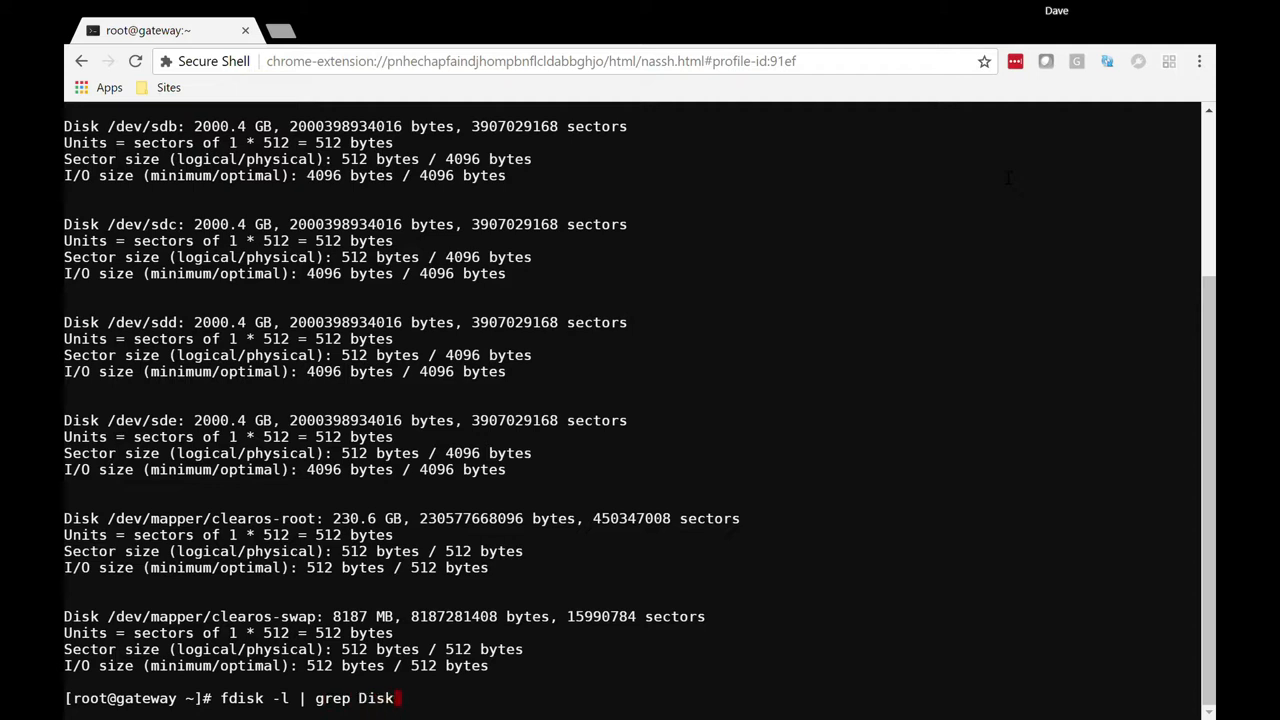
pyautogui.press('Return')
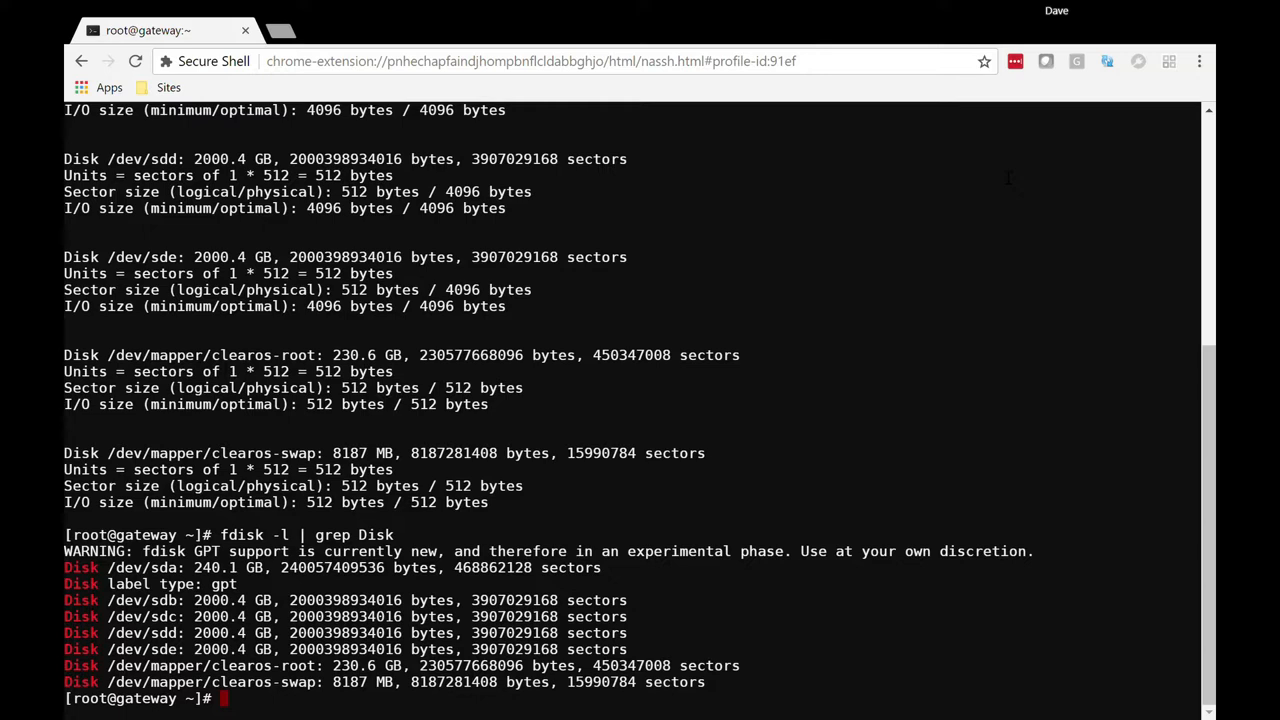
pyautogui.write('fid')
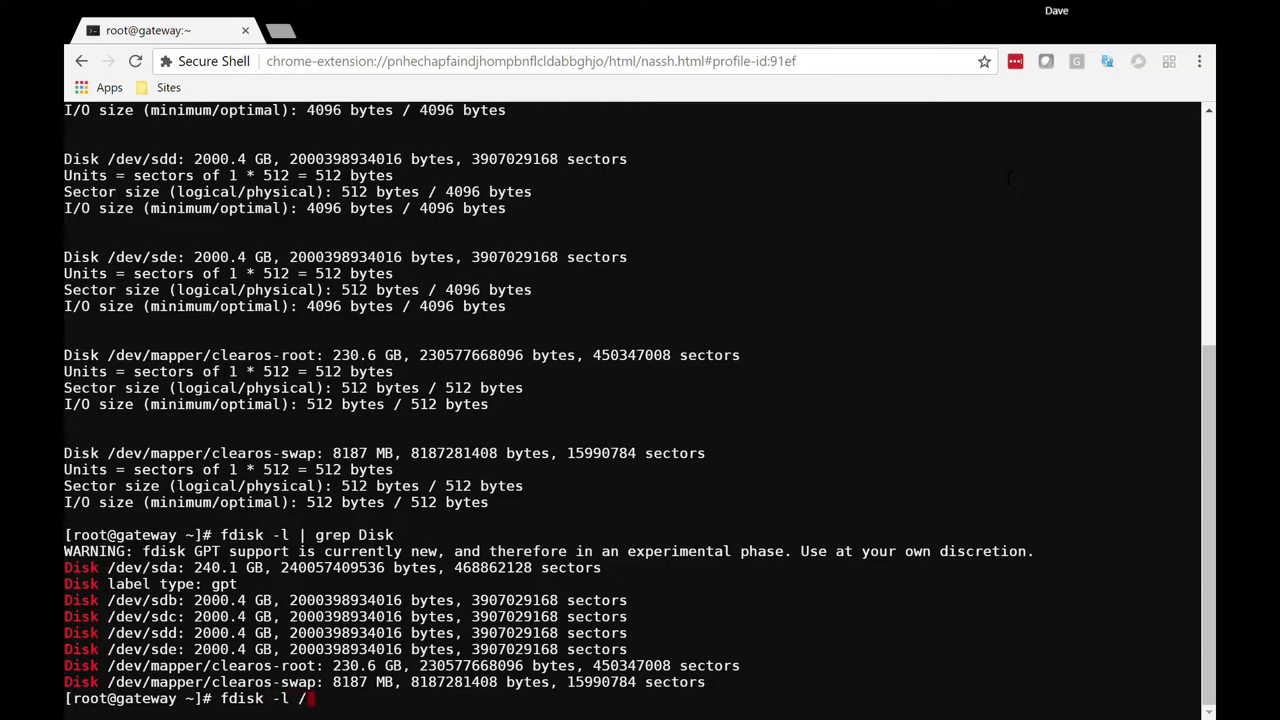
# Step: Show fdisk details for each 2 TB drive, /dev/sdb through /dev/sde, individually
pyautogui.write('dev/sdb')
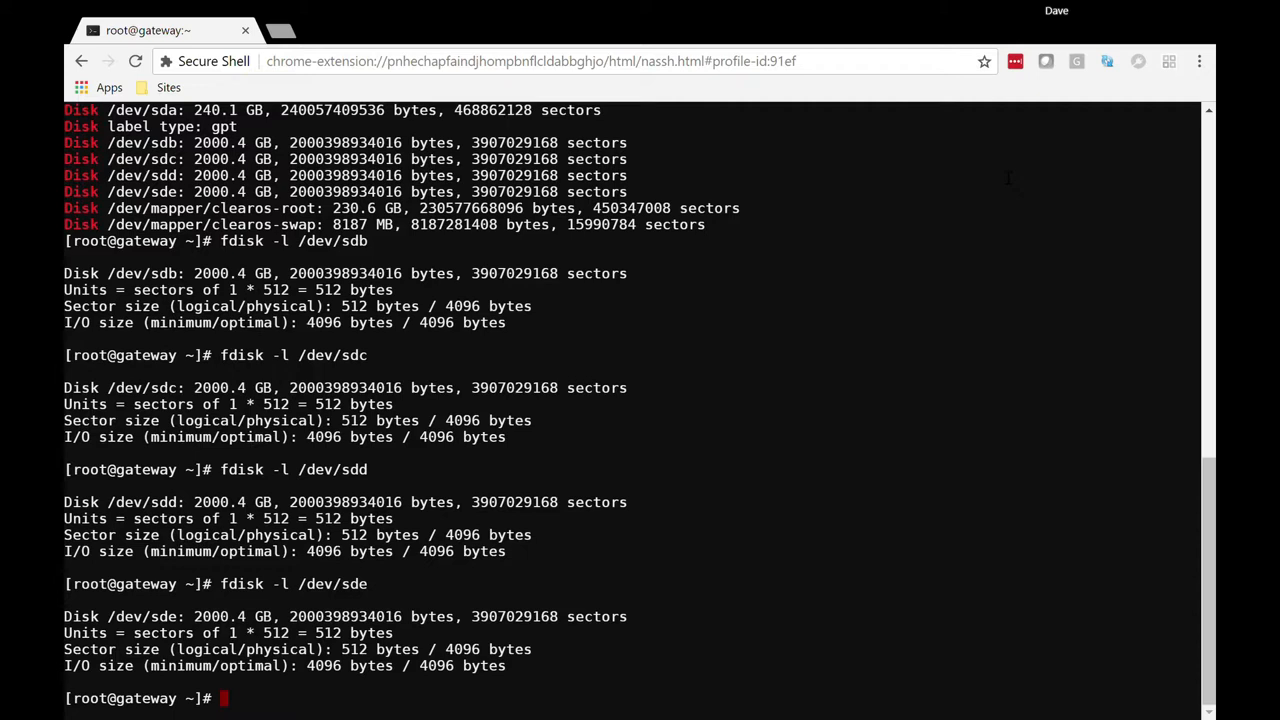
pyautogui.write('par')
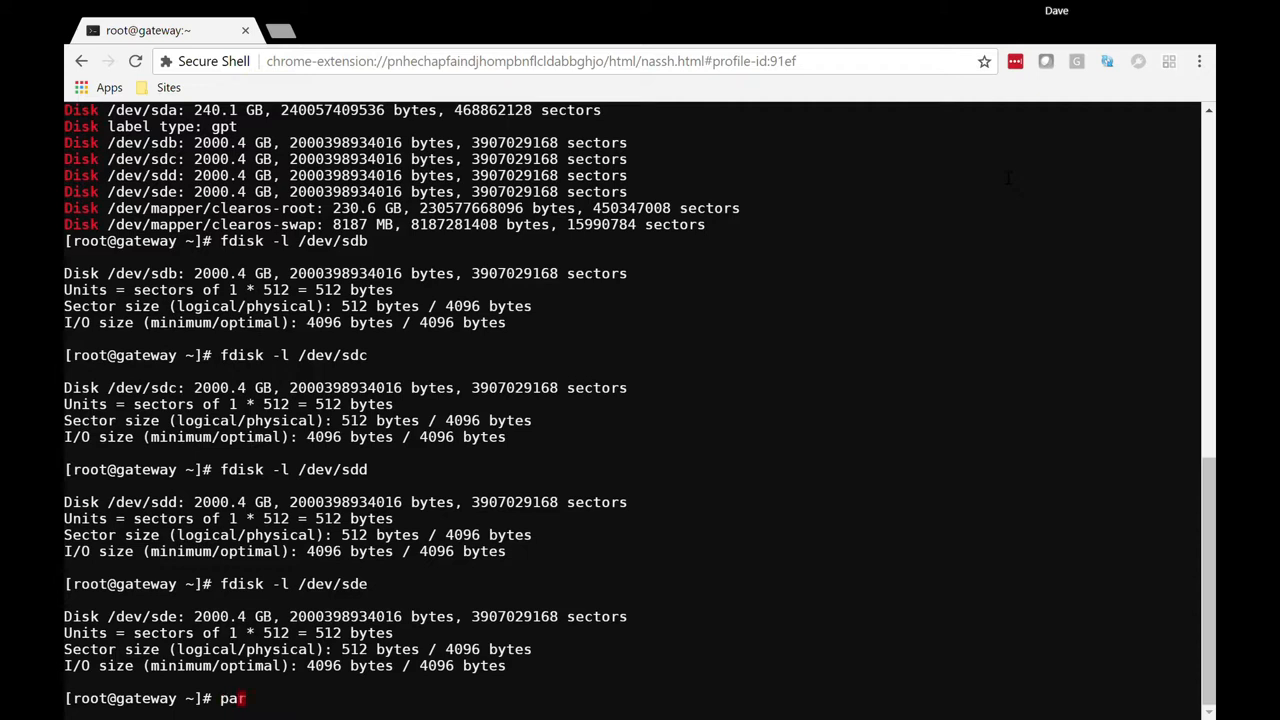
# Step: Launch parted -a optimal /dev/sdb to reach the GNU Parted prompt
pyautogui.write('ted -a opti')
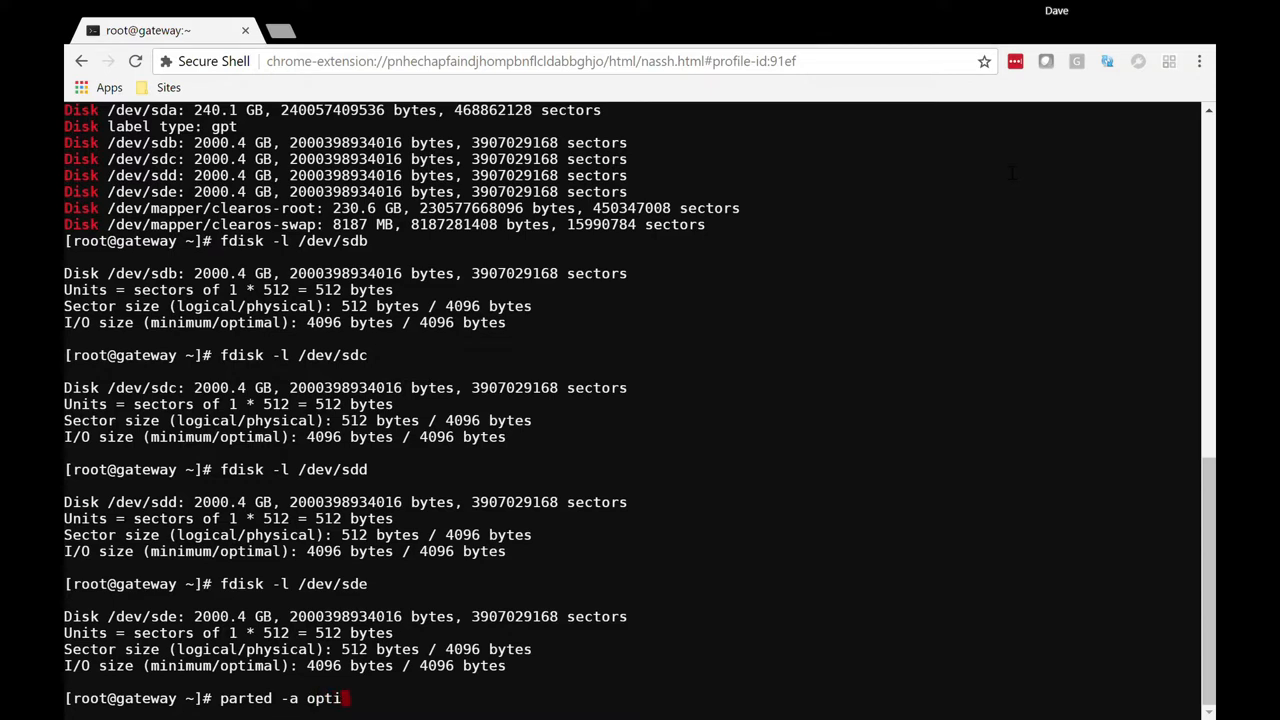
pyautogui.write('mal /')
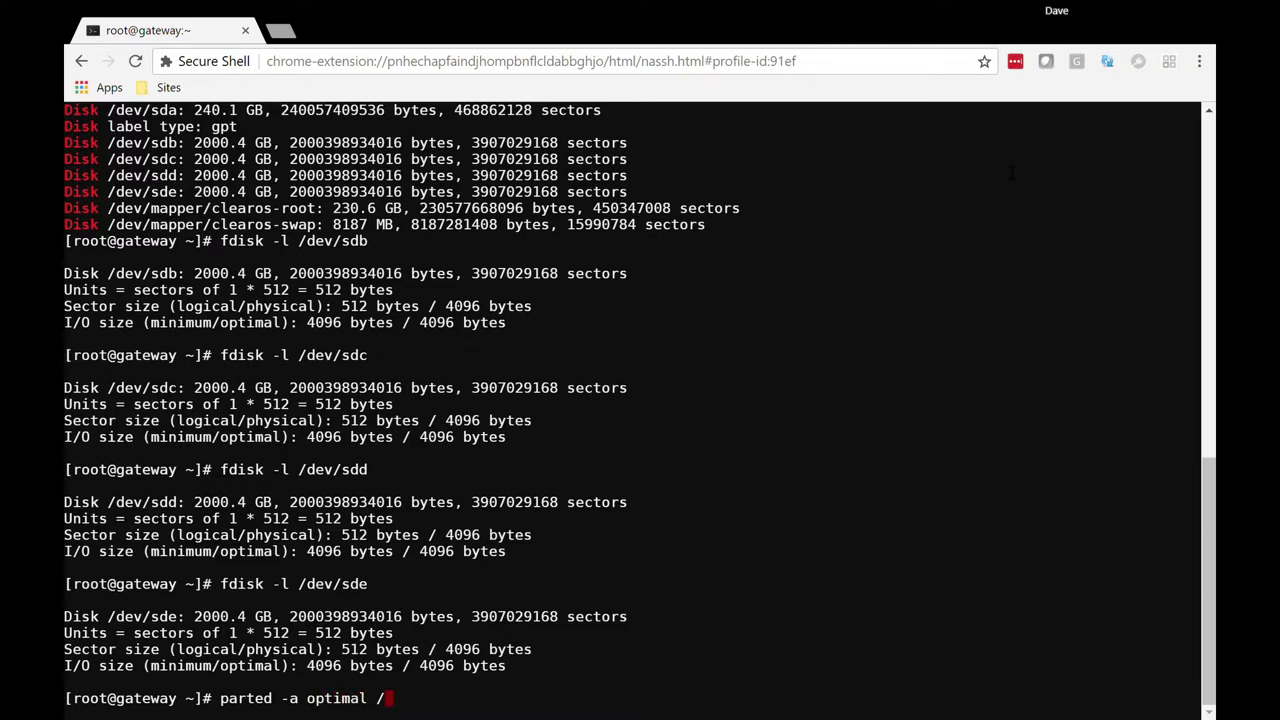
pyautogui.write('dev/sd')
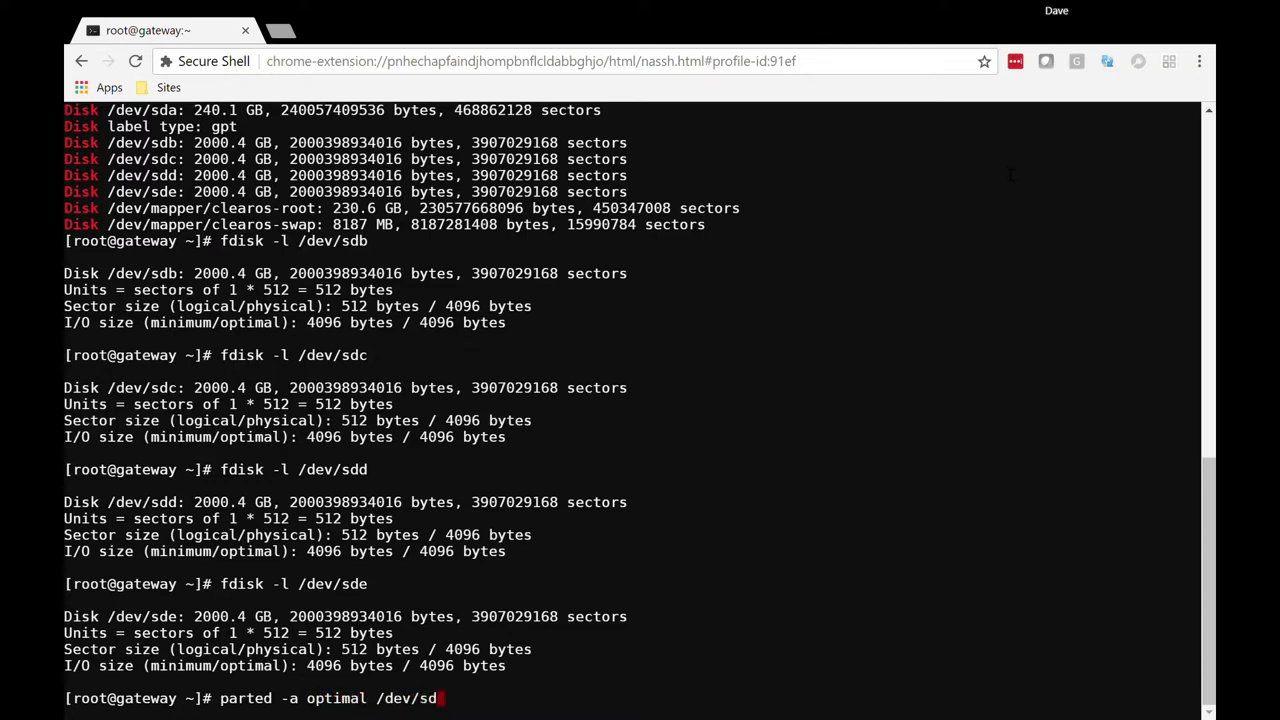
pyautogui.press('Enter')
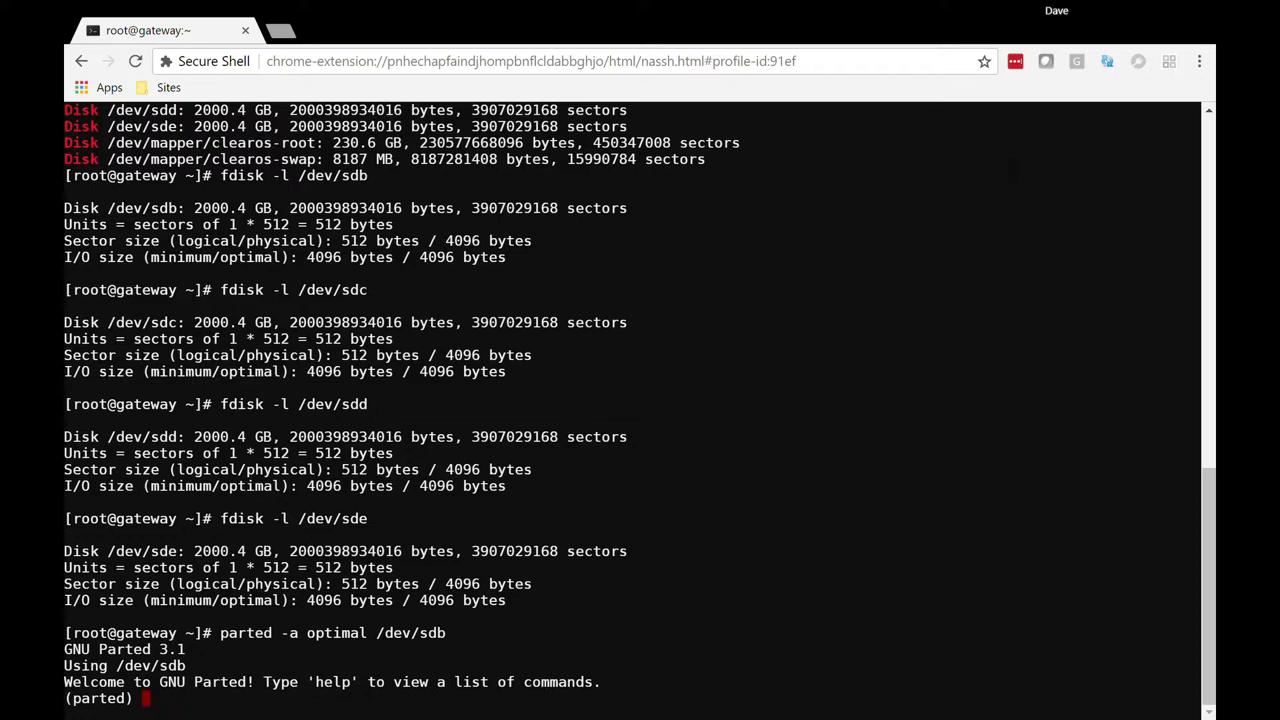
# Step: Label /dev/sdb as GPT and create one primary ext2 partition from 0% to 100%
pyautogui.write('mklabel gpt')
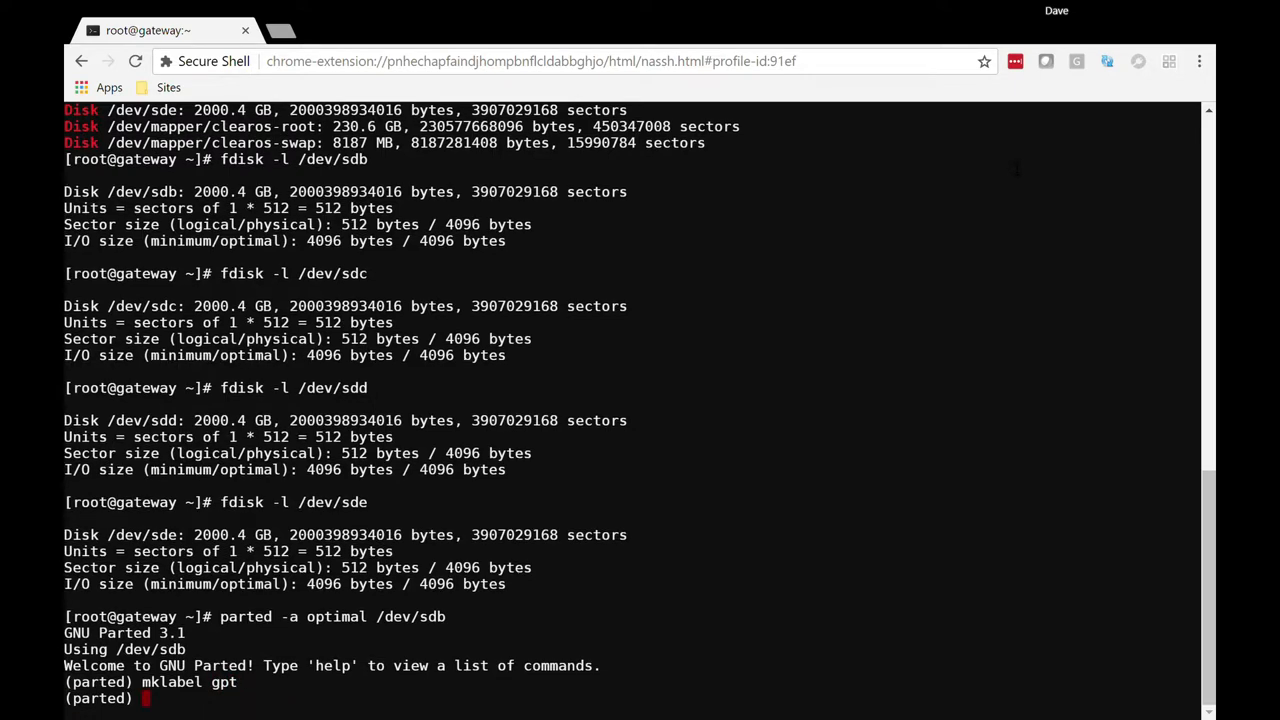
pyautogui.write('mkpart')
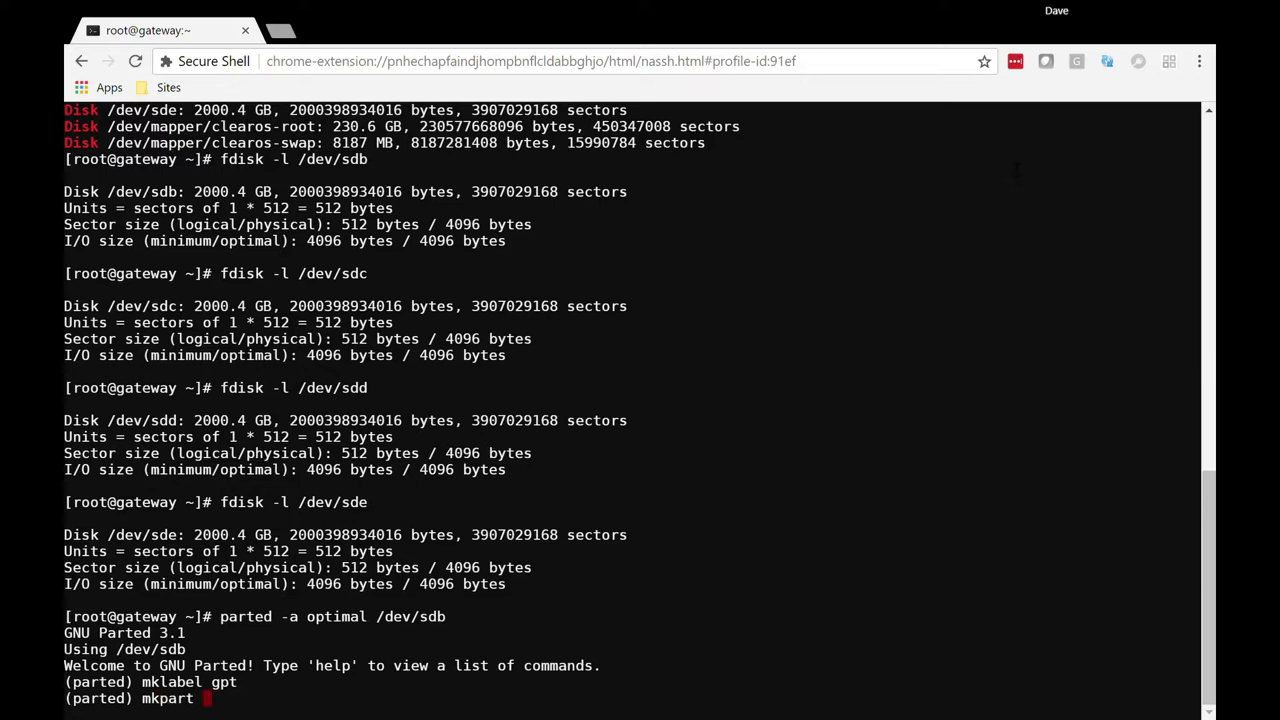
pyautogui.write('primary')
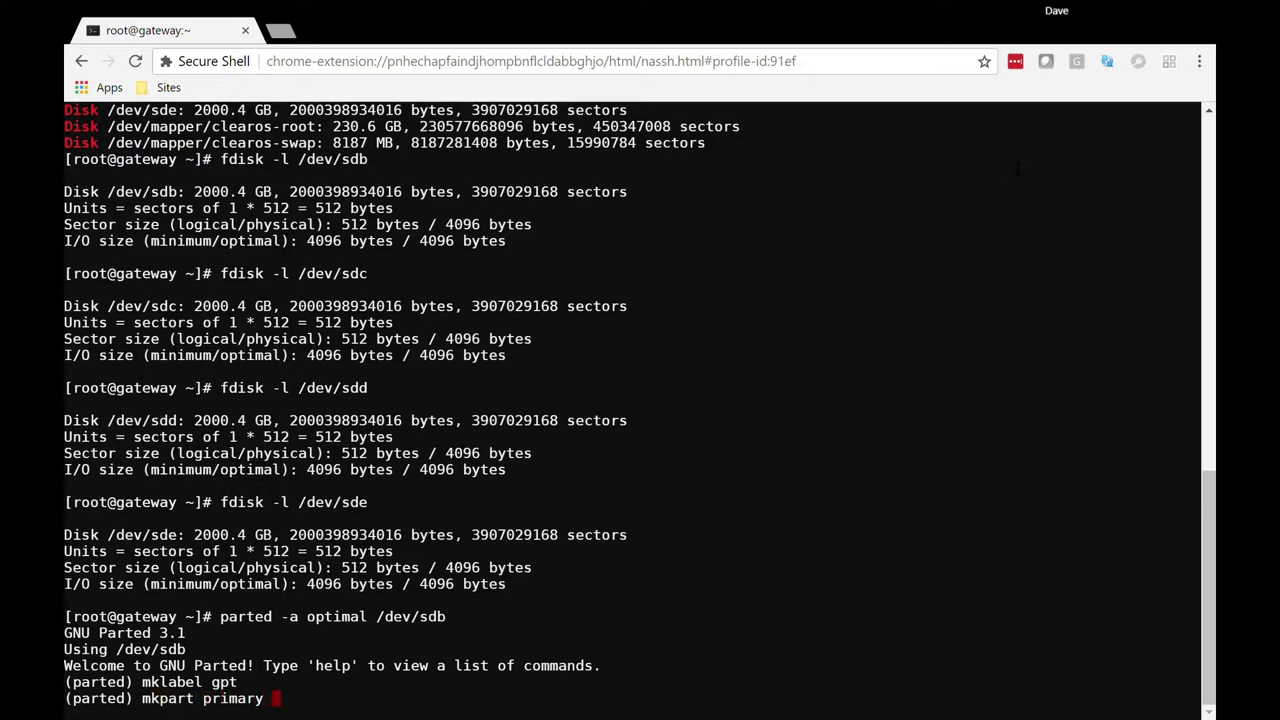
pyautogui.write('ext2')
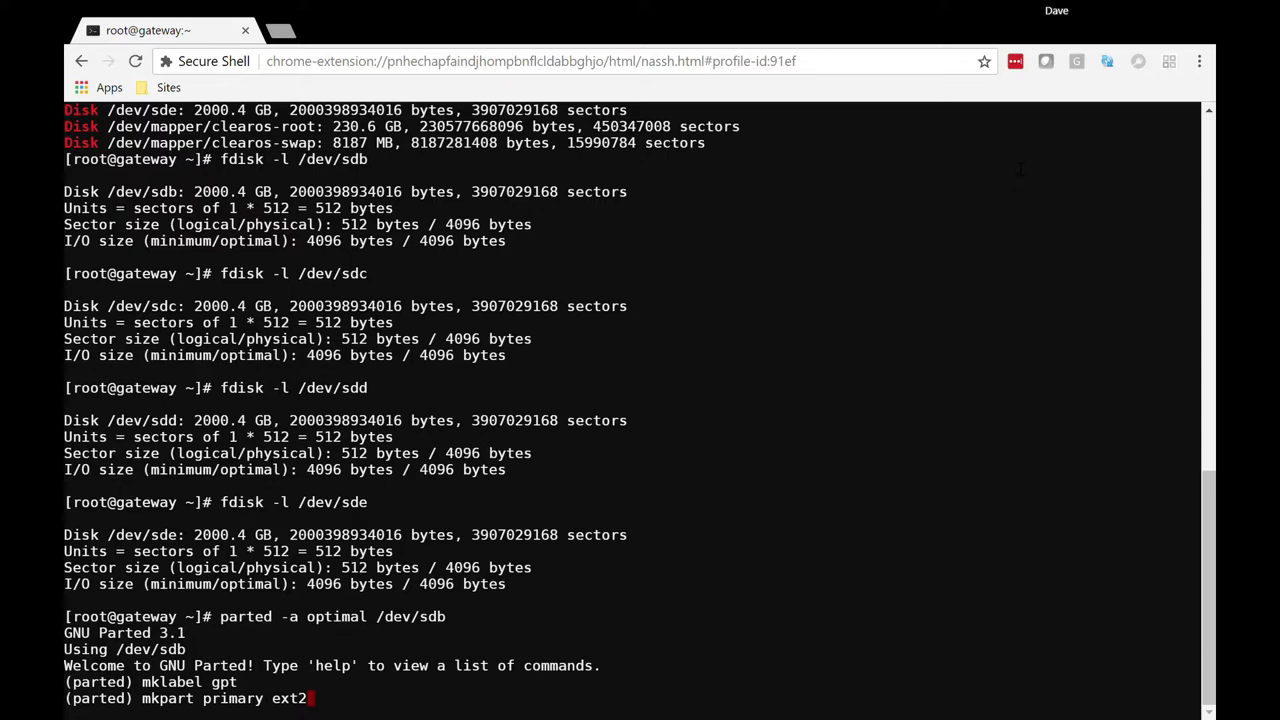
pyautogui.write('0')
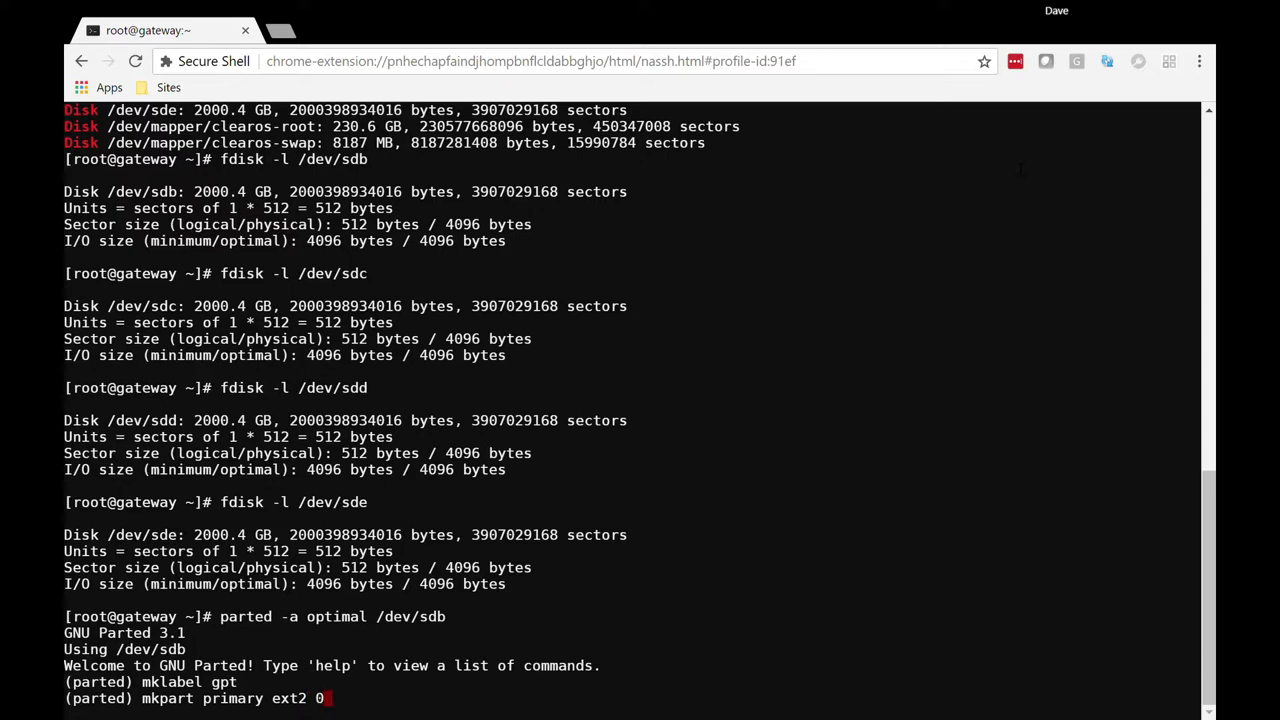
pyautogui.write('%')
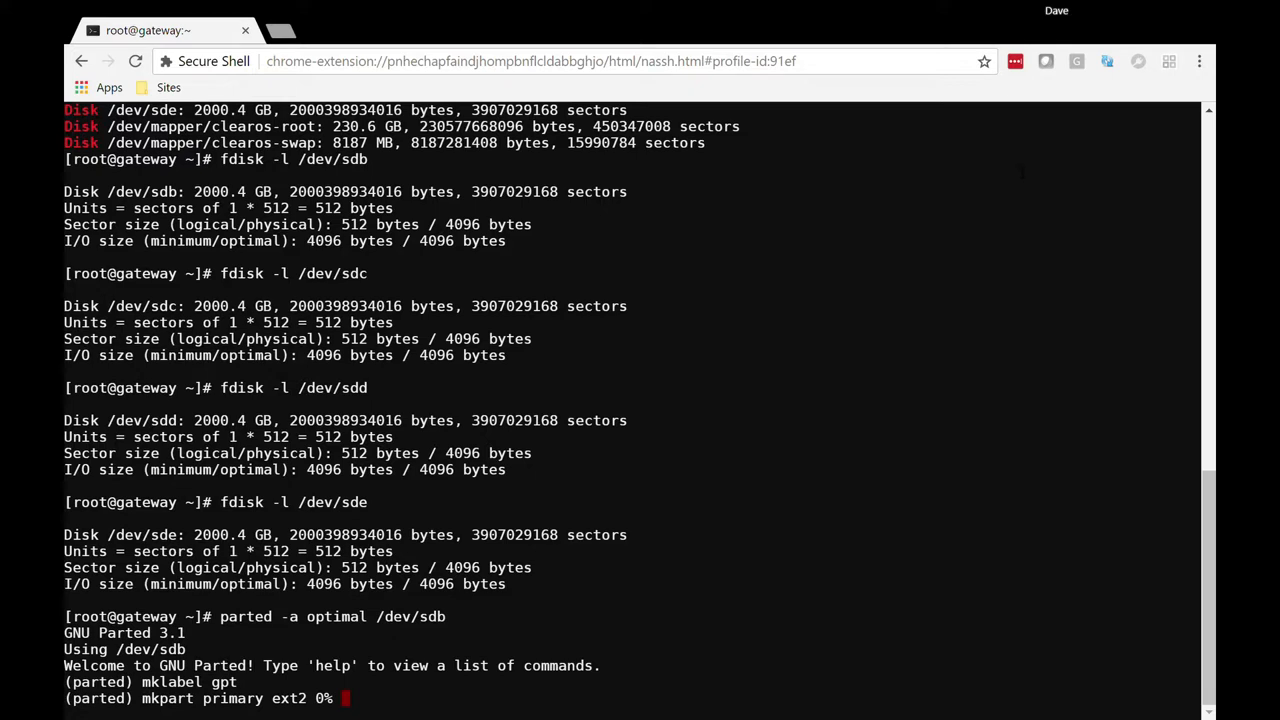
pyautogui.write('100%')
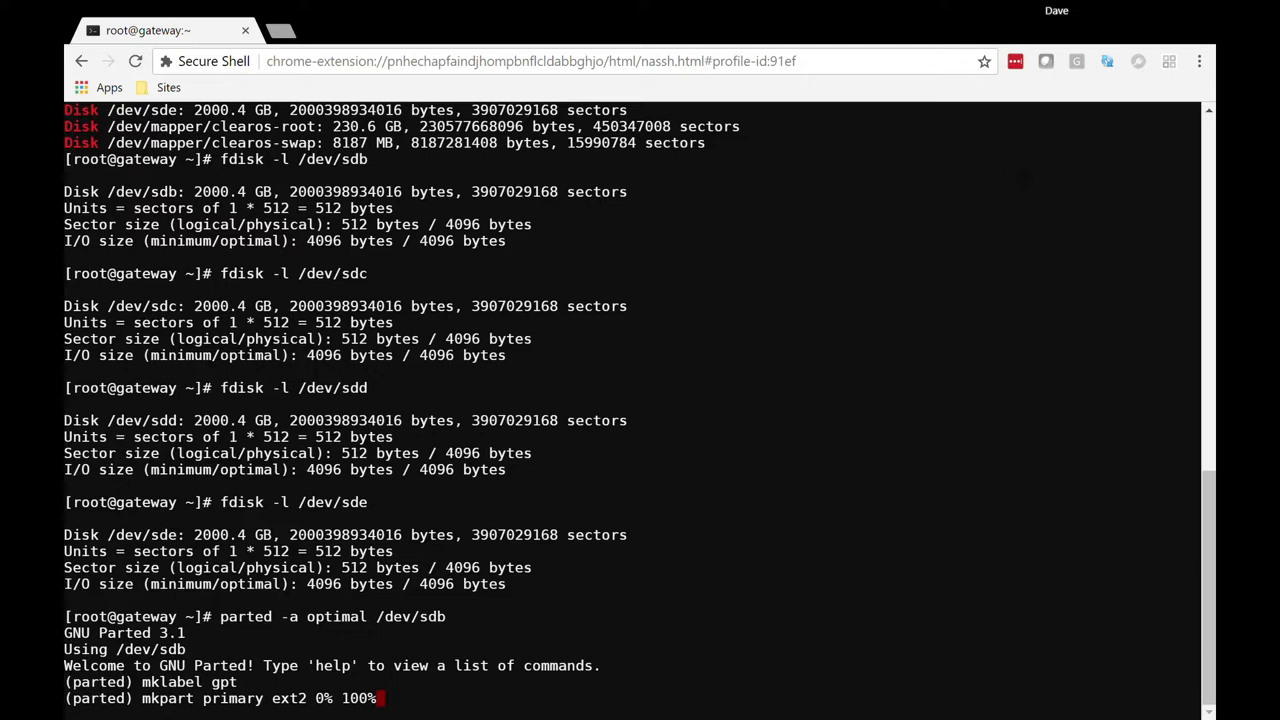
pyautogui.press('Return')
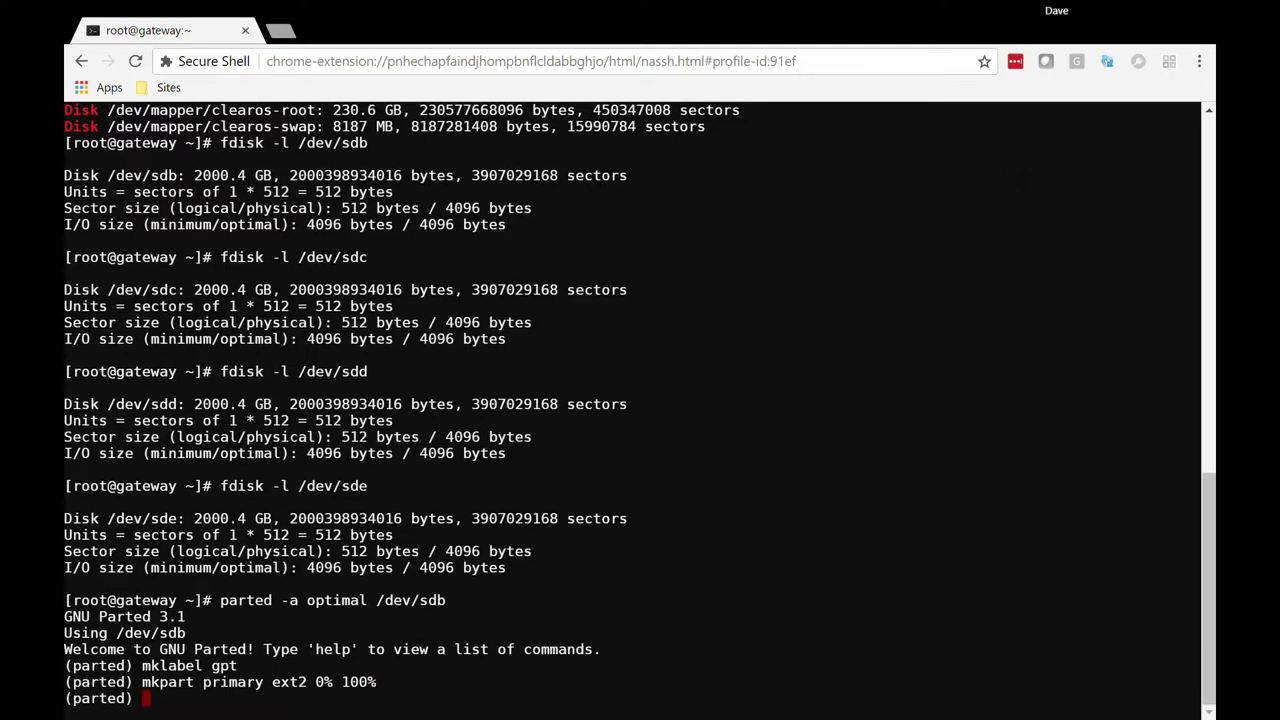
# Step: Flag partition 1 on /dev/sdb with raid on
pyautogui.write('set')
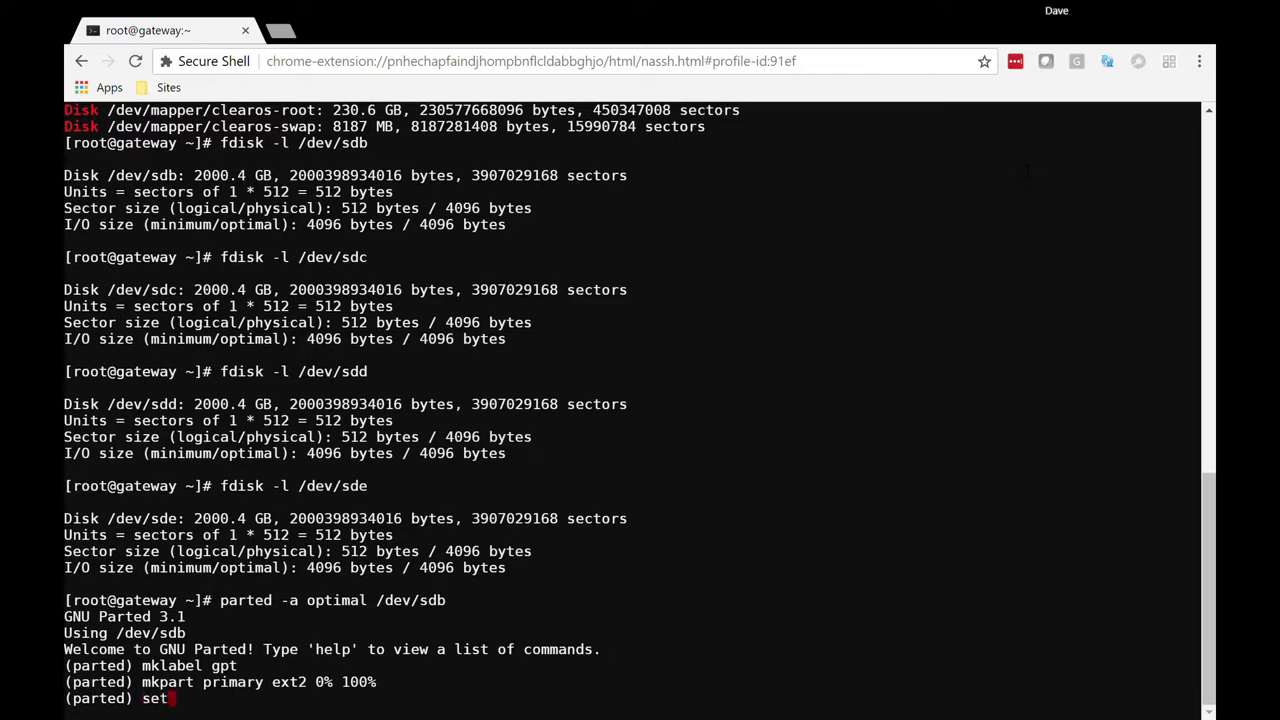
pyautogui.write('1')
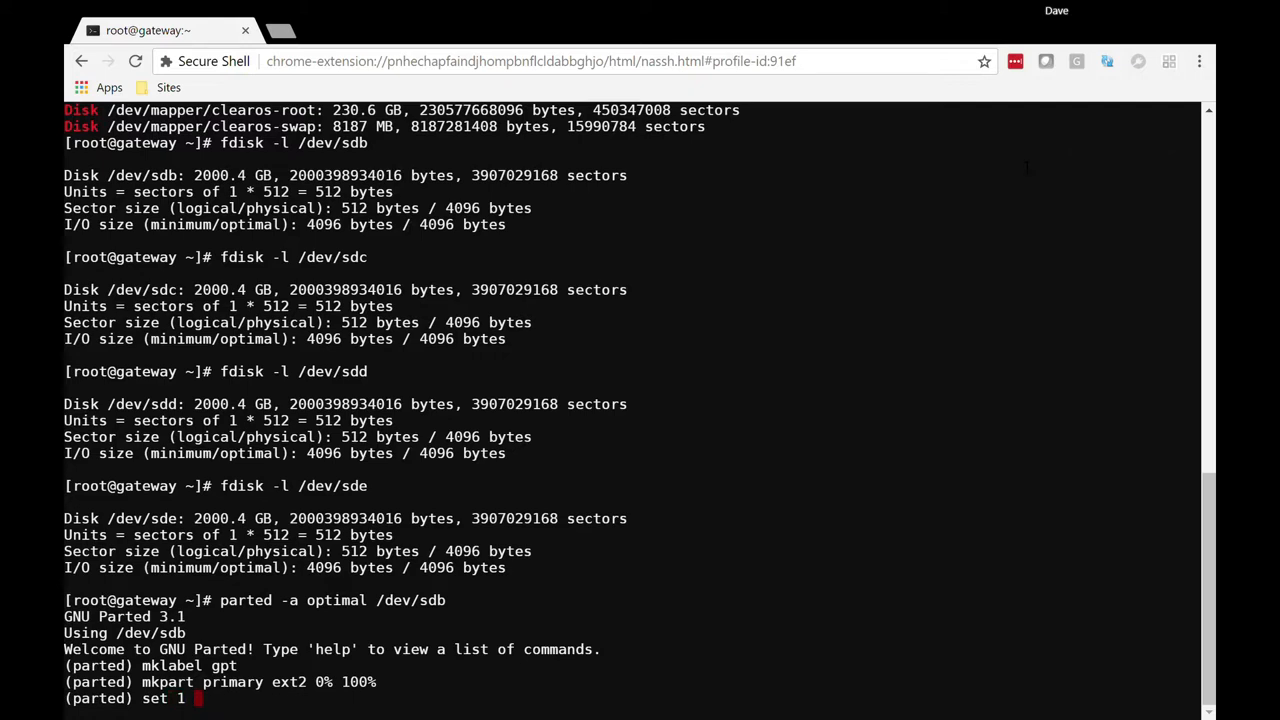
pyautogui.write('raid on')
pyautogui.write('quit')
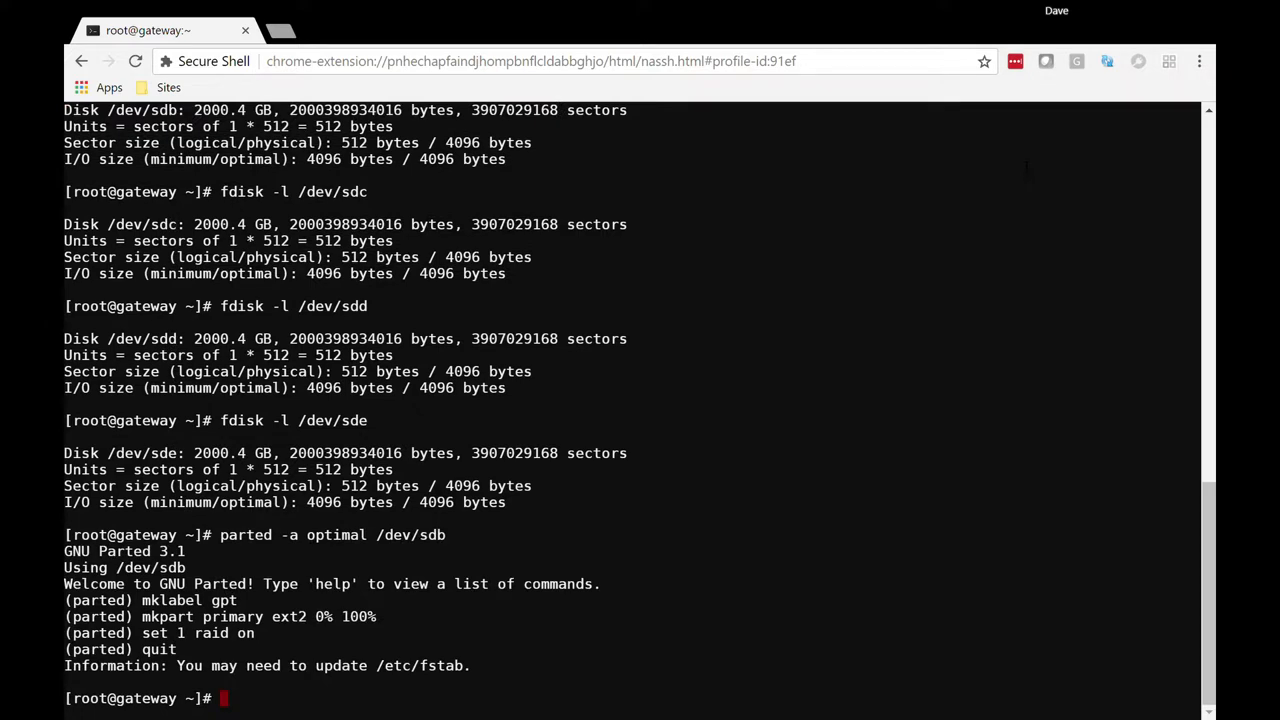
# Step: Verify with fdisk -l /dev/sdb that one 1.8T Linux RAID partition exists
pyautogui.write('fidk')
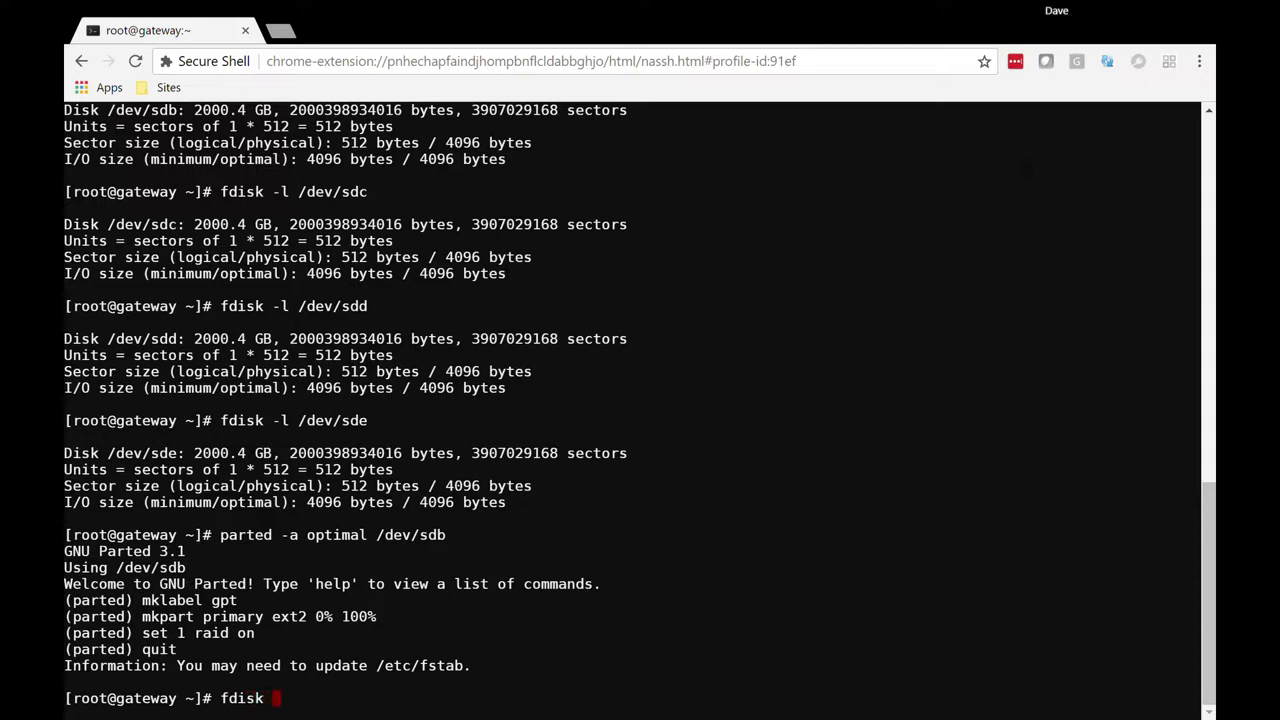
pyautogui.write('-l /dev/sdb')
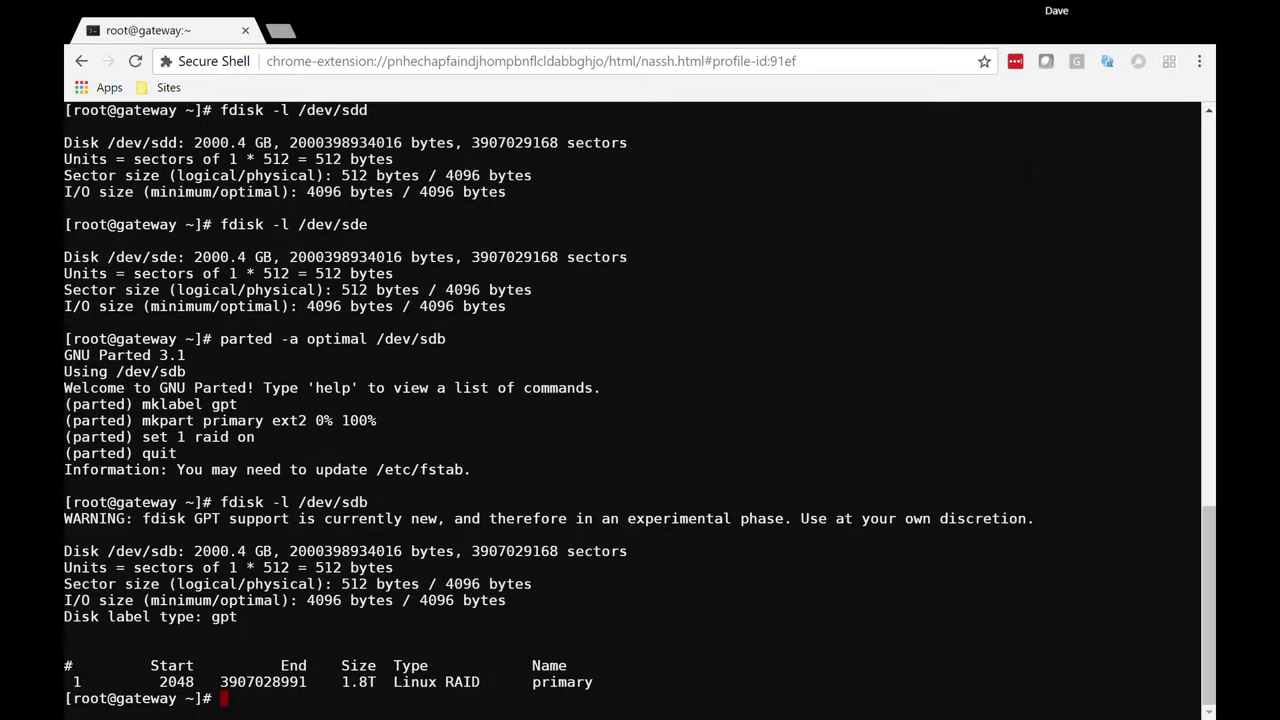
pyautogui.write('parted -a optimal /dev/sdb')
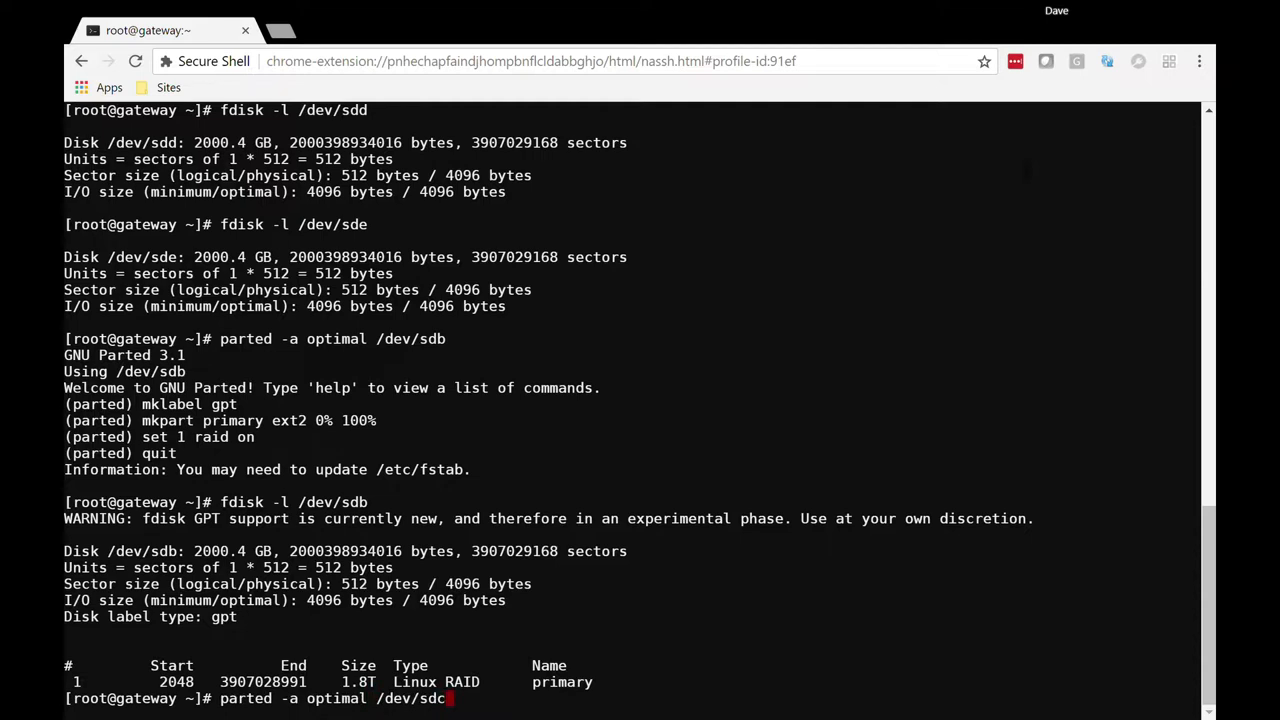
# Step: Partition /dev/sdc in parted: GPT label, full-disk primary partition, raid flag on
pyautogui.press('Return')
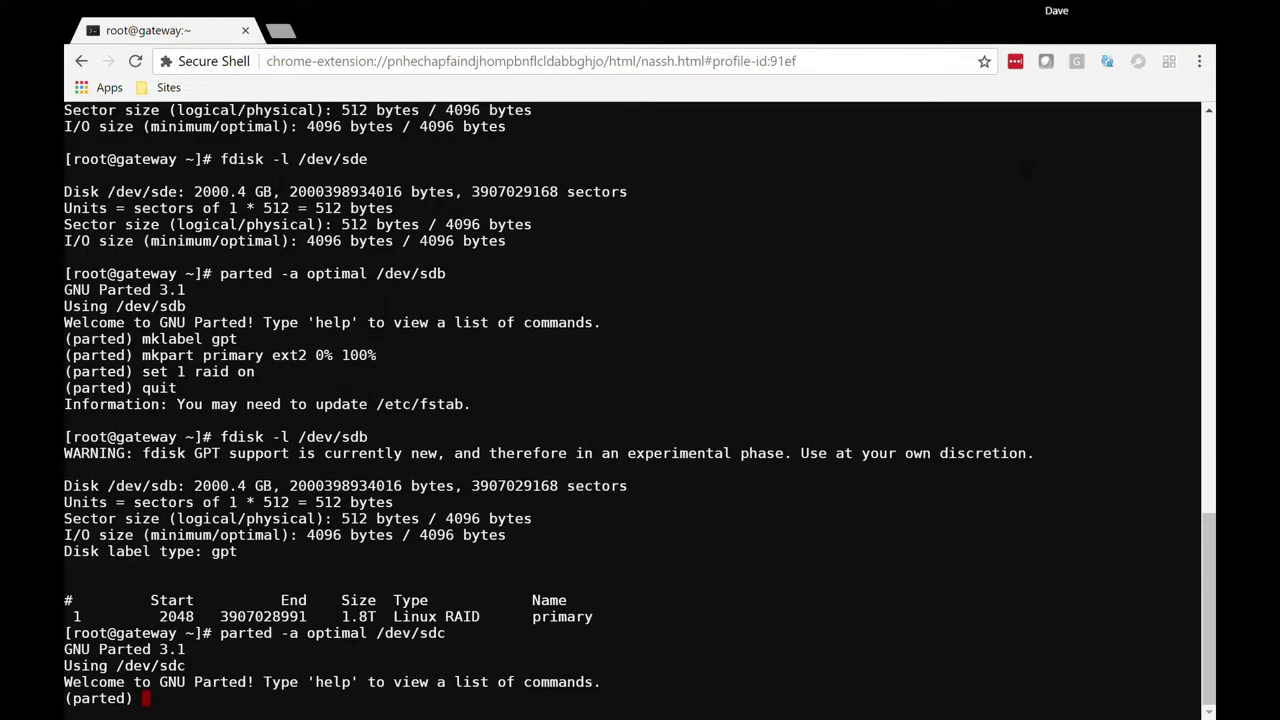
pyautogui.write('mkl')
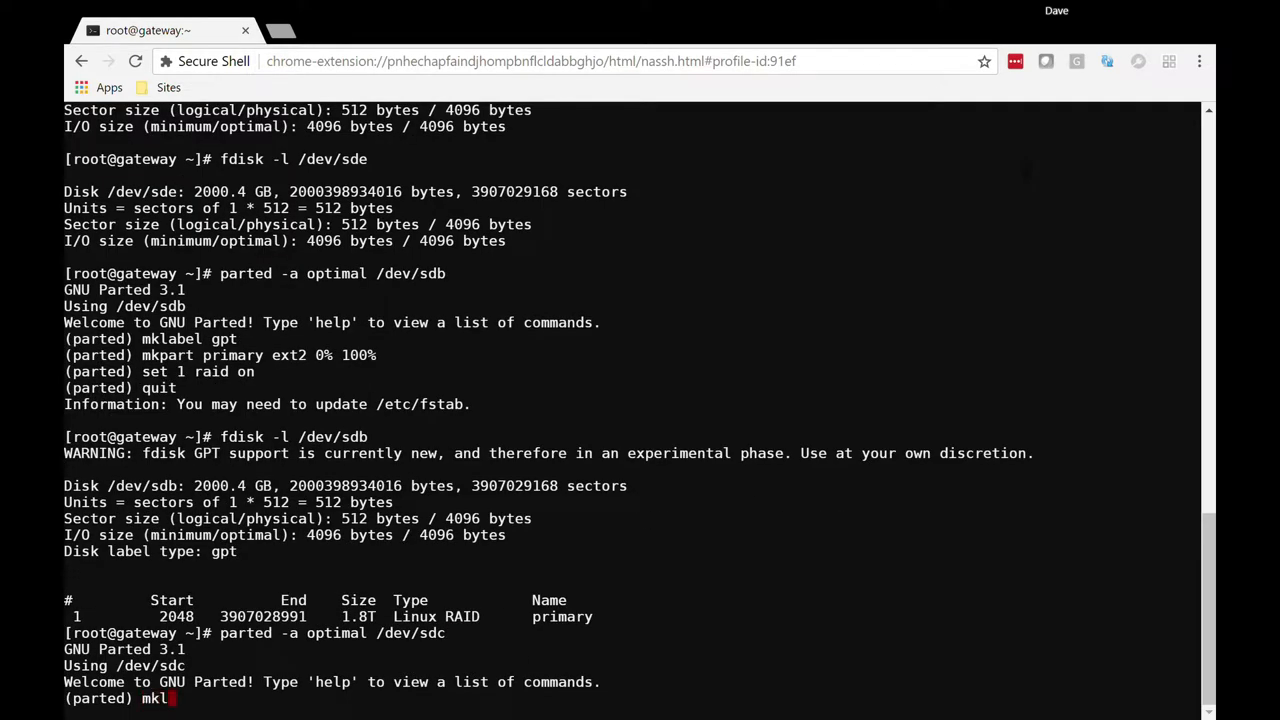
pyautogui.write('abel')
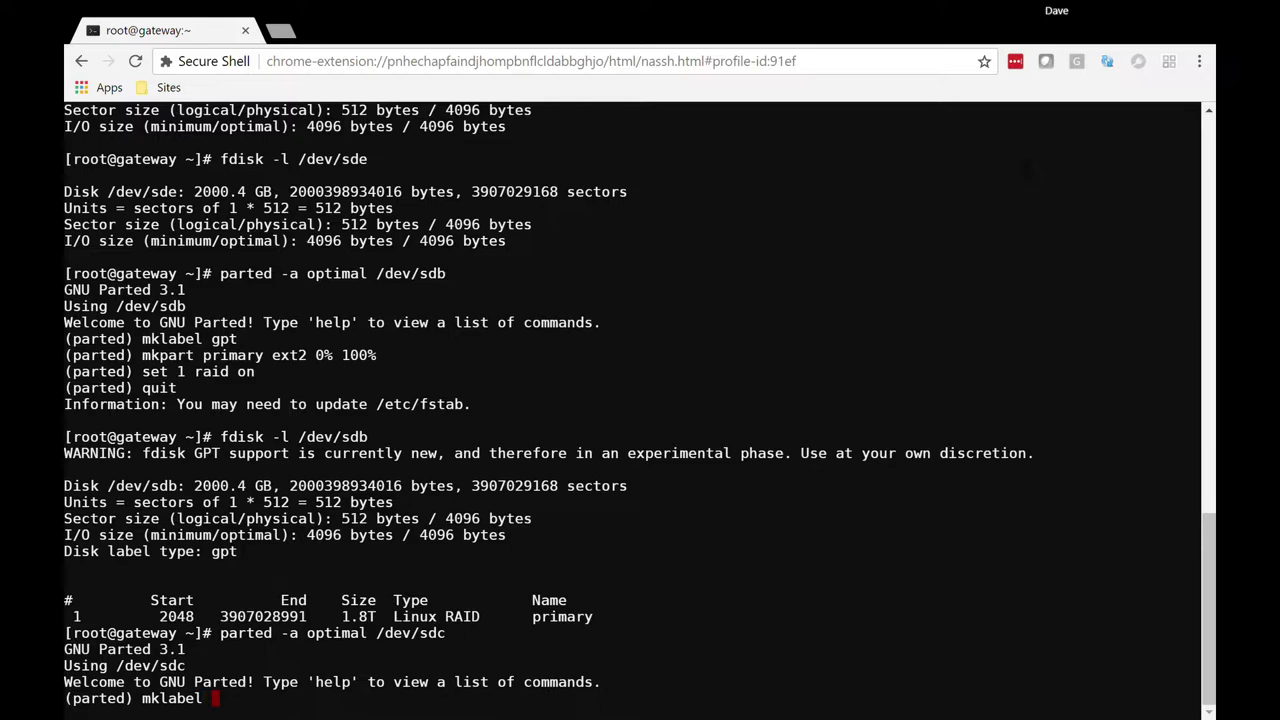
pyautogui.write('gpt')
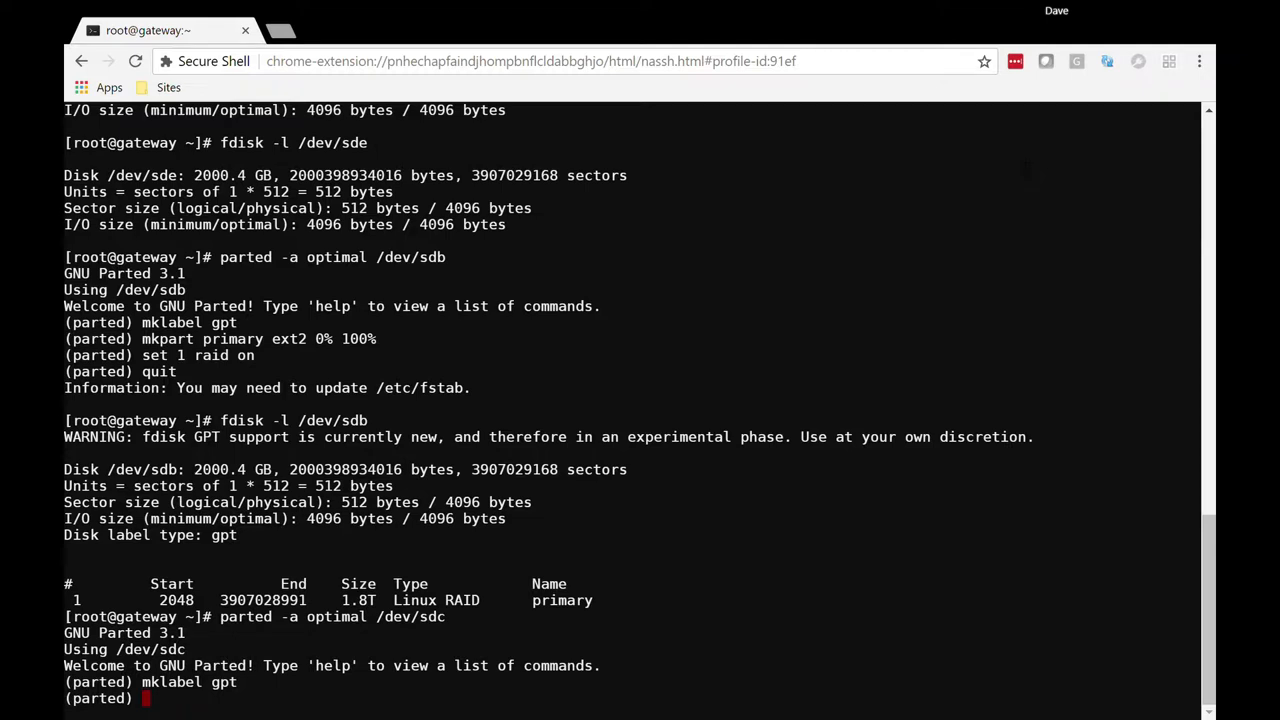
pyautogui.moveTo(140, 338); pyautogui.dragTo(248, 338)
pyautogui.write('mkpart primary ext2 0% 100%')
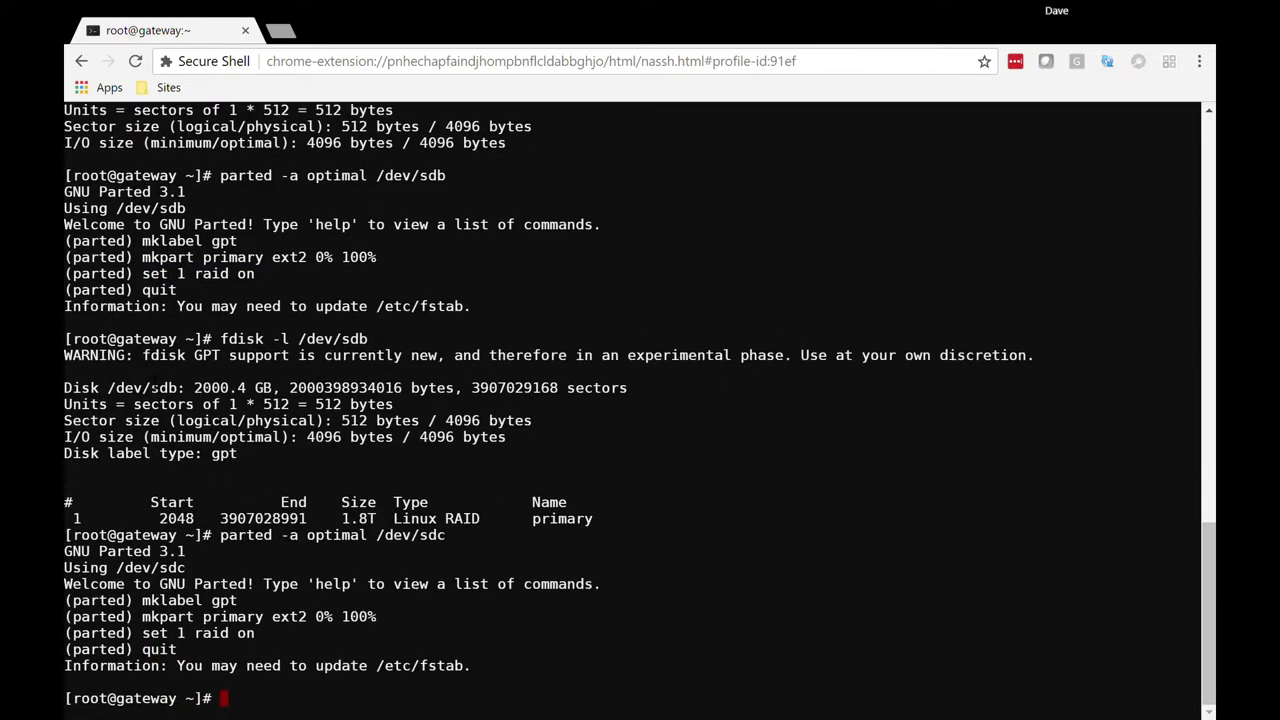
# Step: Repeat the same GPT label and RAID partition setup on /dev/sdd and /dev/sde
pyautogui.write('parted -a optimal /dev/sdd')
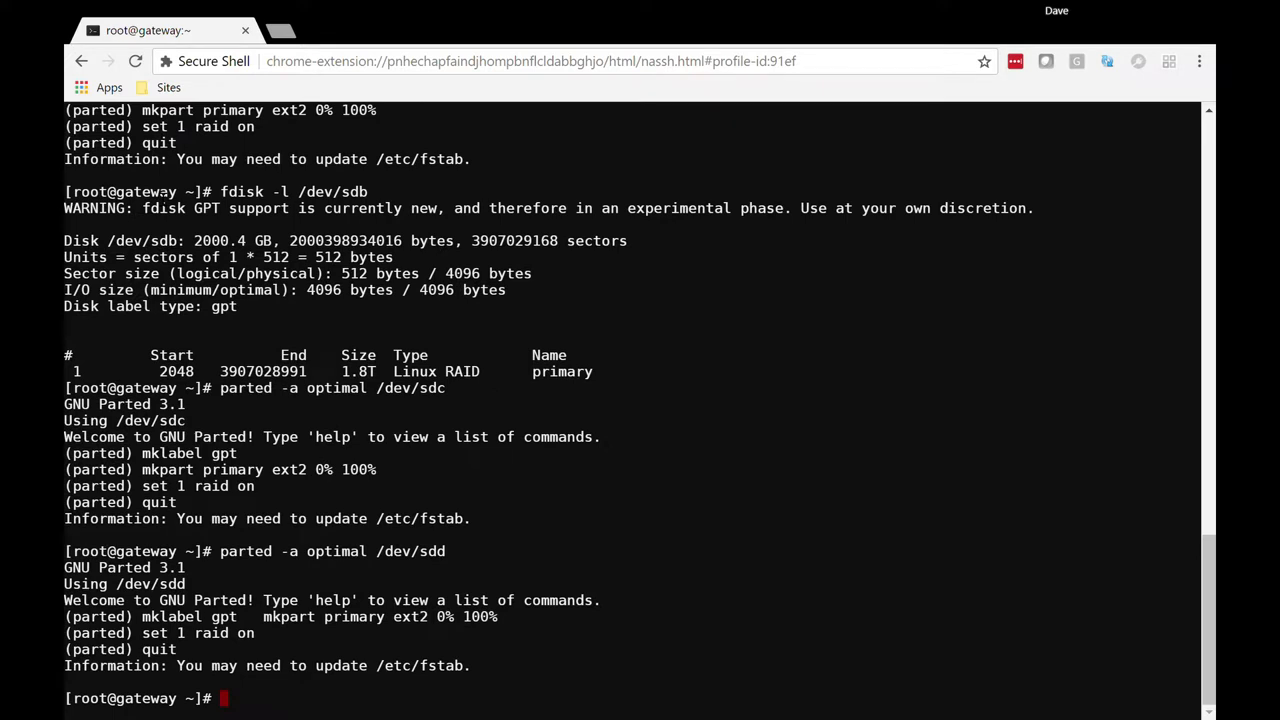
pyautogui.write('parted -a optimal /dev/sdd')
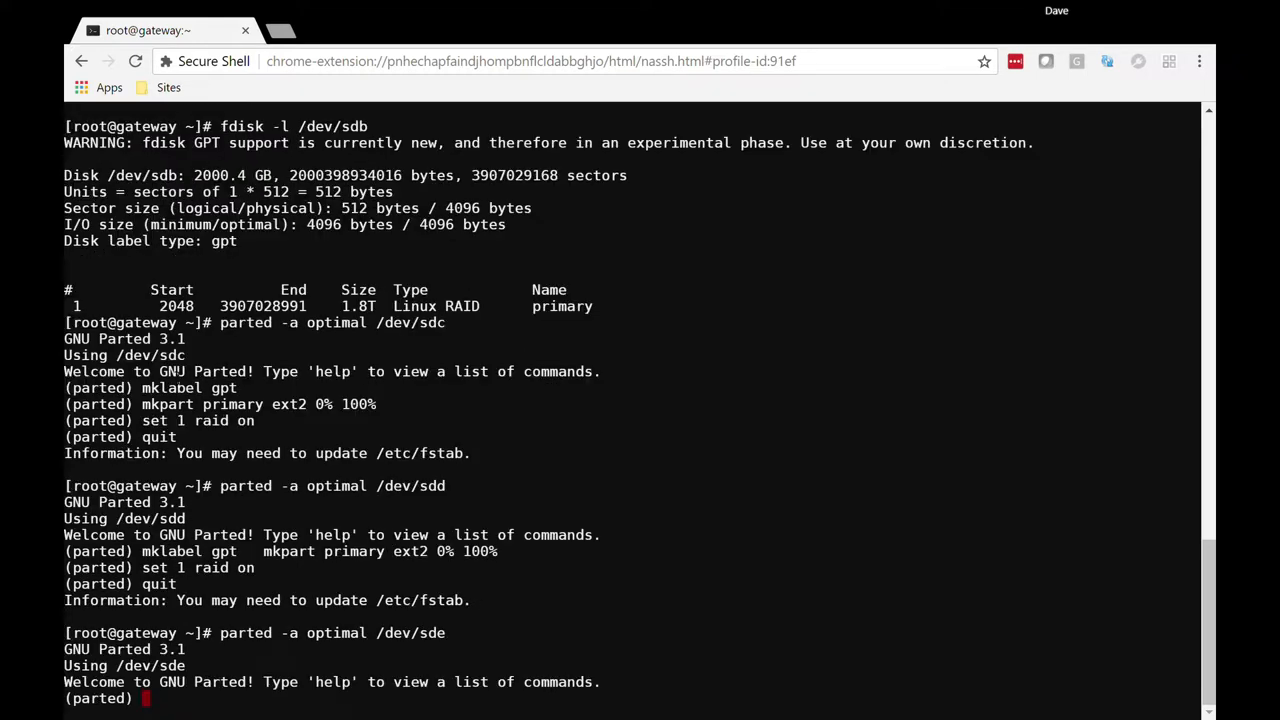
pyautogui.write('mklabel gpt')
pyautogui.write('mkpart primary ext2 0% 100%')
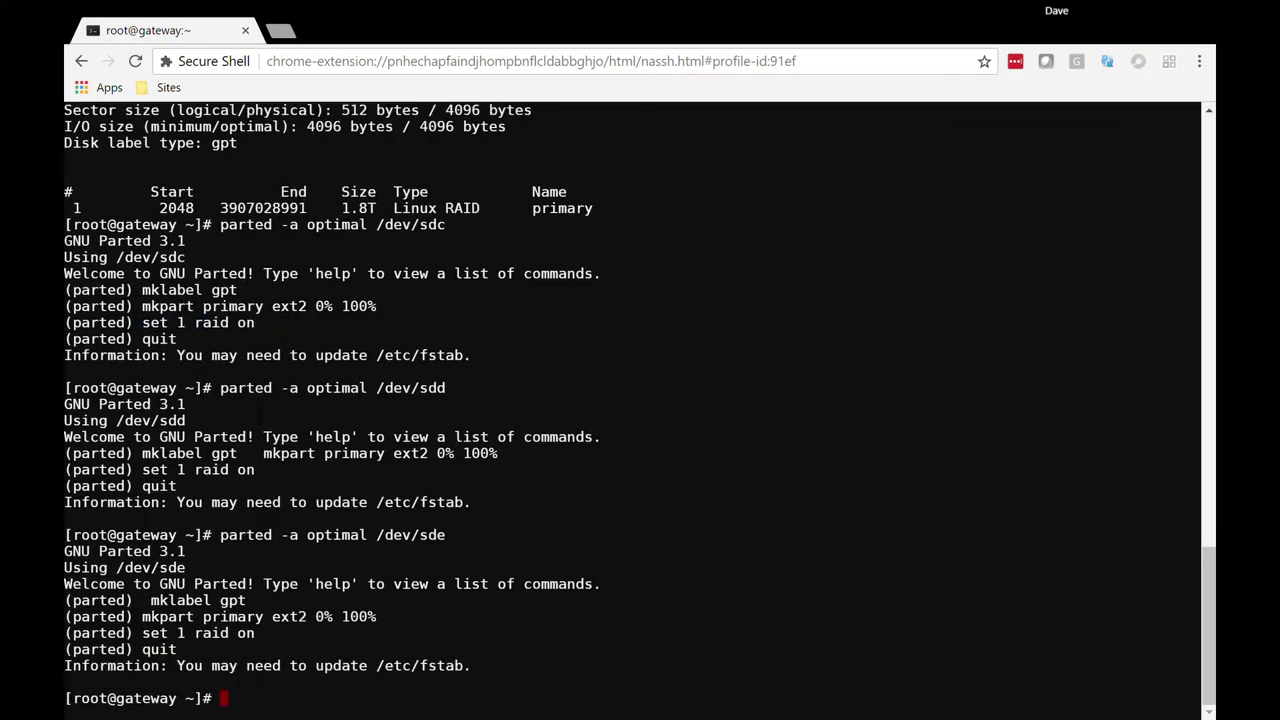
# Step: Run fdisk -l to confirm sdd and sde each hold a 1.8T Linux RAID partition
pyautogui.write('f')
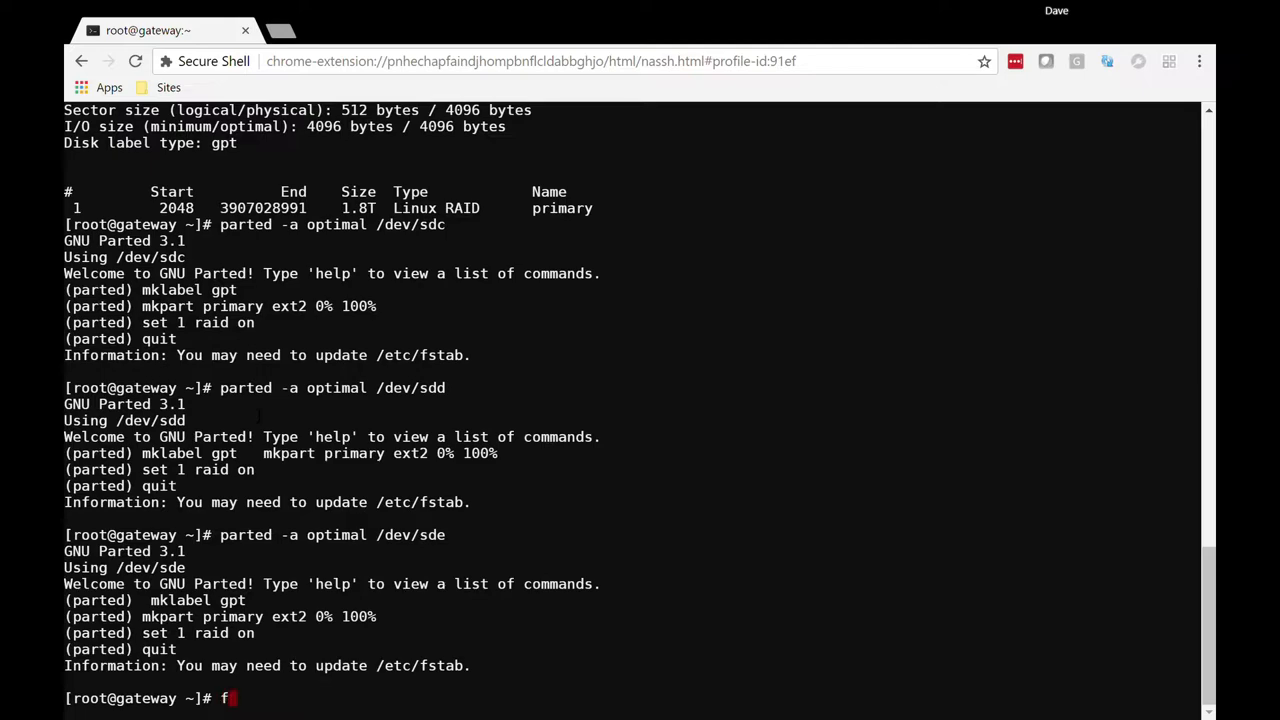
pyautogui.write('dis')
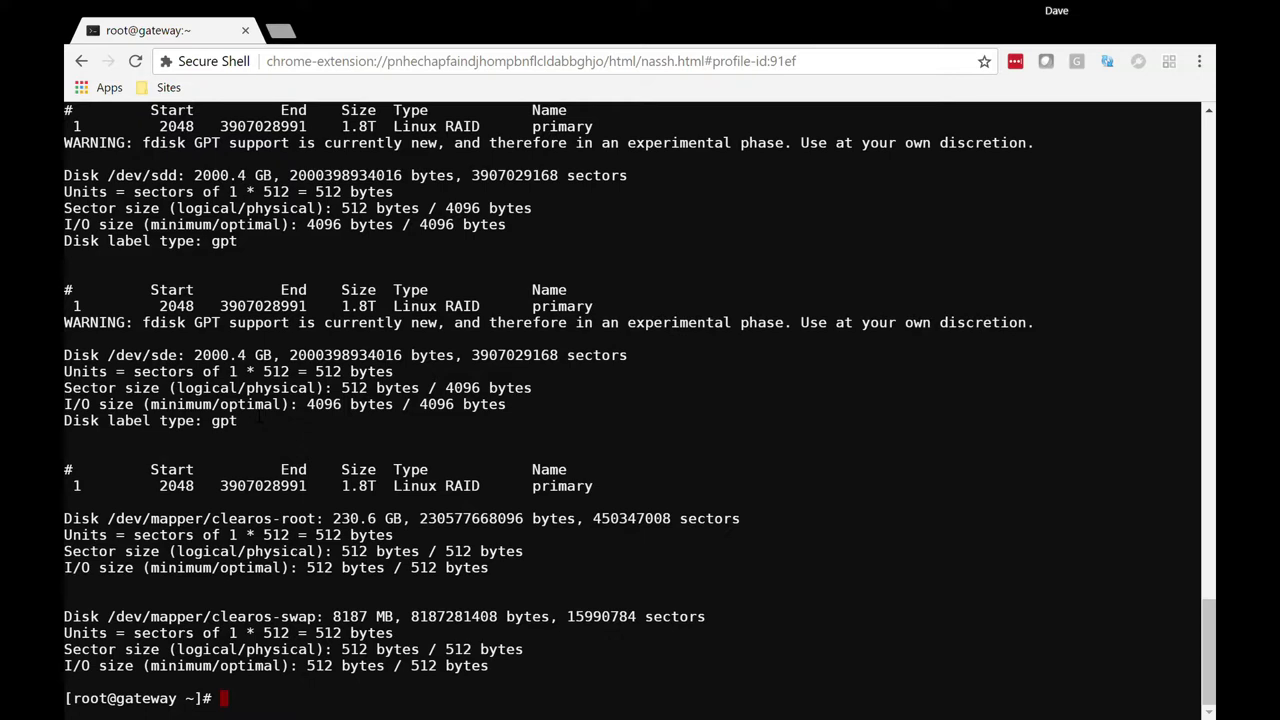
# Step: Begin mdadm --create --verbose /dev/md0 with --level=5 and --raid-devices=4
pyautogui.write('m')
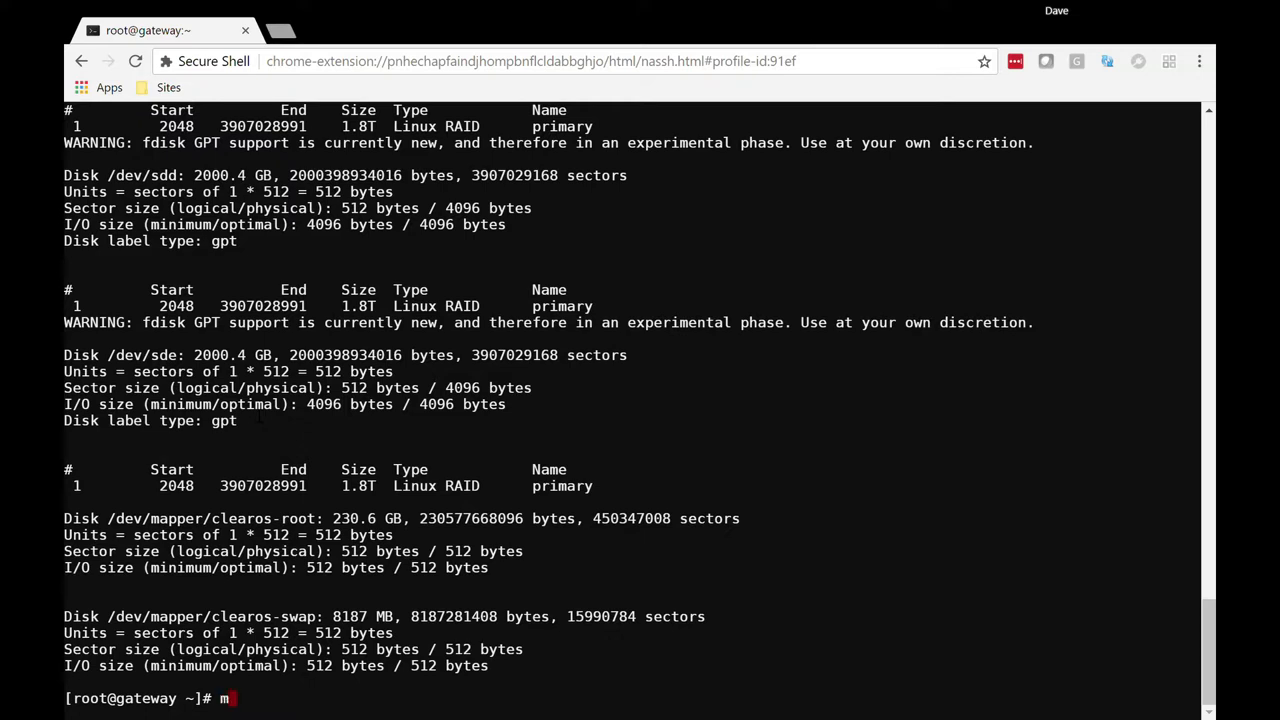
pyautogui.write('dam')
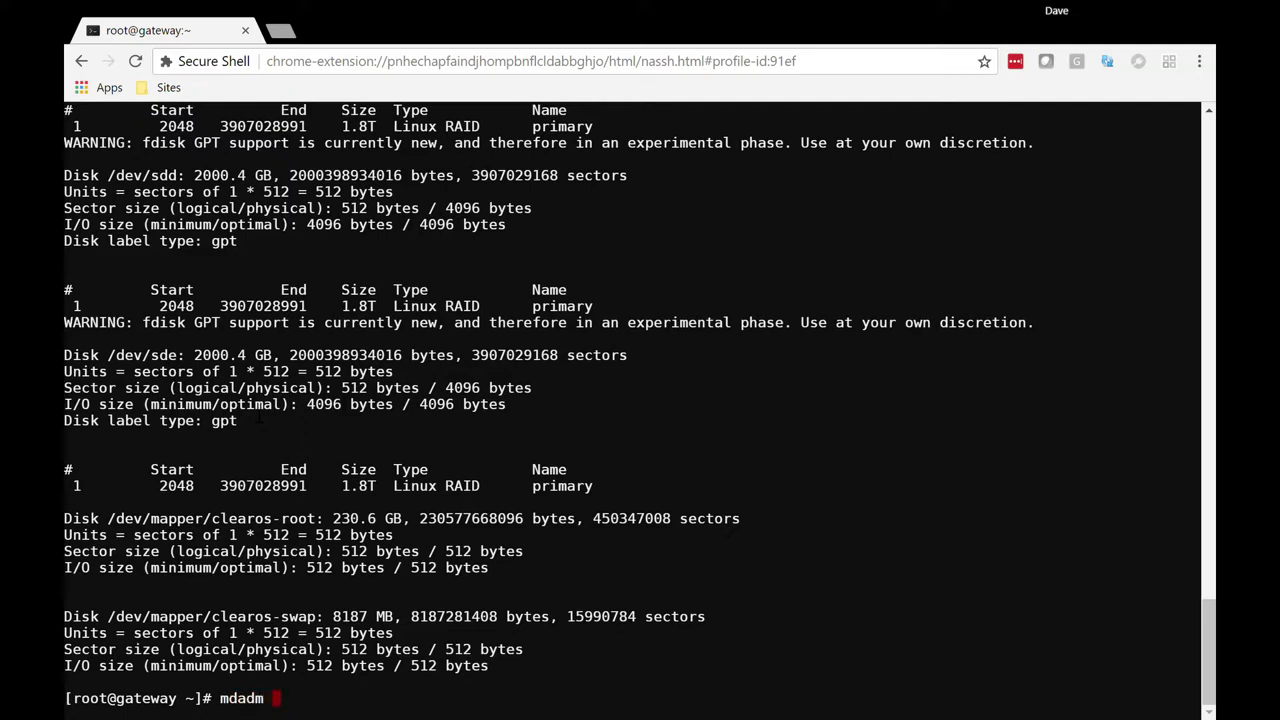
pyautogui.write('--c')
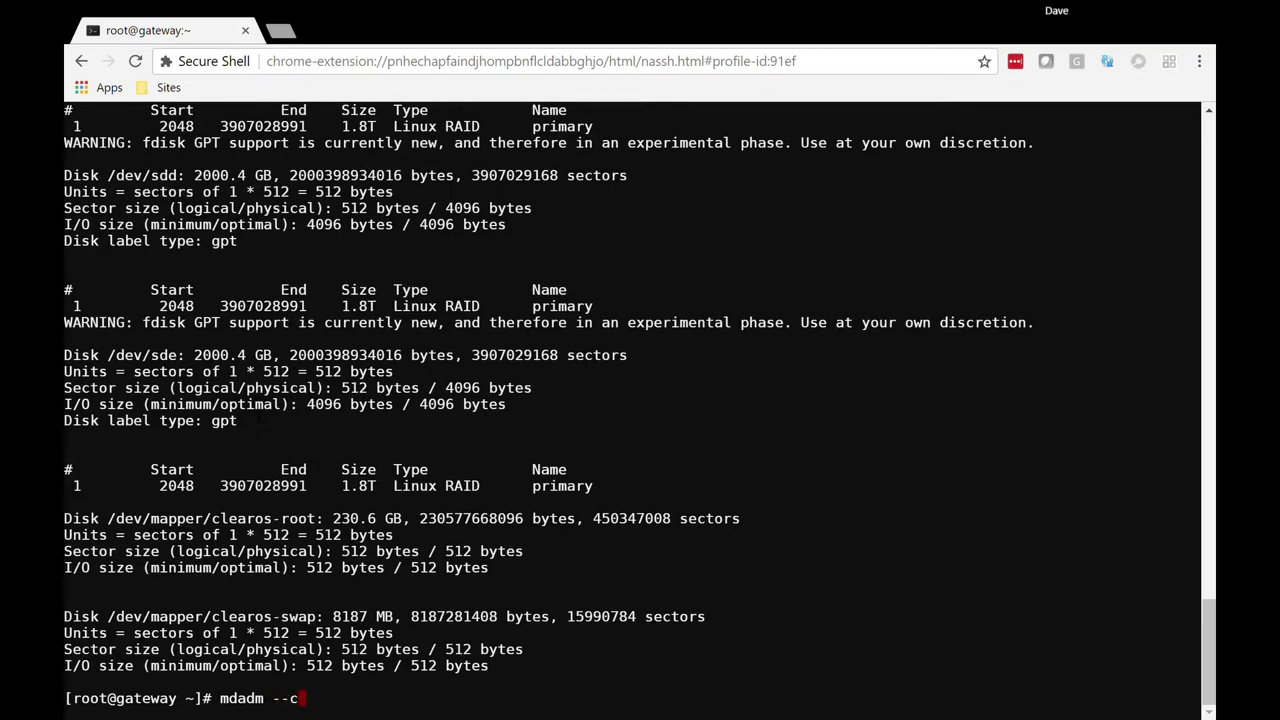
pyautogui.write('reate --verbose')
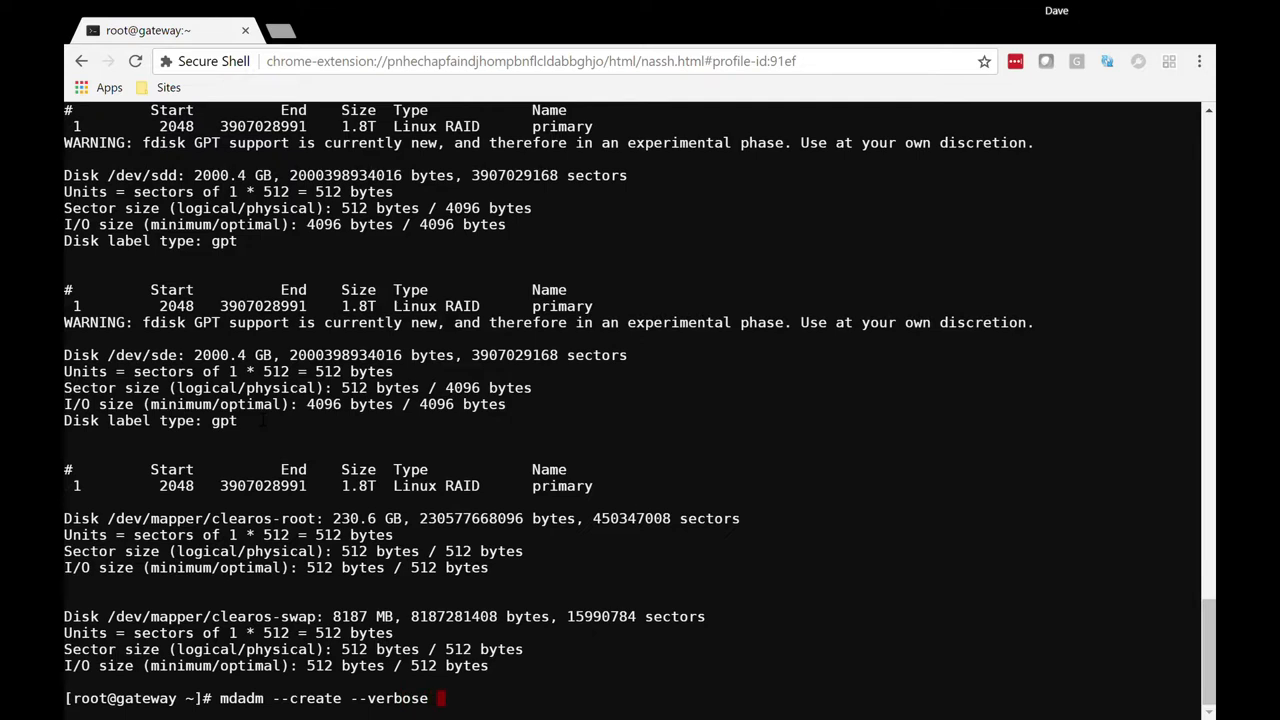
pyautogui.write('/dev/md')
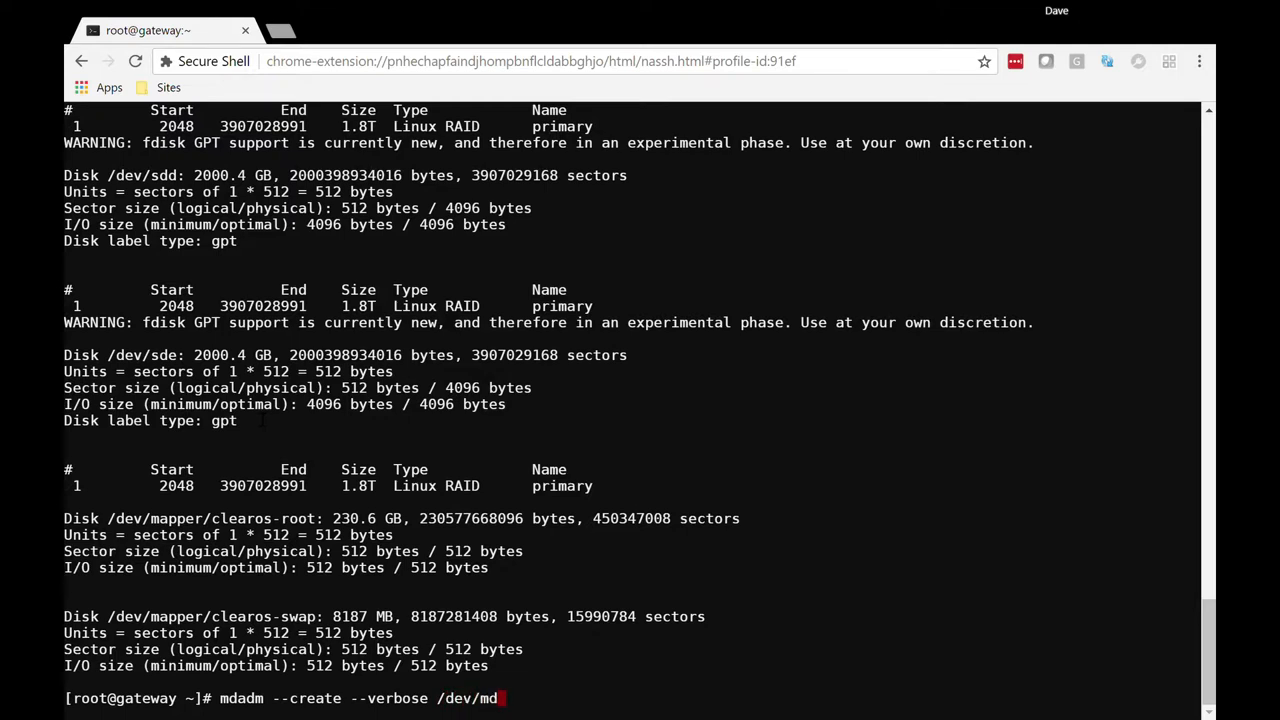
pyautogui.write('0')
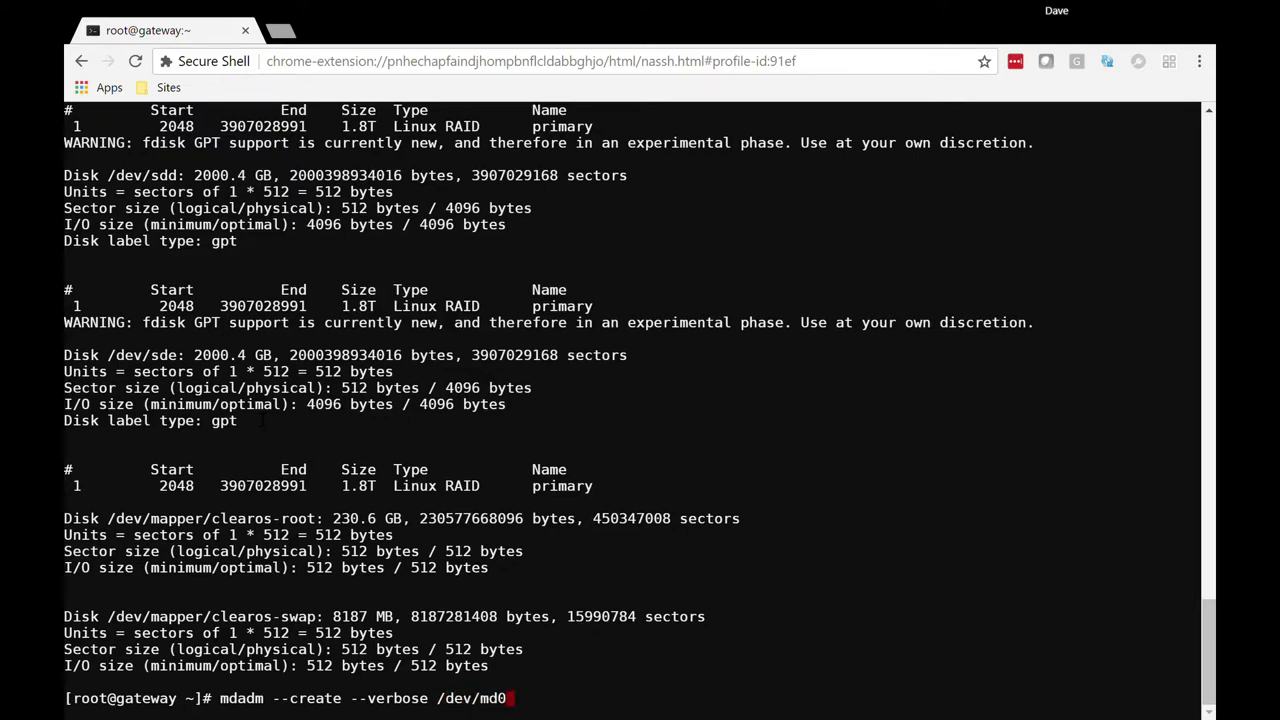
pyautogui.write('--level')
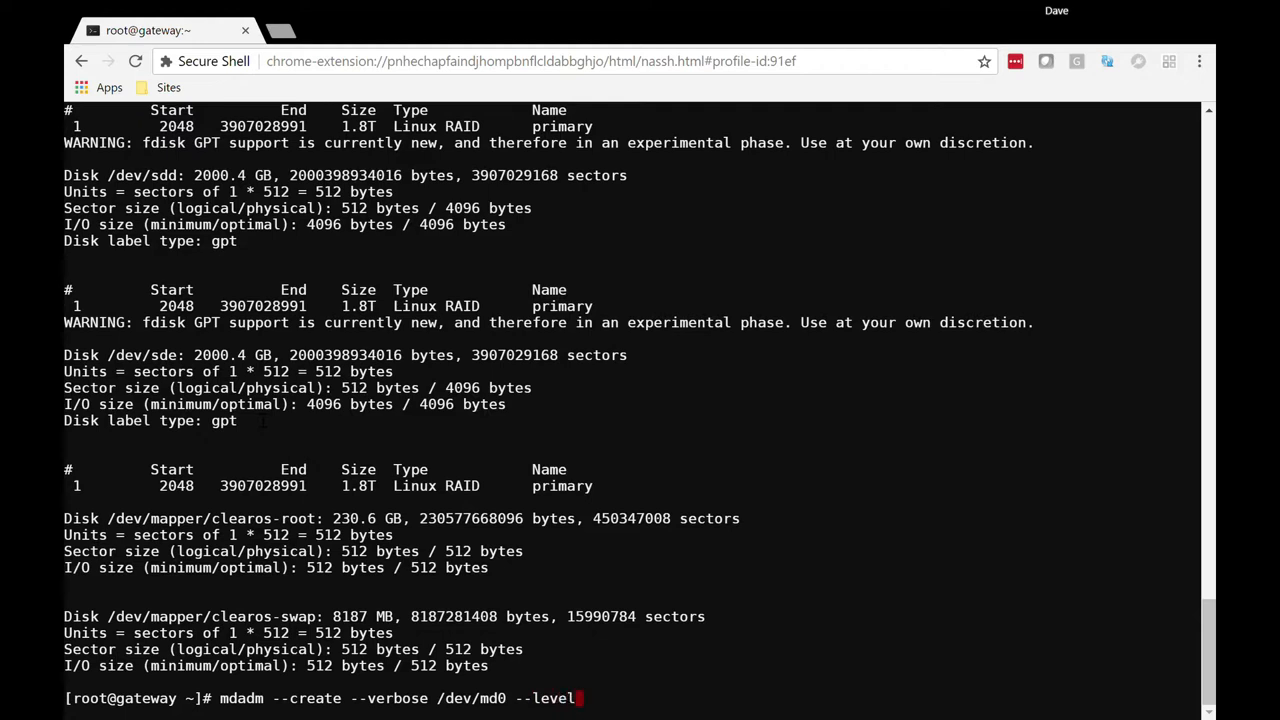
pyautogui.write('=')
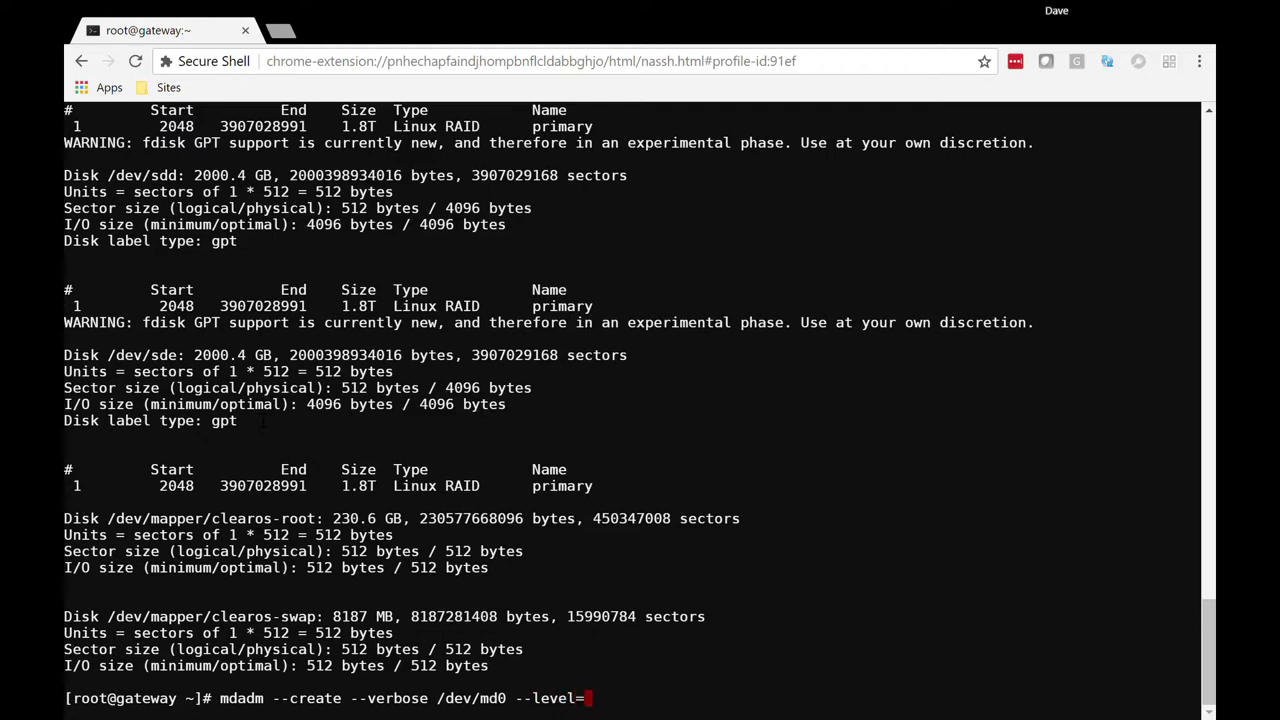
pyautogui.write('5')
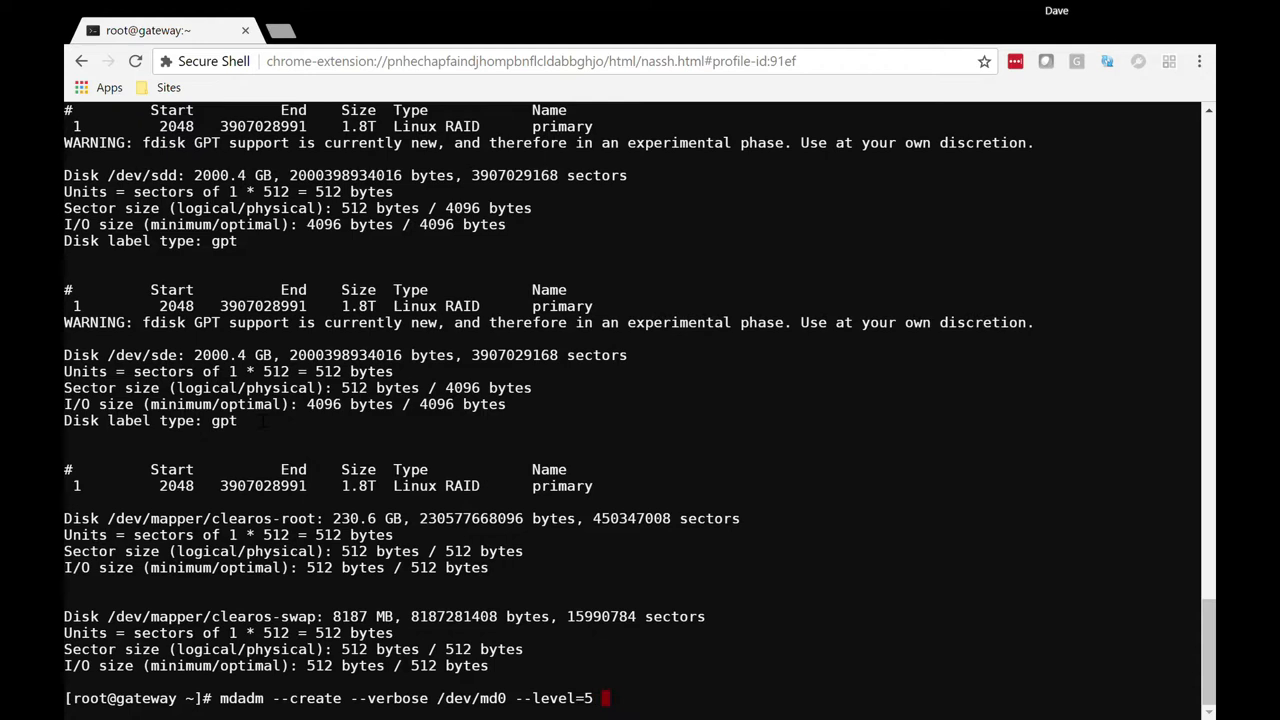
pyautogui.write('--raid-devices')
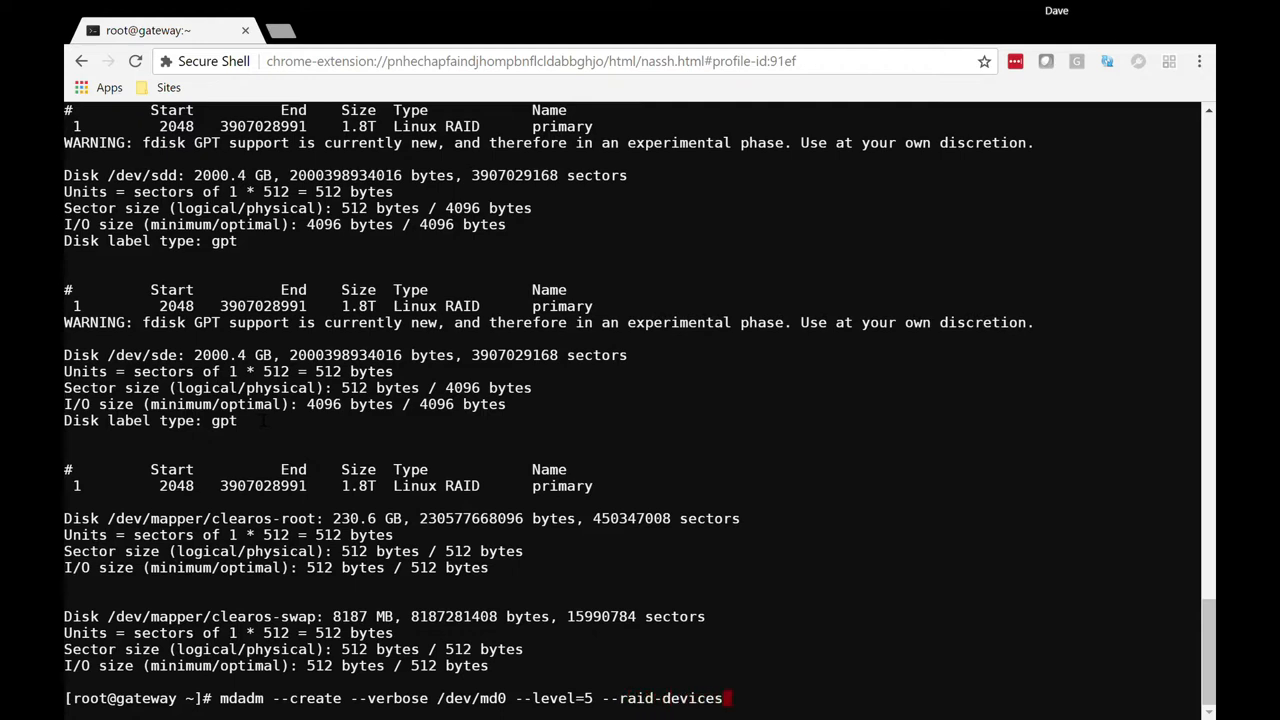
pyautogui.write('=4')
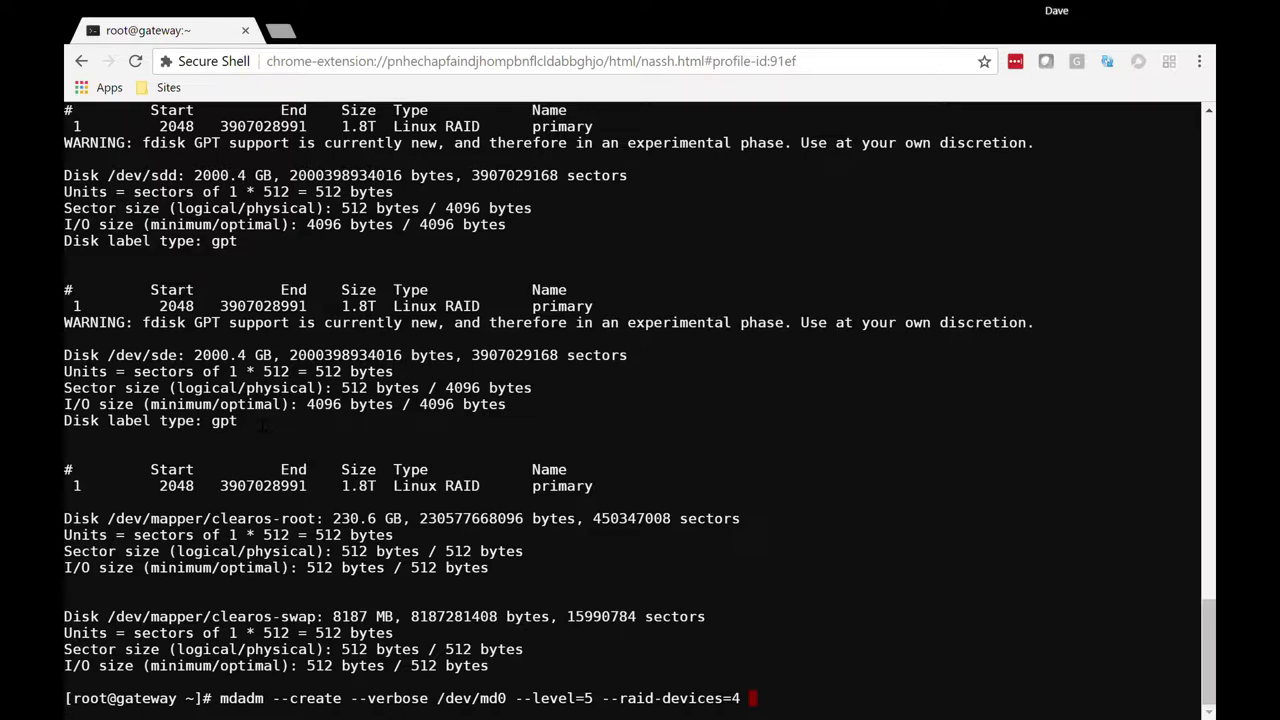
# Step: Name the members /dev/sdb1, sdc1, sdd1 and sde1 and create the RAID 5 array
pyautogui.write('/dev/')
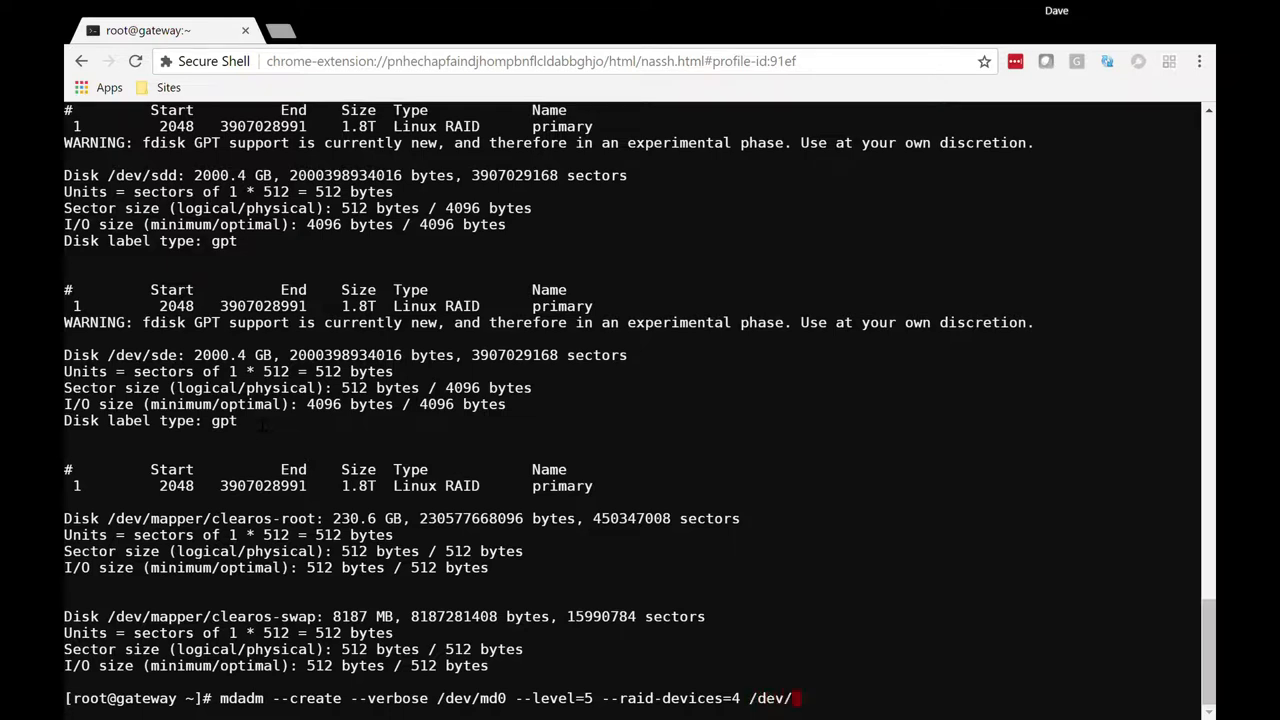
pyautogui.write('sdb')
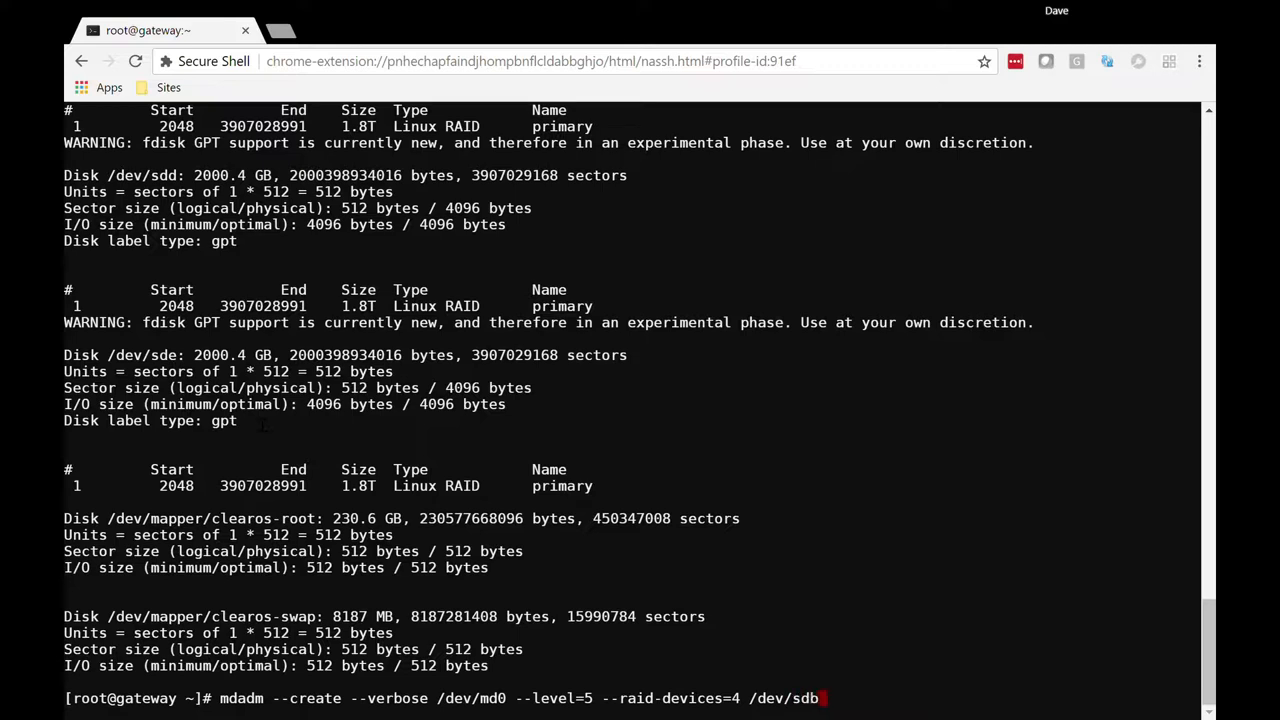
pyautogui.write('1 /dev/sdc1 /')
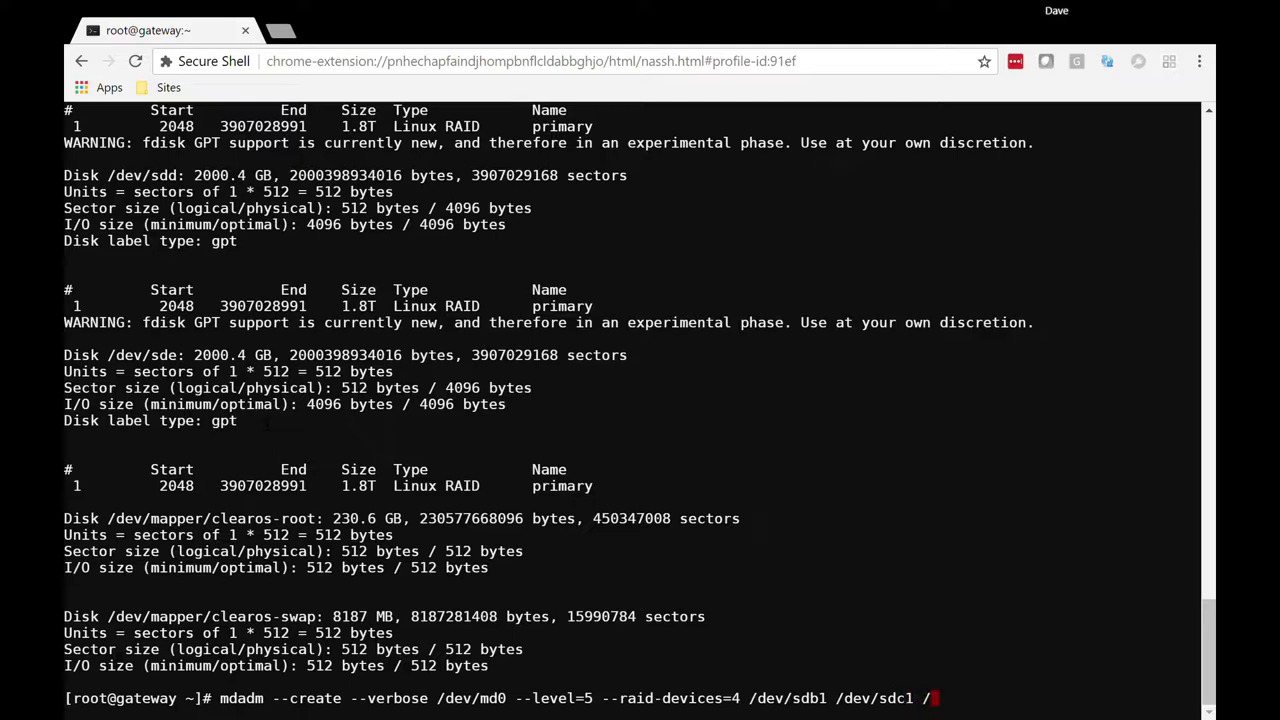
pyautogui.write('d')
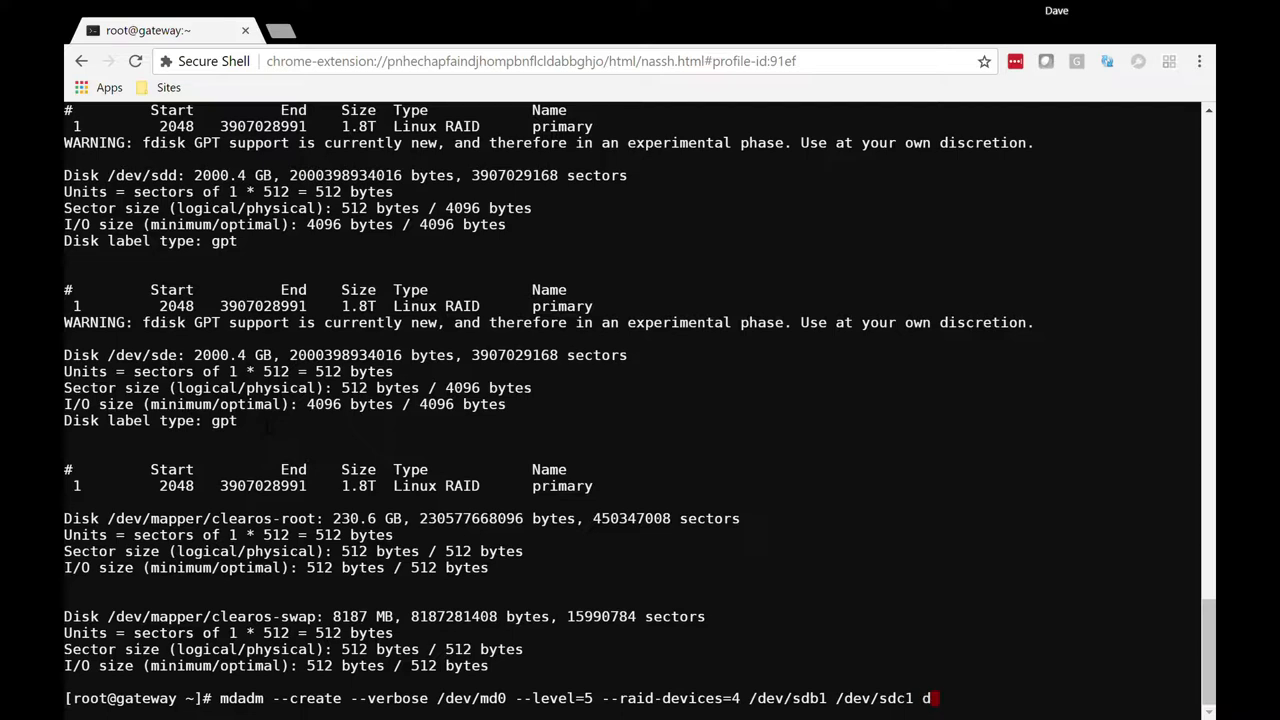
pyautogui.write('/dev/sd')
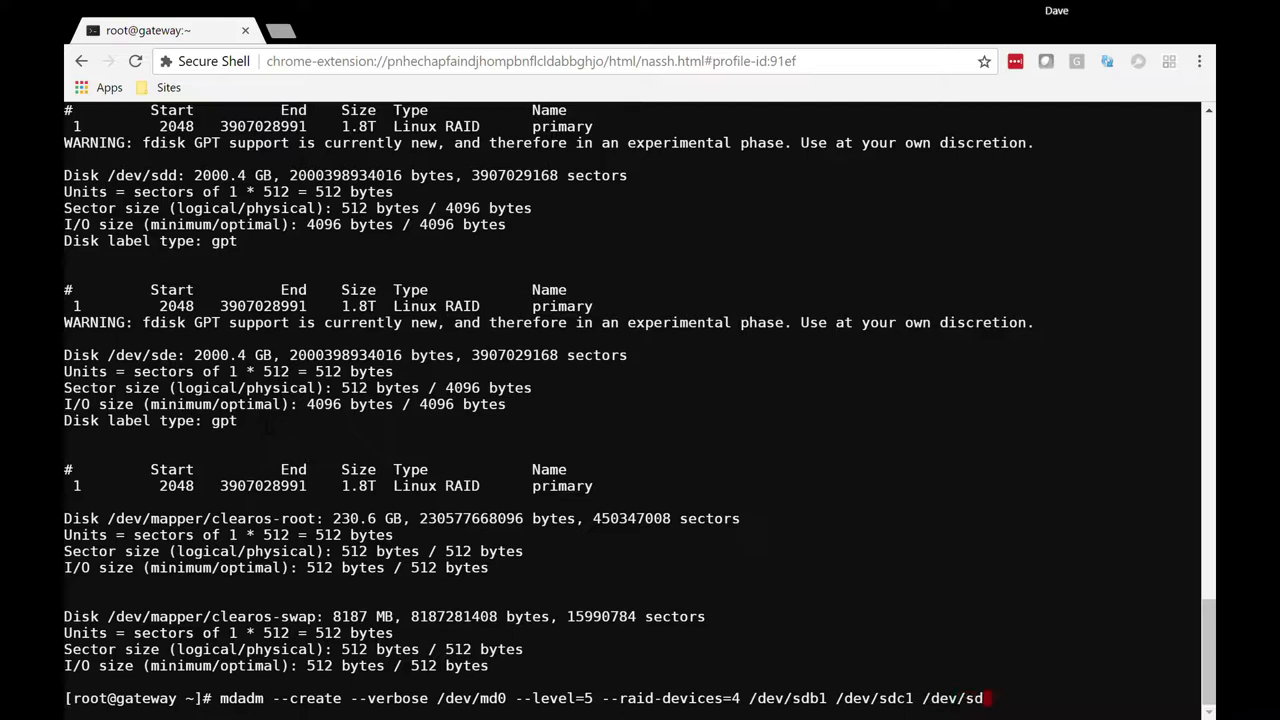
pyautogui.write('d1 /dev/sde1')
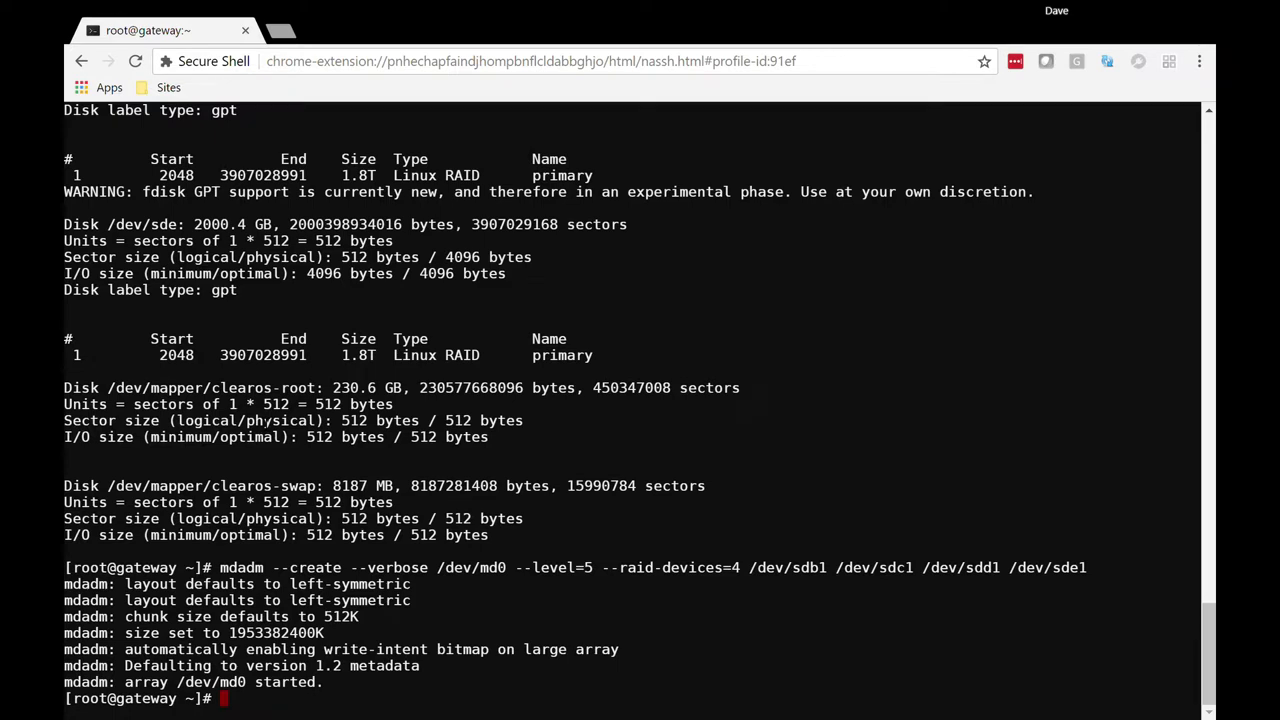
# Step: Check the array status with cat /proc/mdstat, showing md0 active as raid5
pyautogui.write('cat /proc/mds')
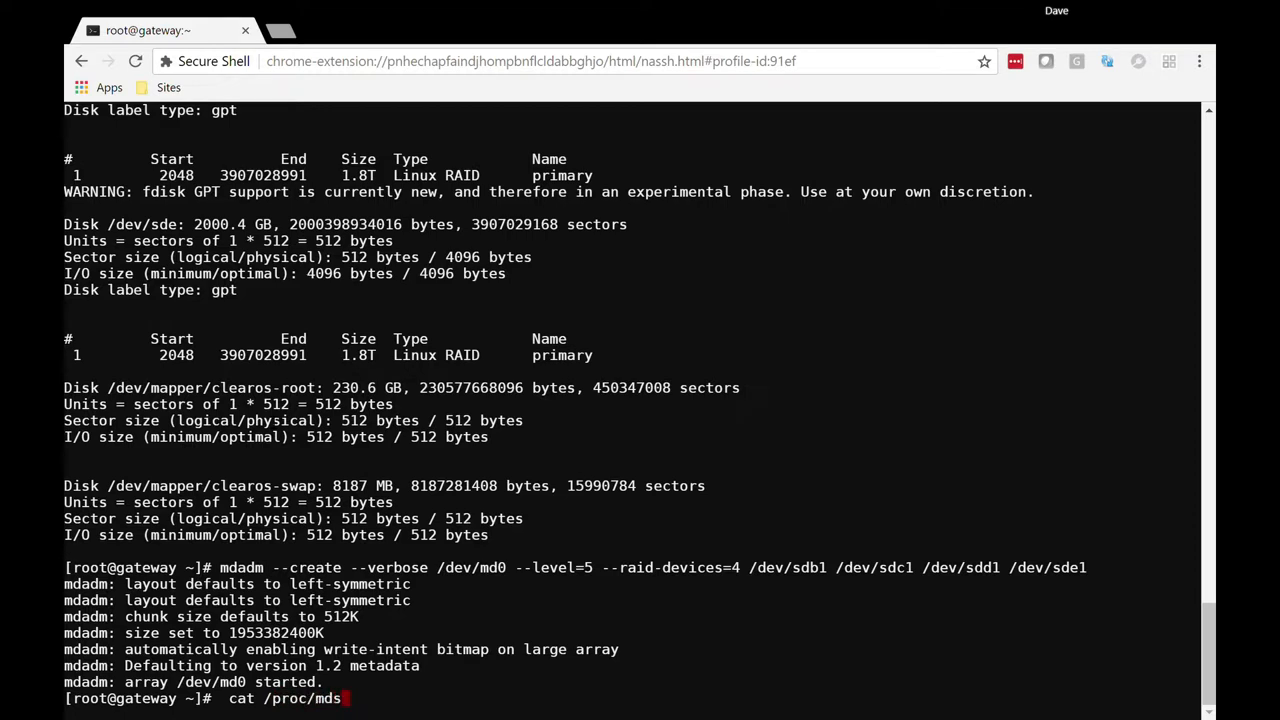
pyautogui.write('tat')
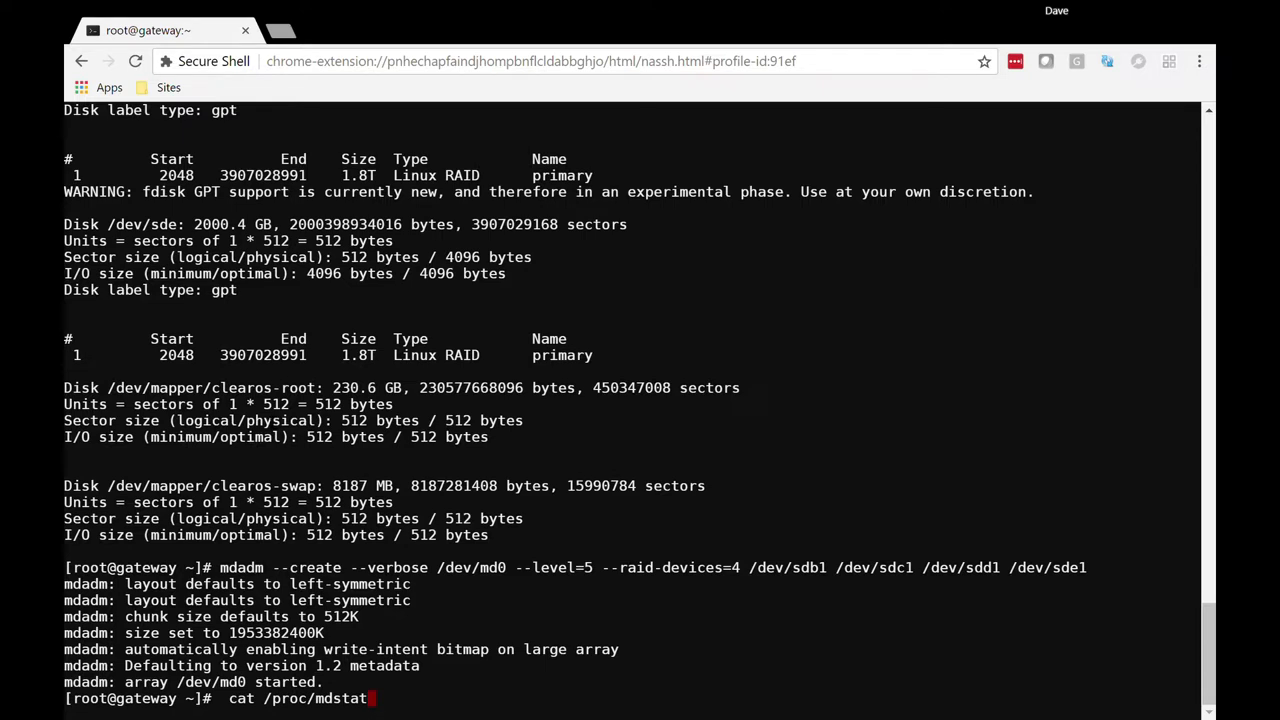
pyautogui.press('Return')
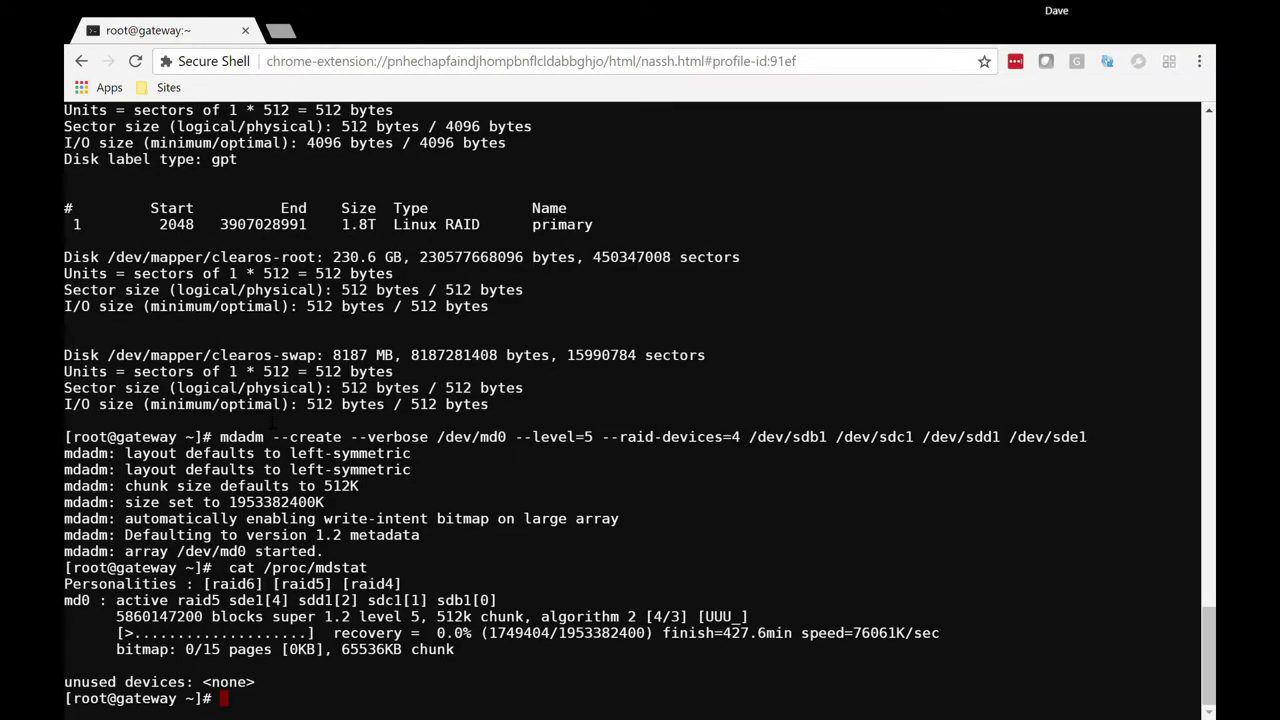
# Step: Monitor the resync progress continuously with watch cat /proc/mdstat
pyautogui.write('w')
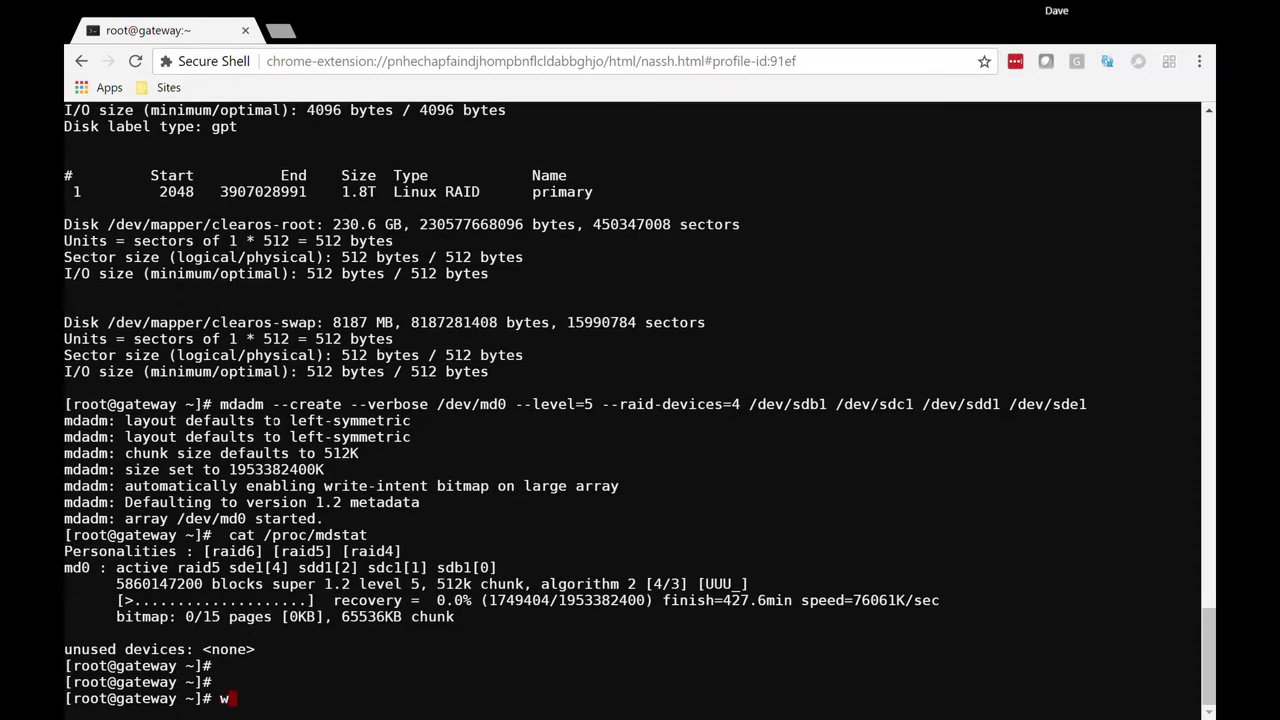
pyautogui.write('atch')
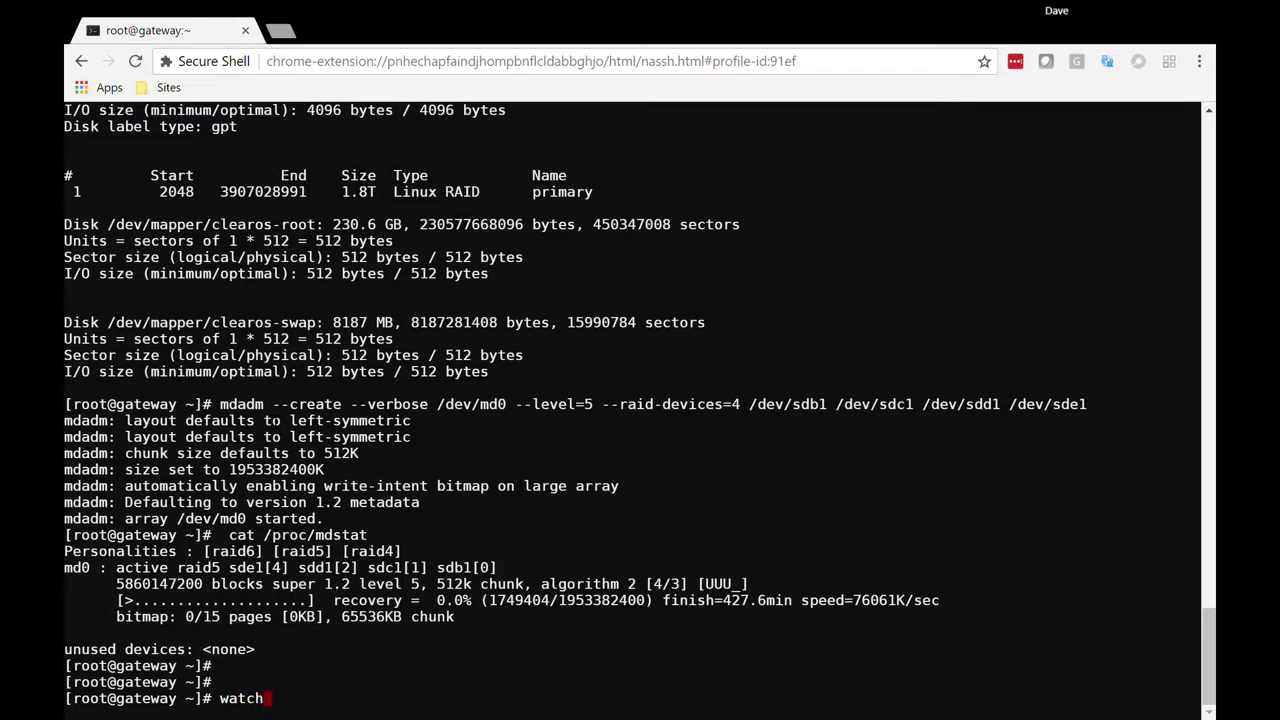
pyautogui.write('cat')
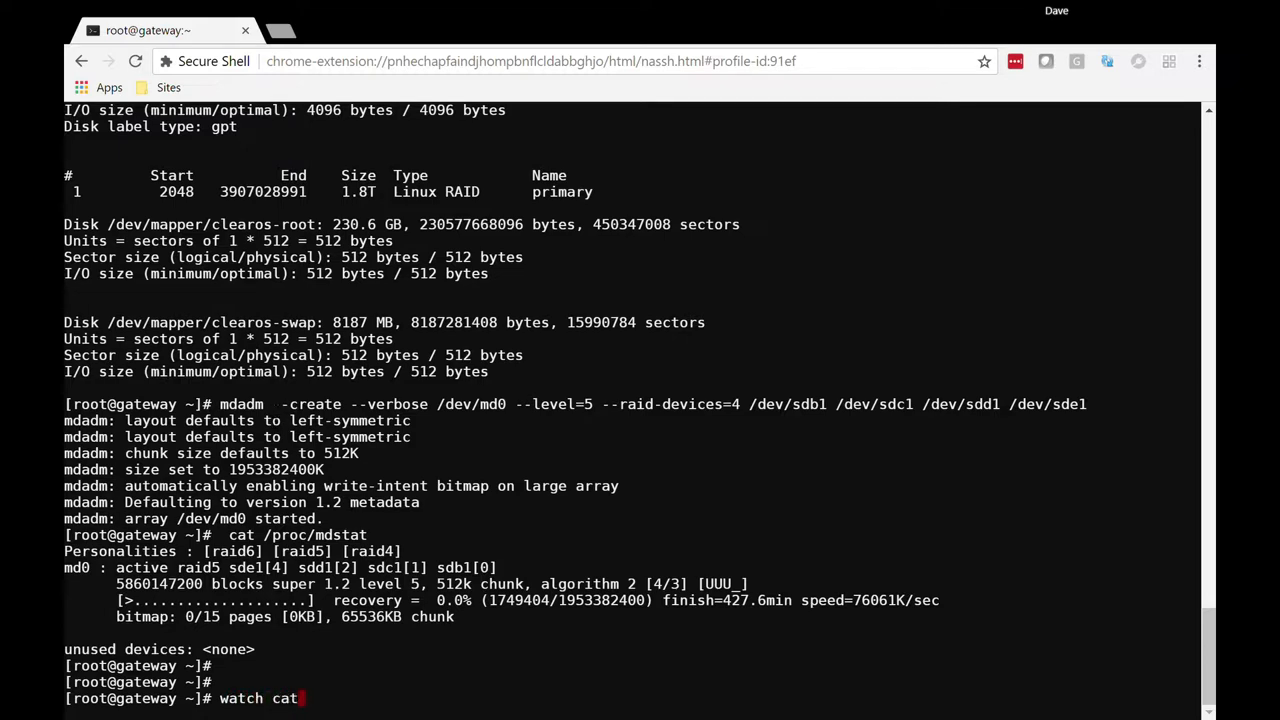
pyautogui.write('/proc/mdstate')
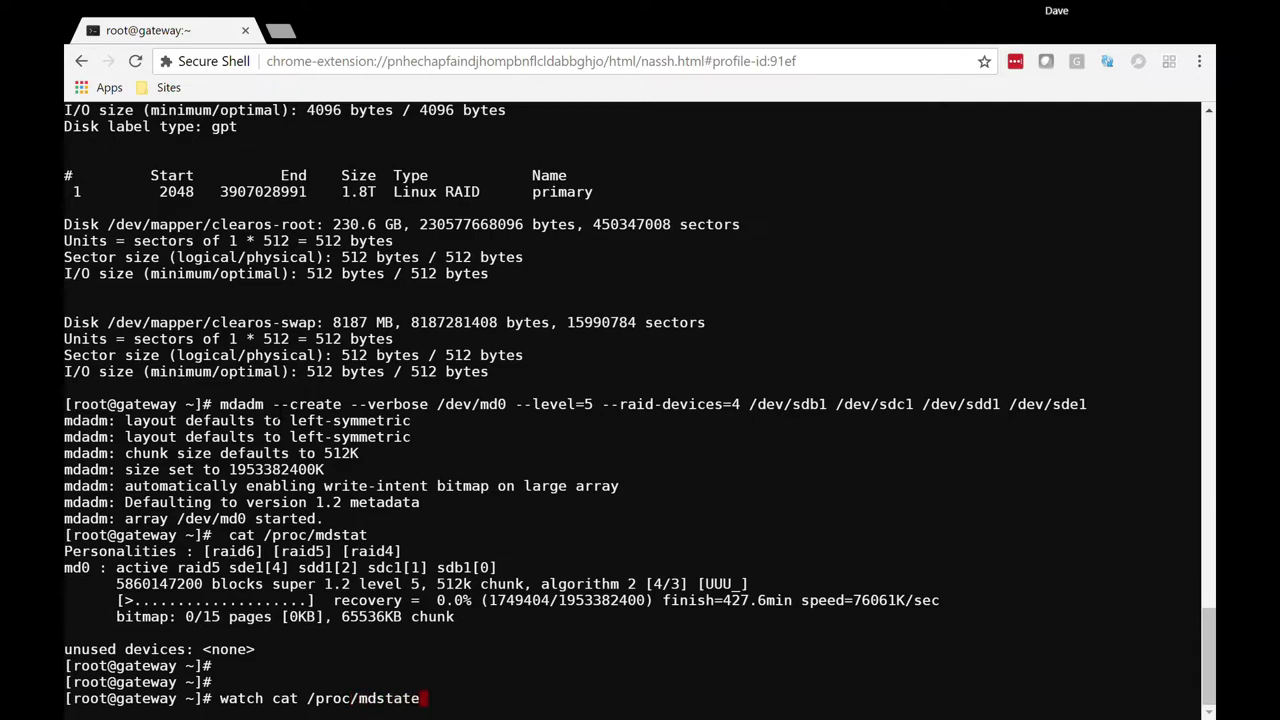
pyautogui.press('Return')
pyautogui.write('watch cat /proc/mdstat')
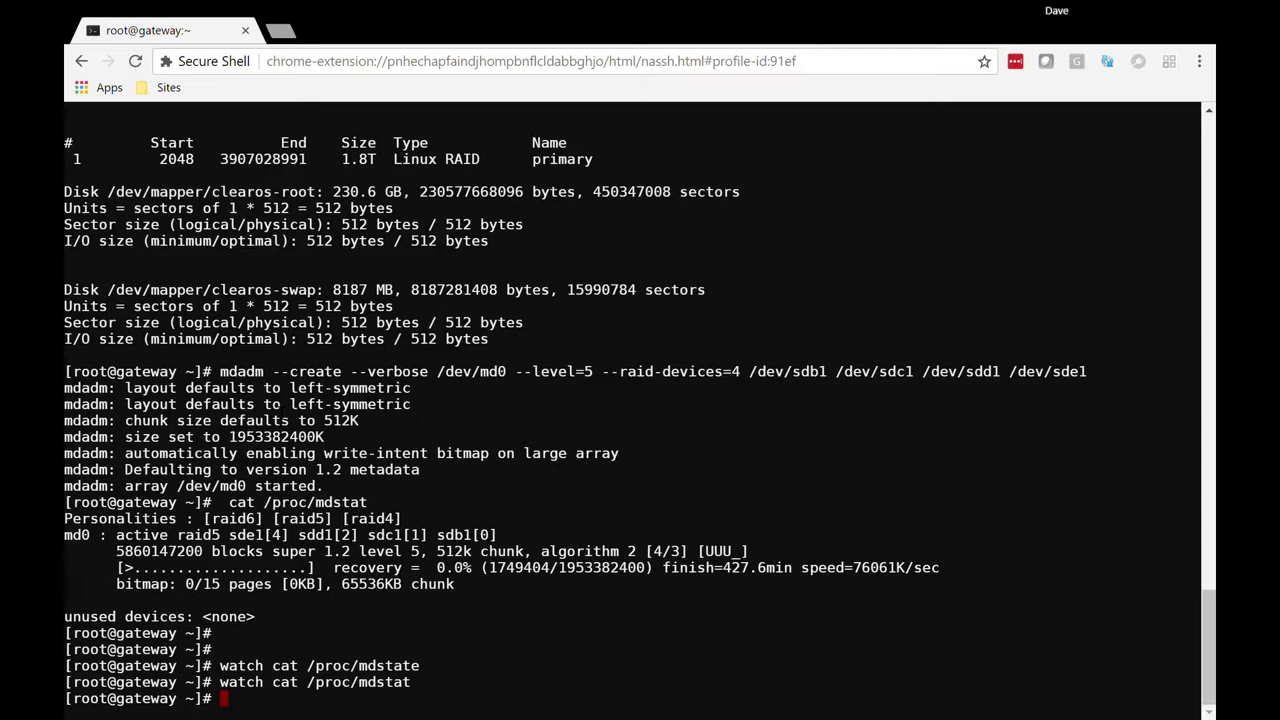
# Step: Create an ext4 filesystem on the array with mkfs.ext4 /dev/md0
pyautogui.write('mk')
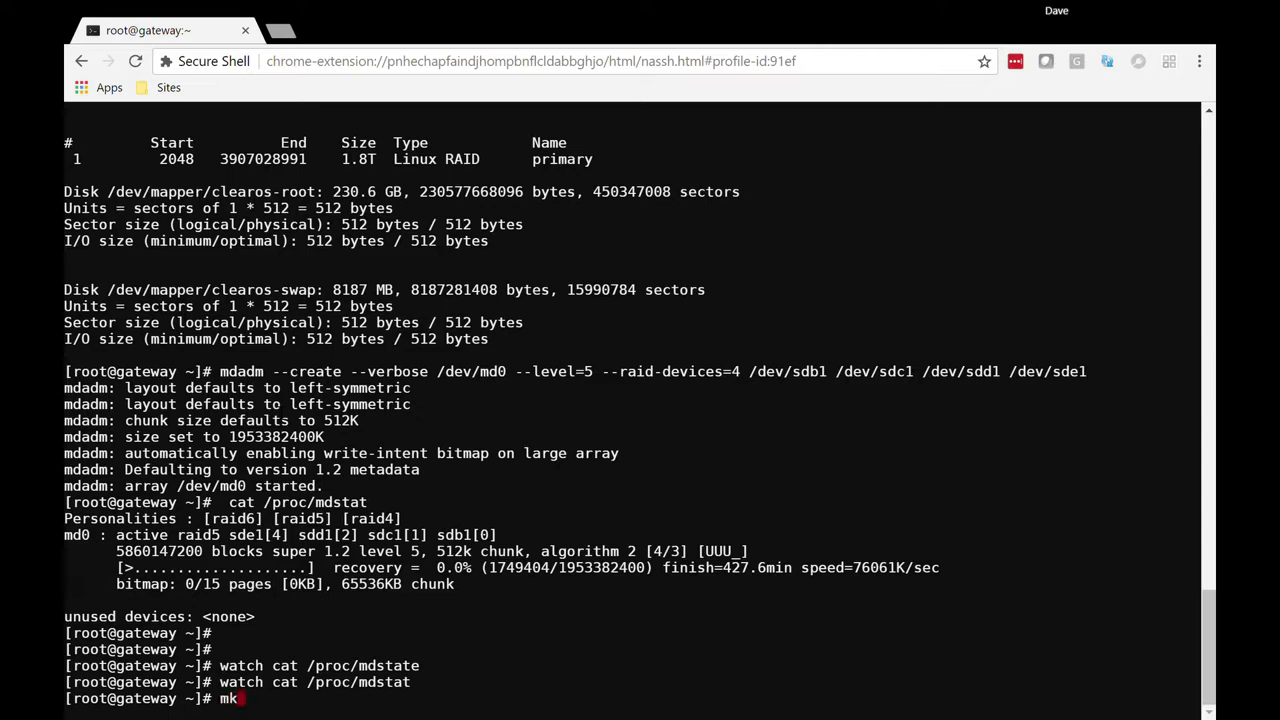
pyautogui.write('fs.')
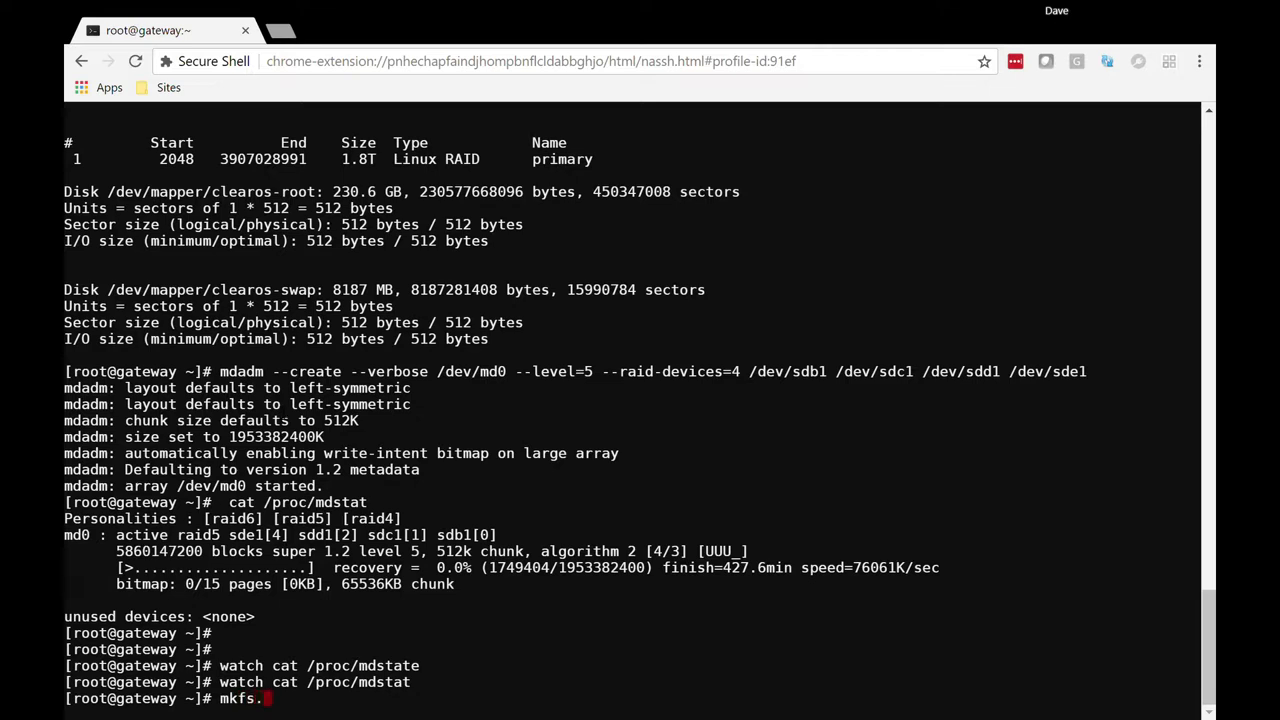
pyautogui.write('ext4 /dev/')
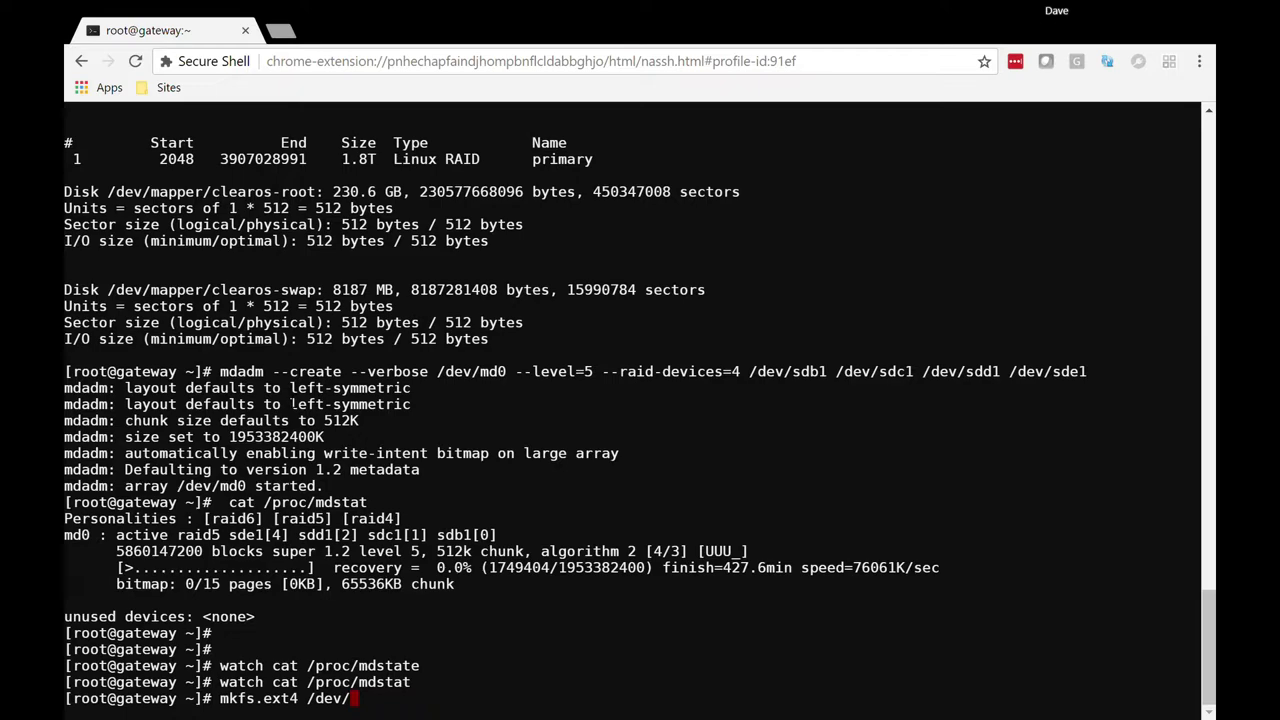
pyautogui.write('md')
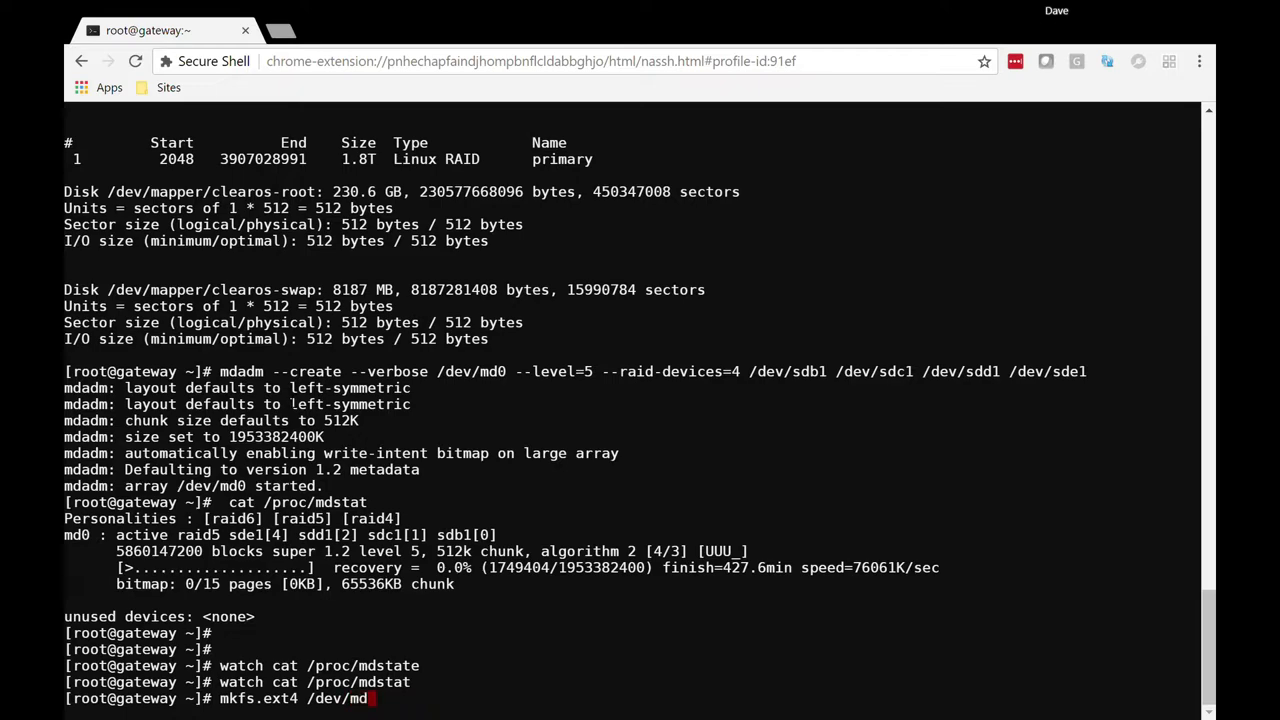
pyautogui.write('0')
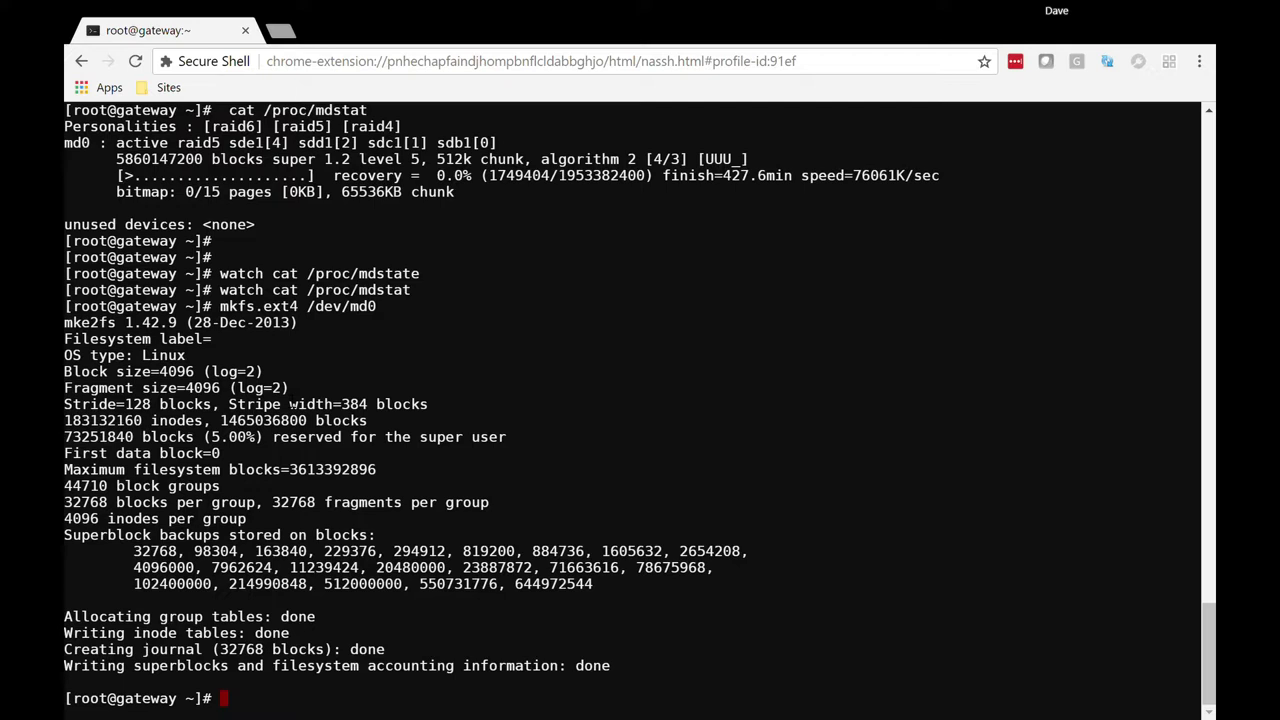
pyautogui.write('blk')
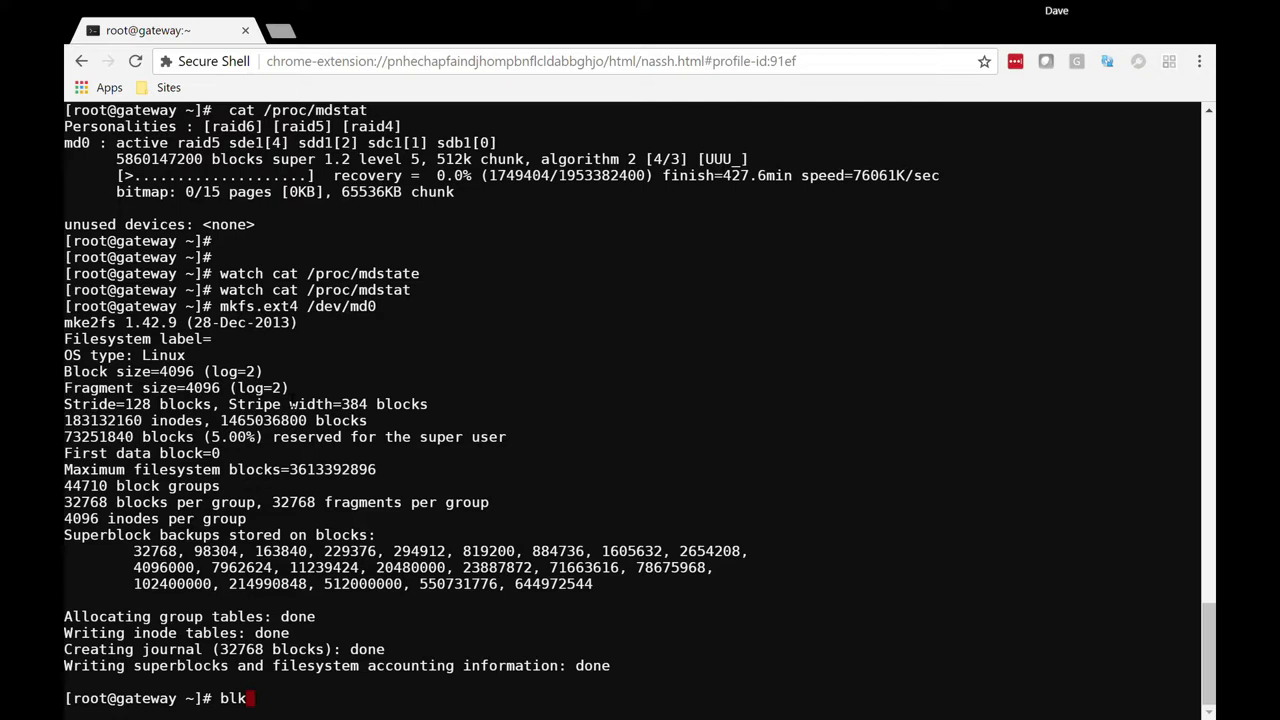
# Step: Run blkid to read the UUID of the ext4 filesystem on /dev/md0
pyautogui.write('id')
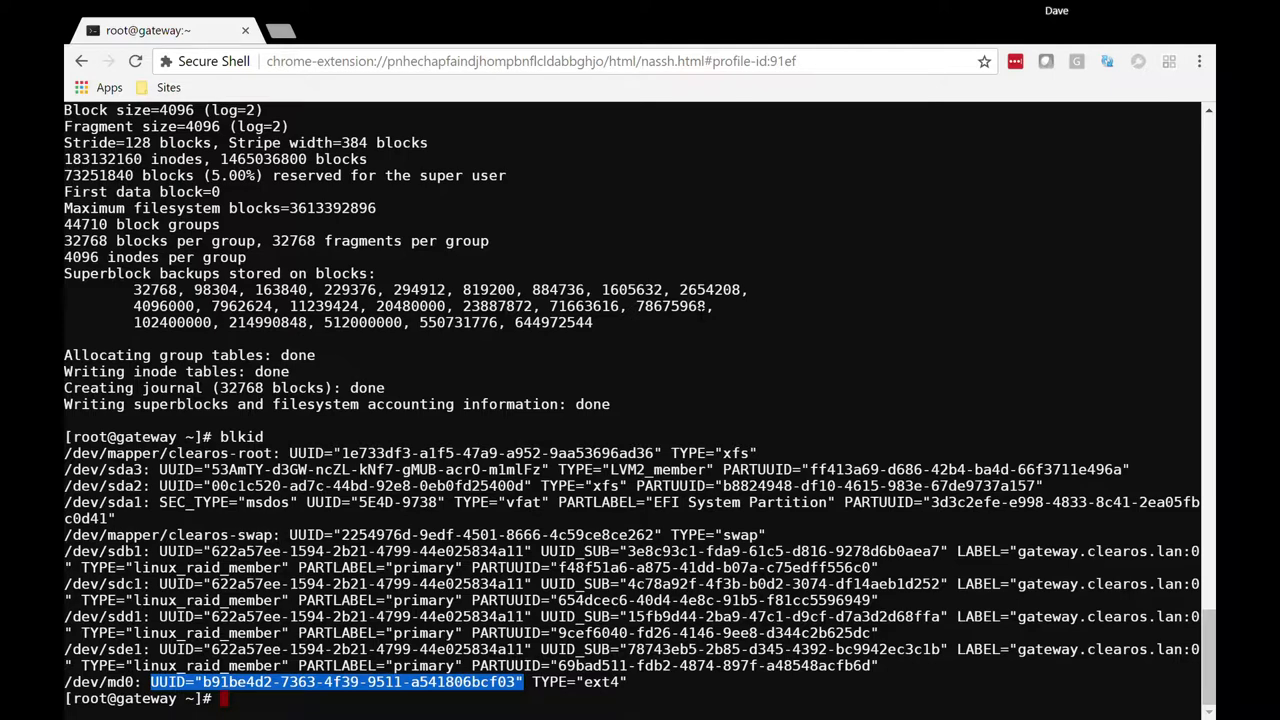
# Step: Edit /etc/fstab in vi and start a new line below the EFI boot entry
pyautogui.write('vi')
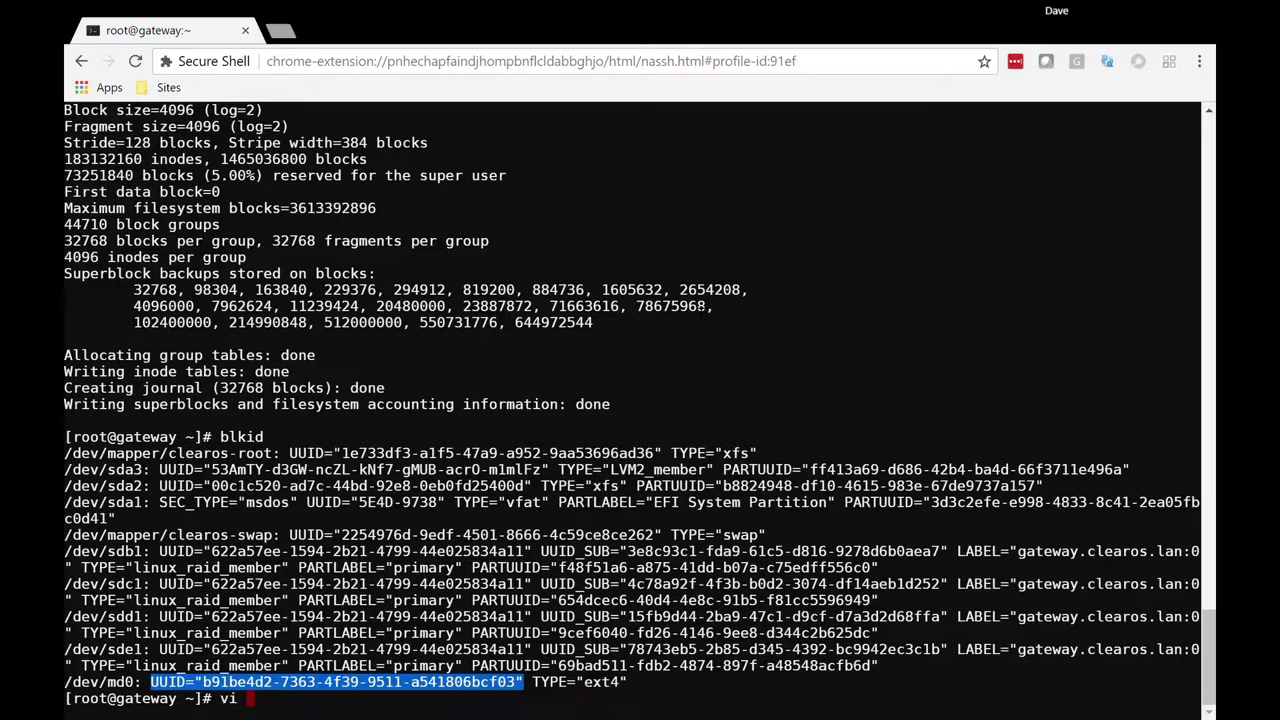
pyautogui.write('/etc')
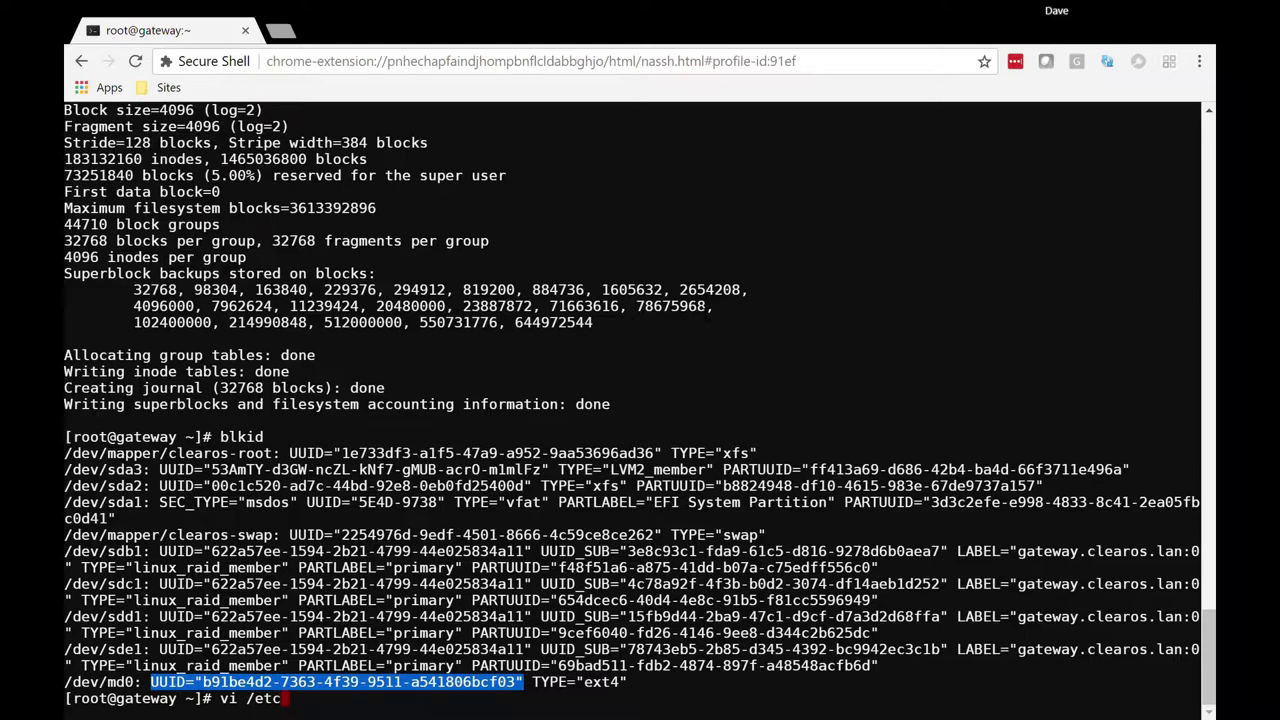
pyautogui.write('fst')
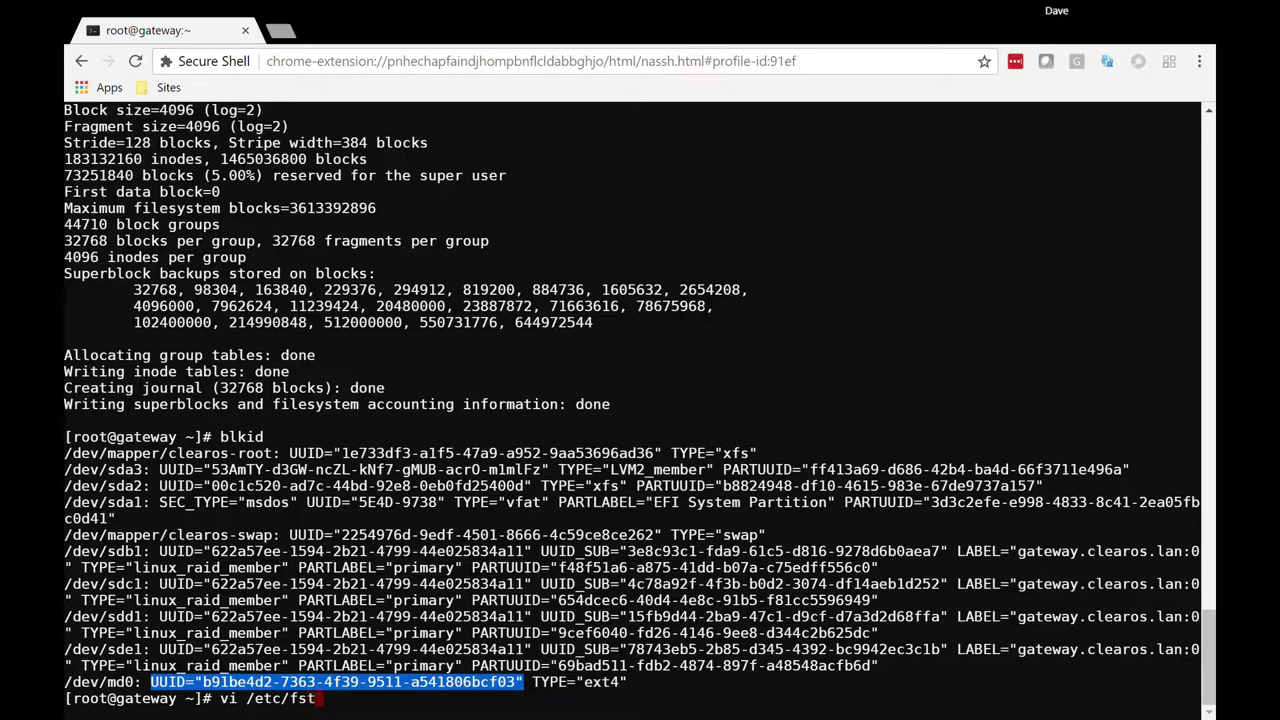
pyautogui.write('b')
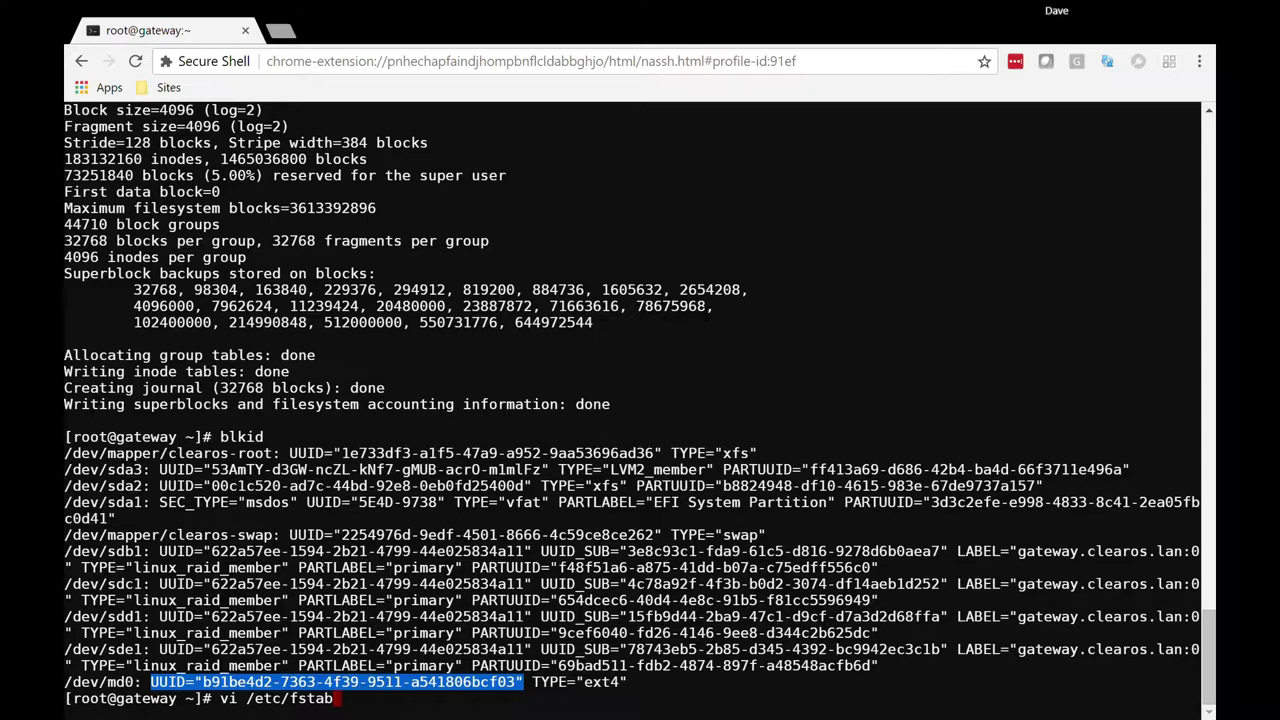
pyautogui.press('Return')
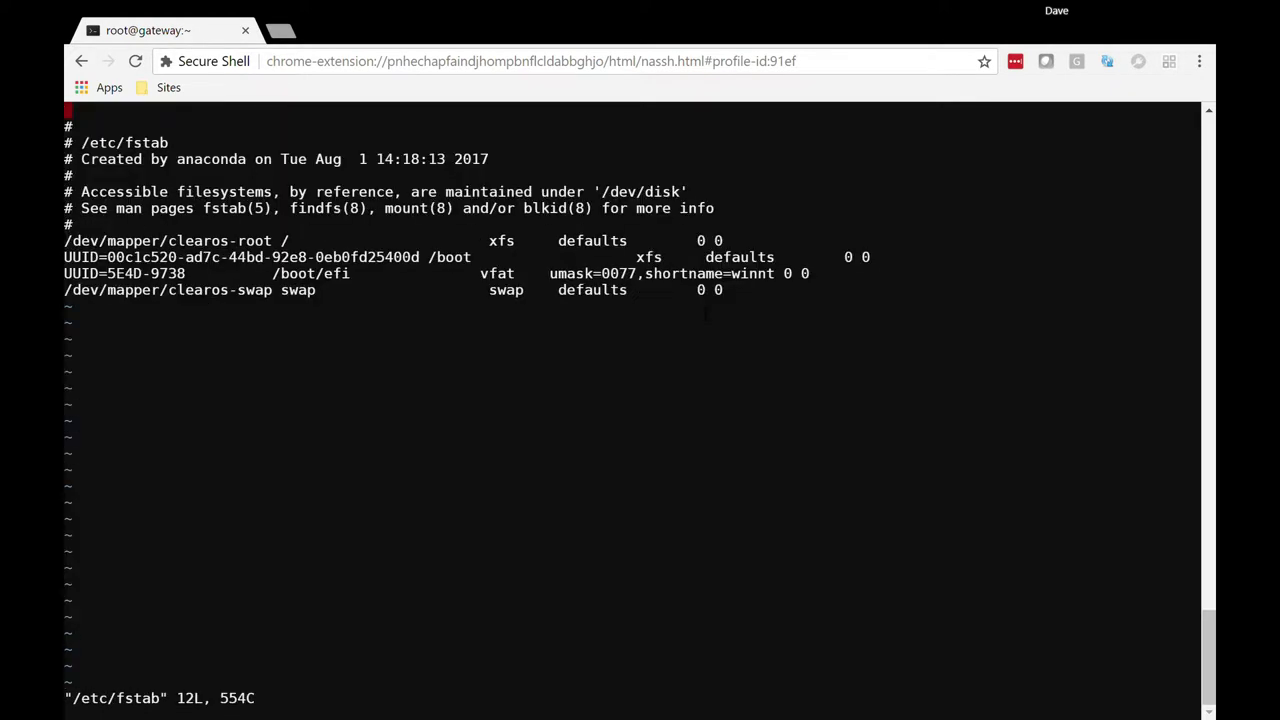
pyautogui.press('Down')
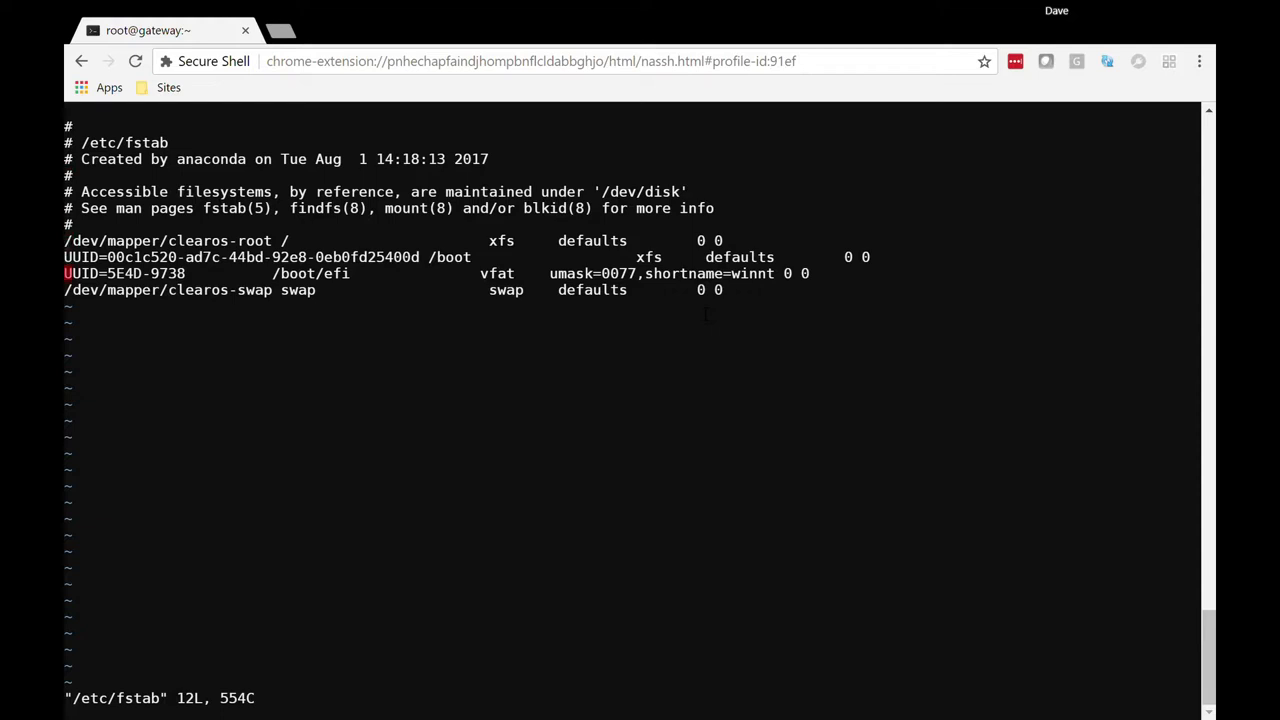
pyautogui.press('o')
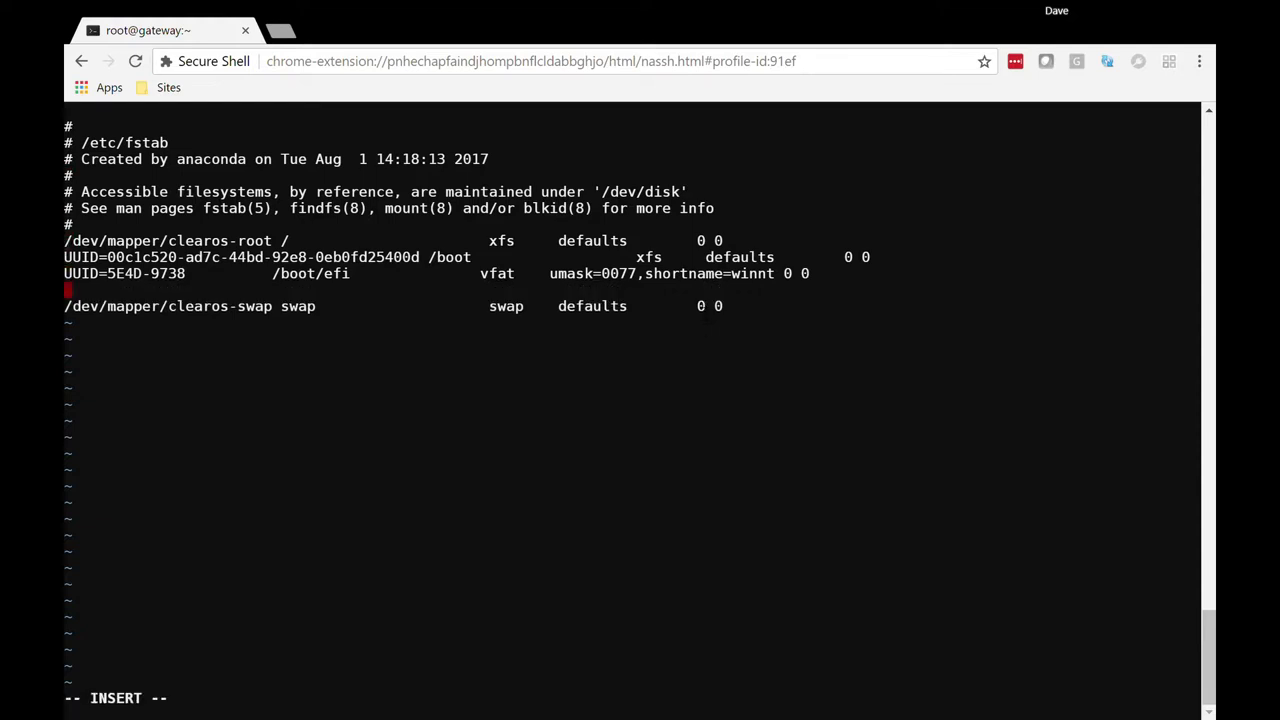
# Step: Enter the entry UUID="b91be4d2-7363-4f39-9511-a541806bcf03" /store/data1 ext4 defaults
pyautogui.write('UUID="b91be4d2-7363-4f39-9511-a541806bcf03"')
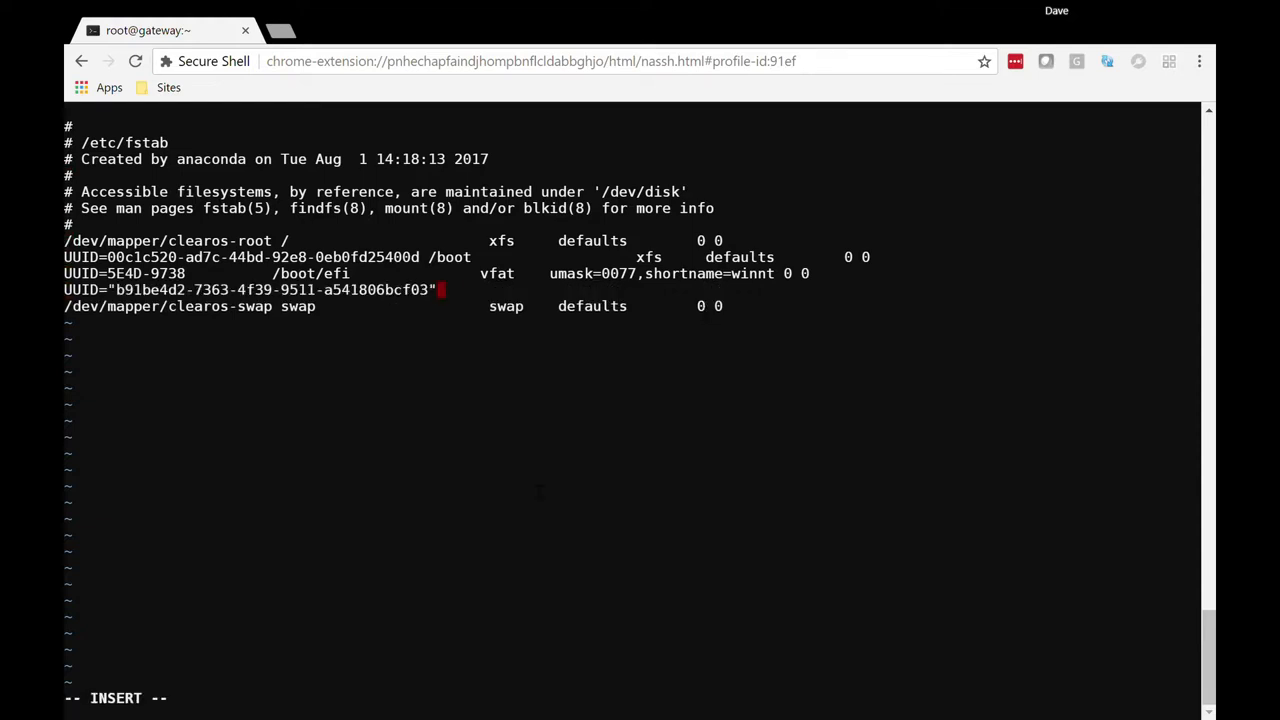
pyautogui.write('/')
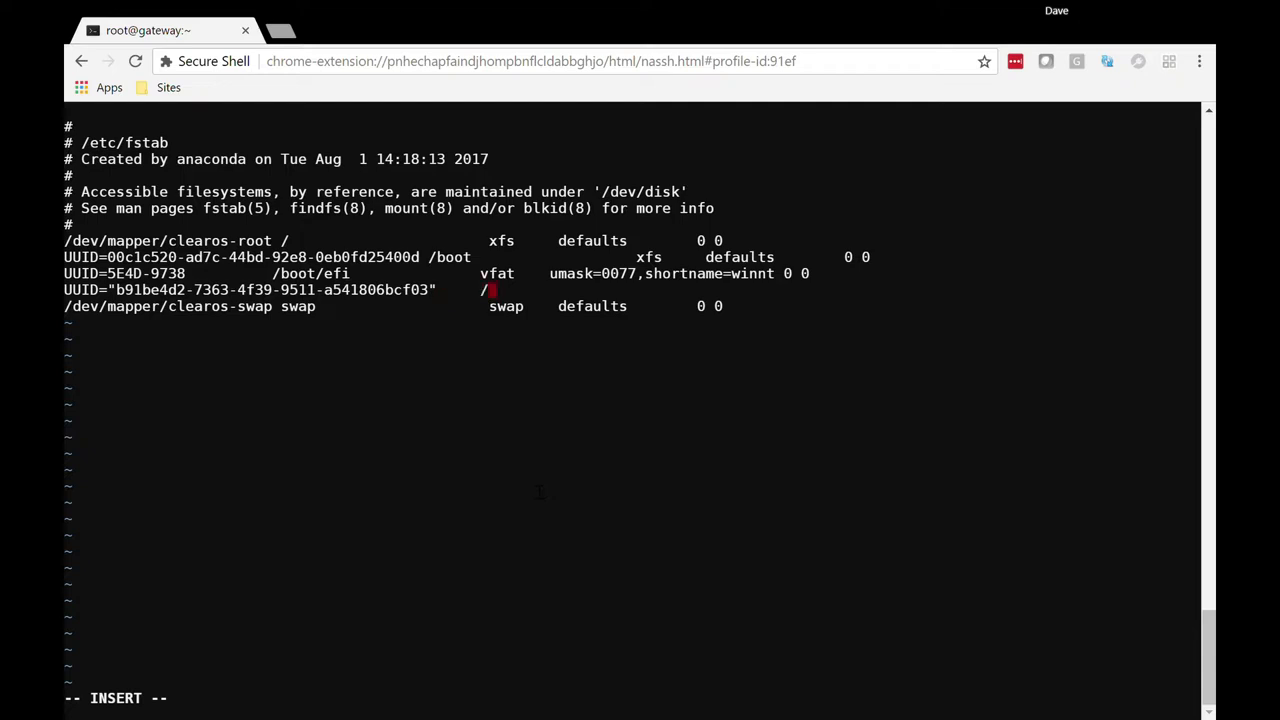
pyautogui.write('sto')
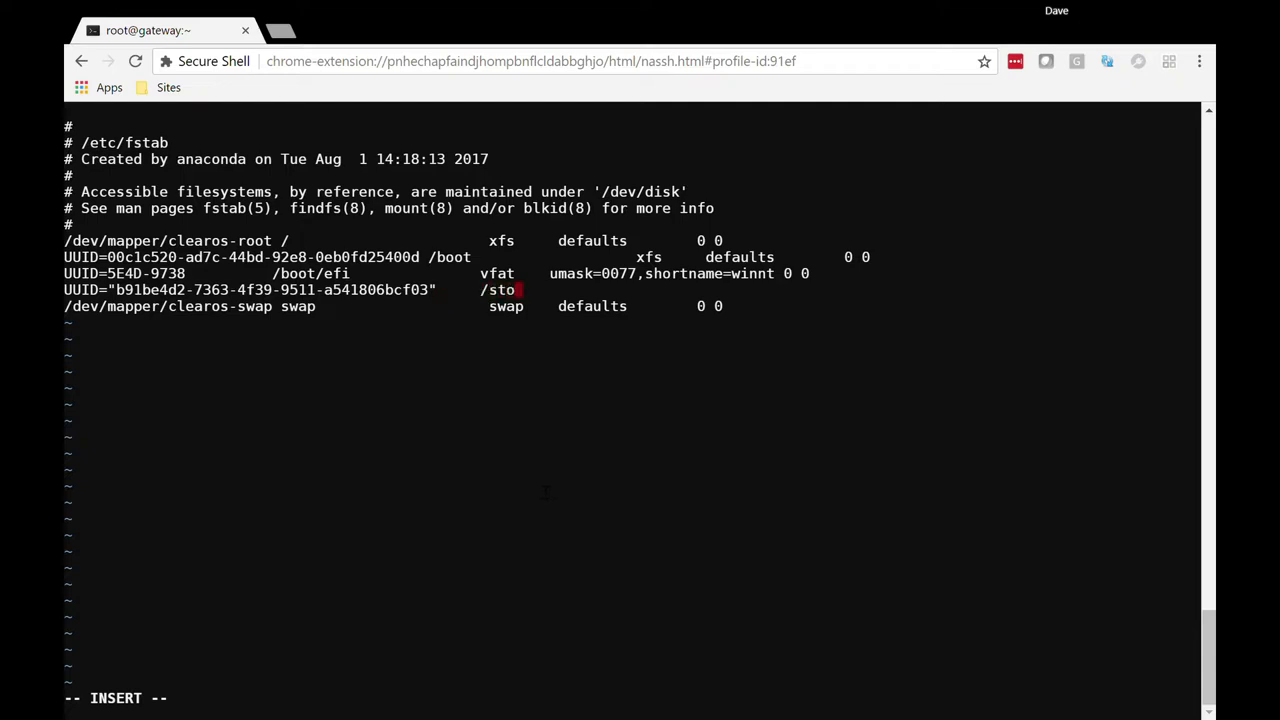
pyautogui.write('re/data')
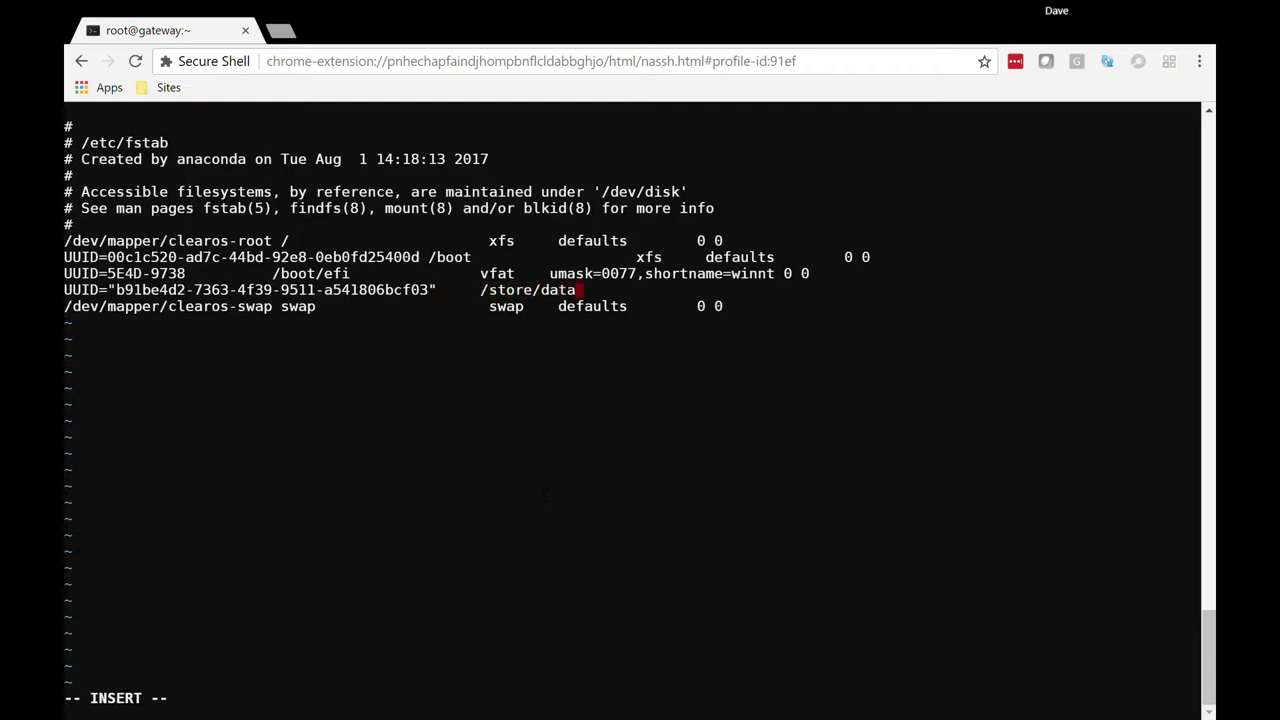
pyautogui.write('l')
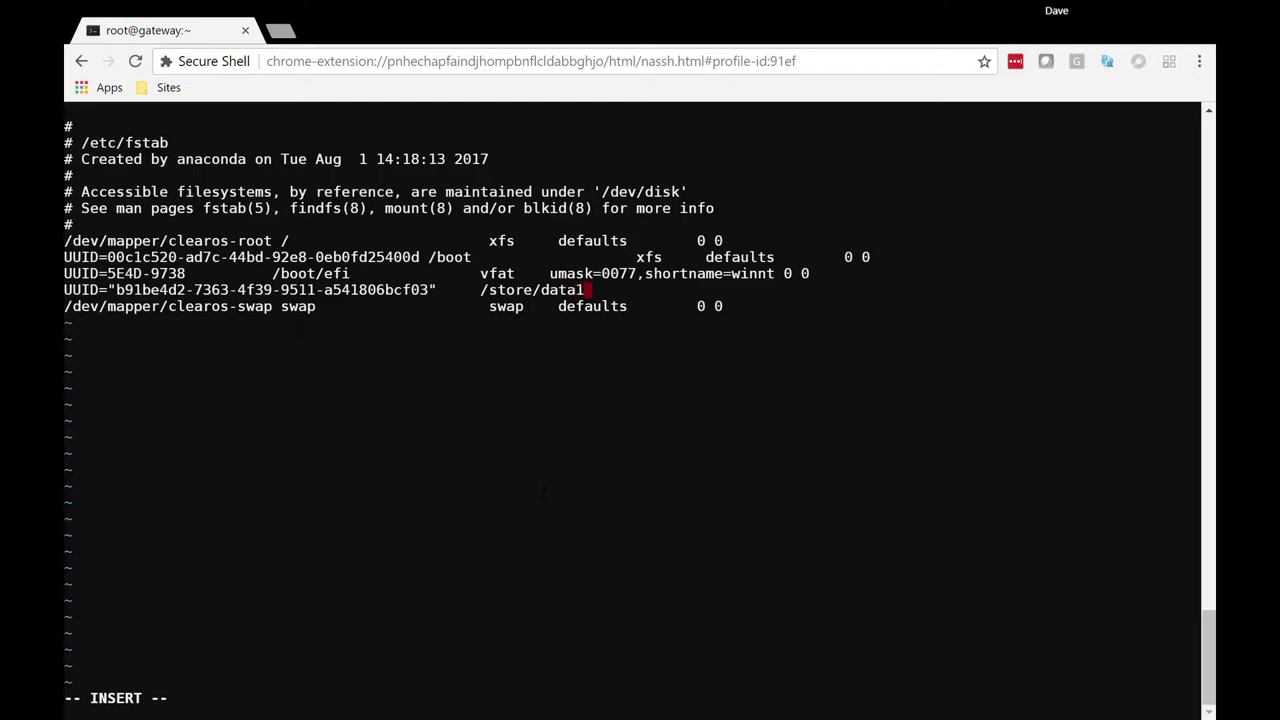
pyautogui.write('ext')
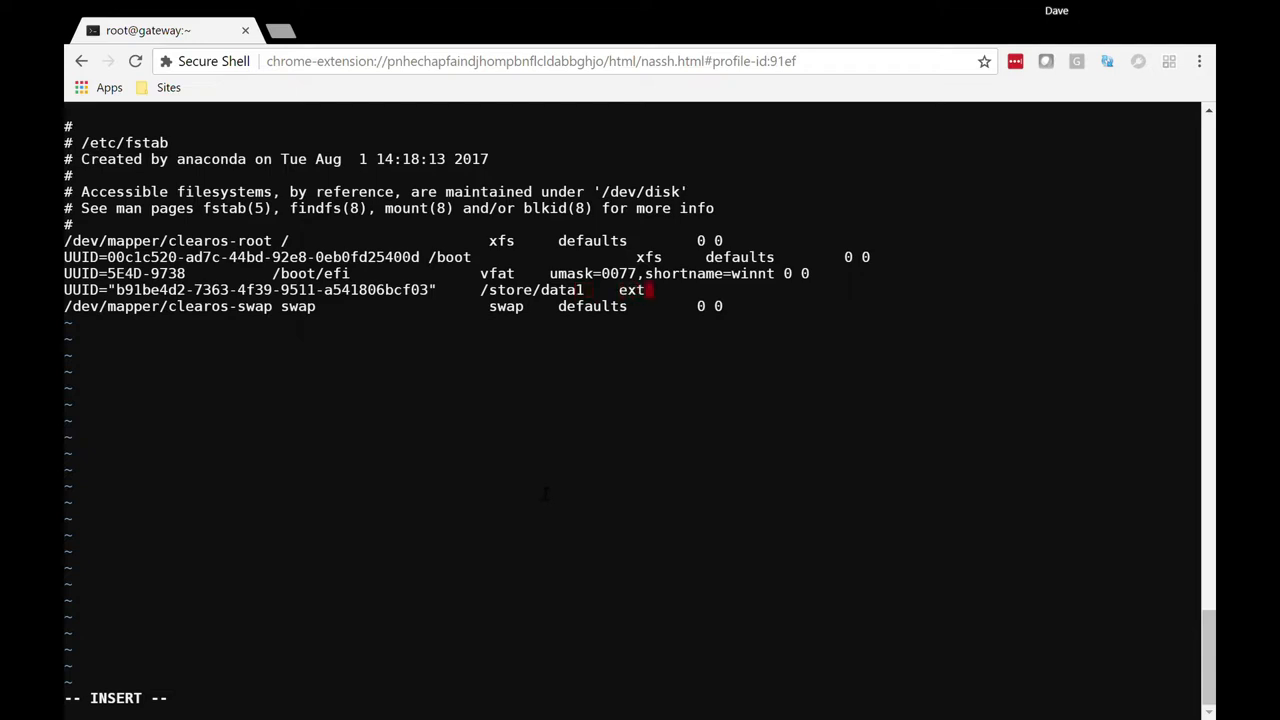
pyautogui.write('4')
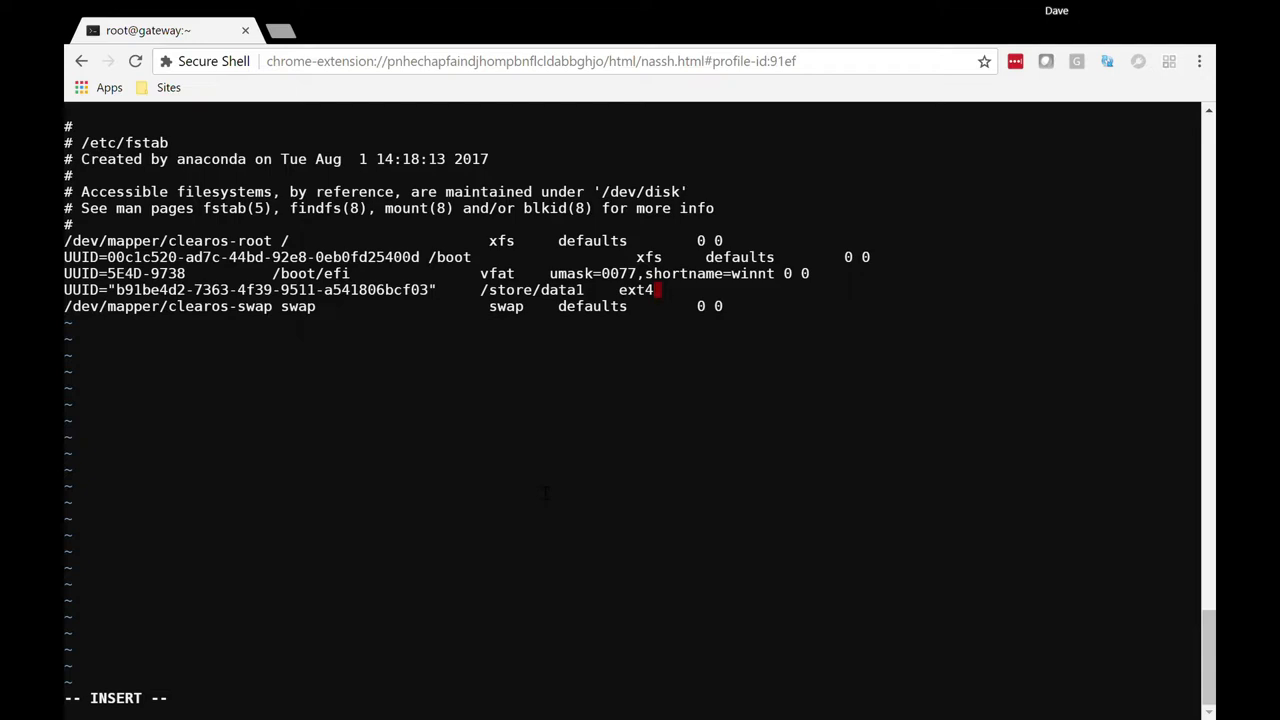
pyautogui.write('def')
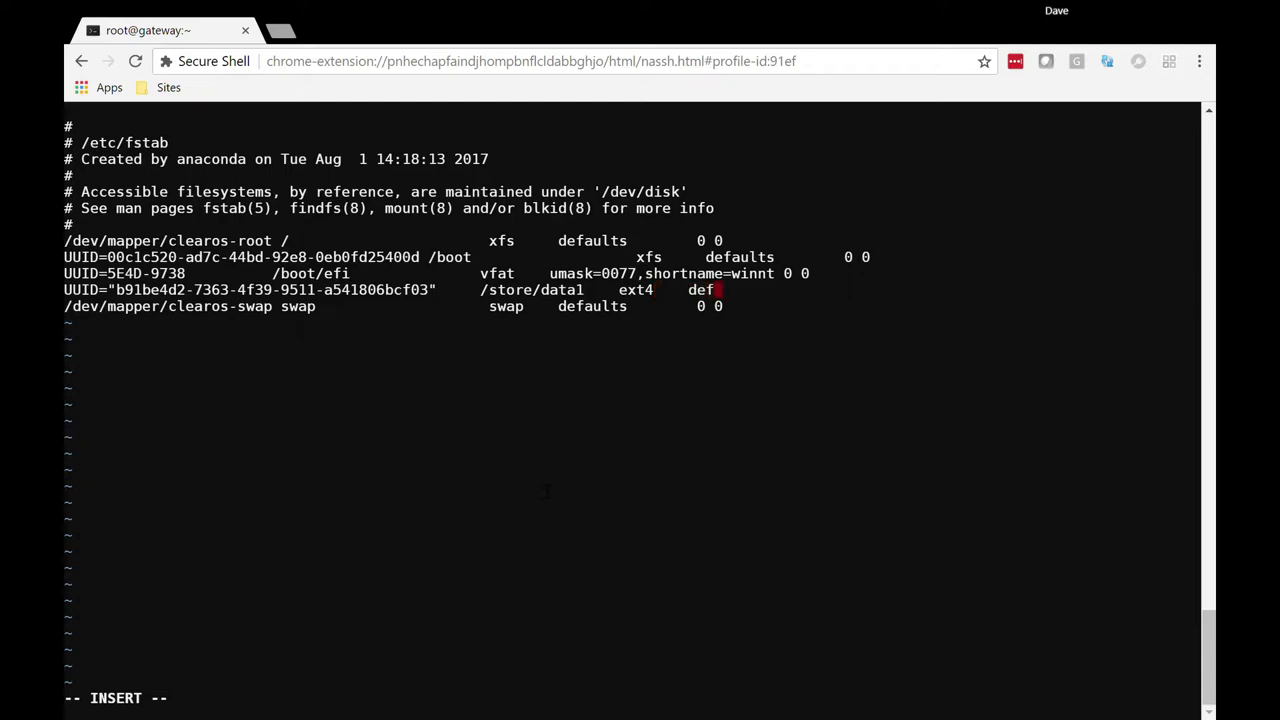
pyautogui.write('aults')
pyautogui.write('nano')
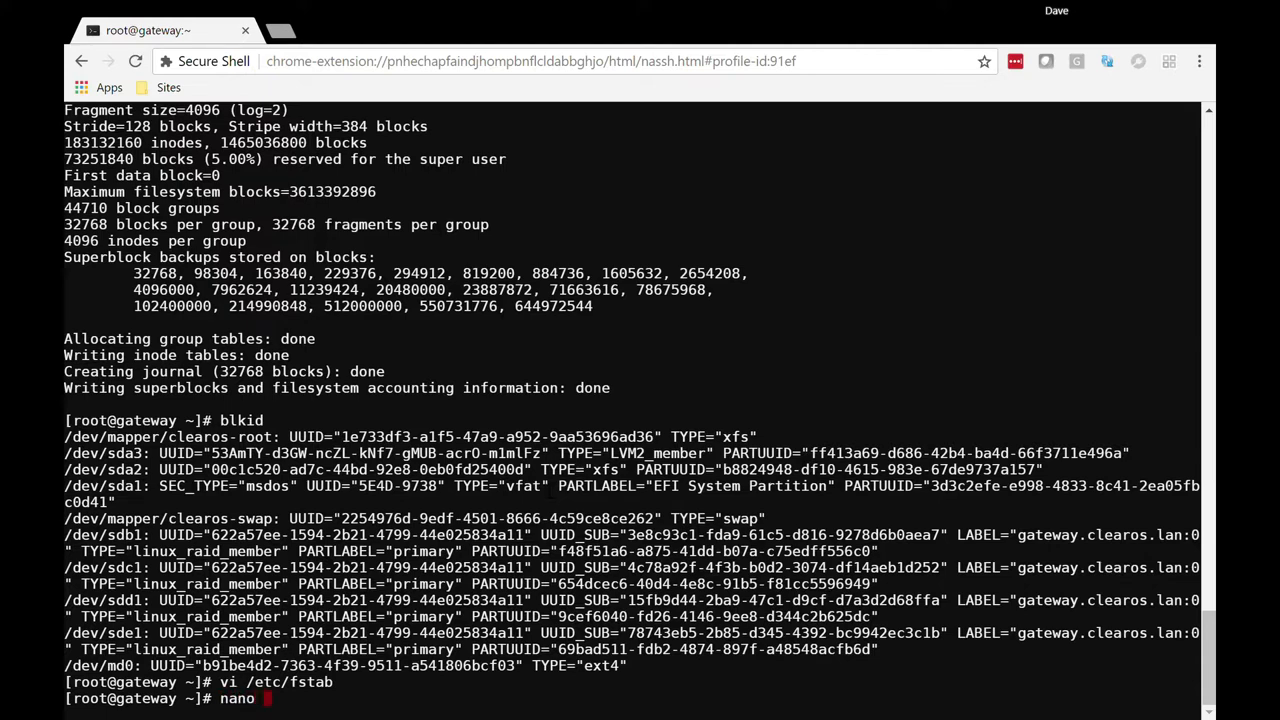
# Step: Reopen /etc/fstab in nano and write the mount entry back under the existing file name
pyautogui.write('/etc/fs')
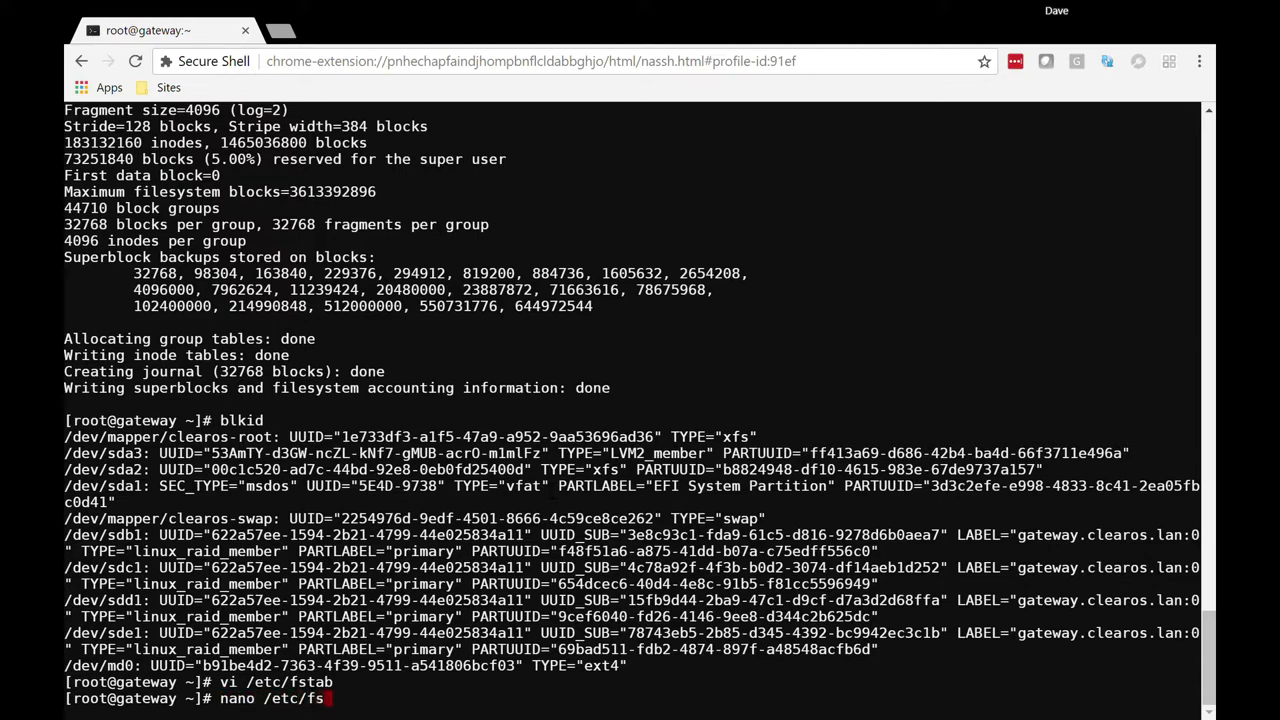
pyautogui.press('Enter')
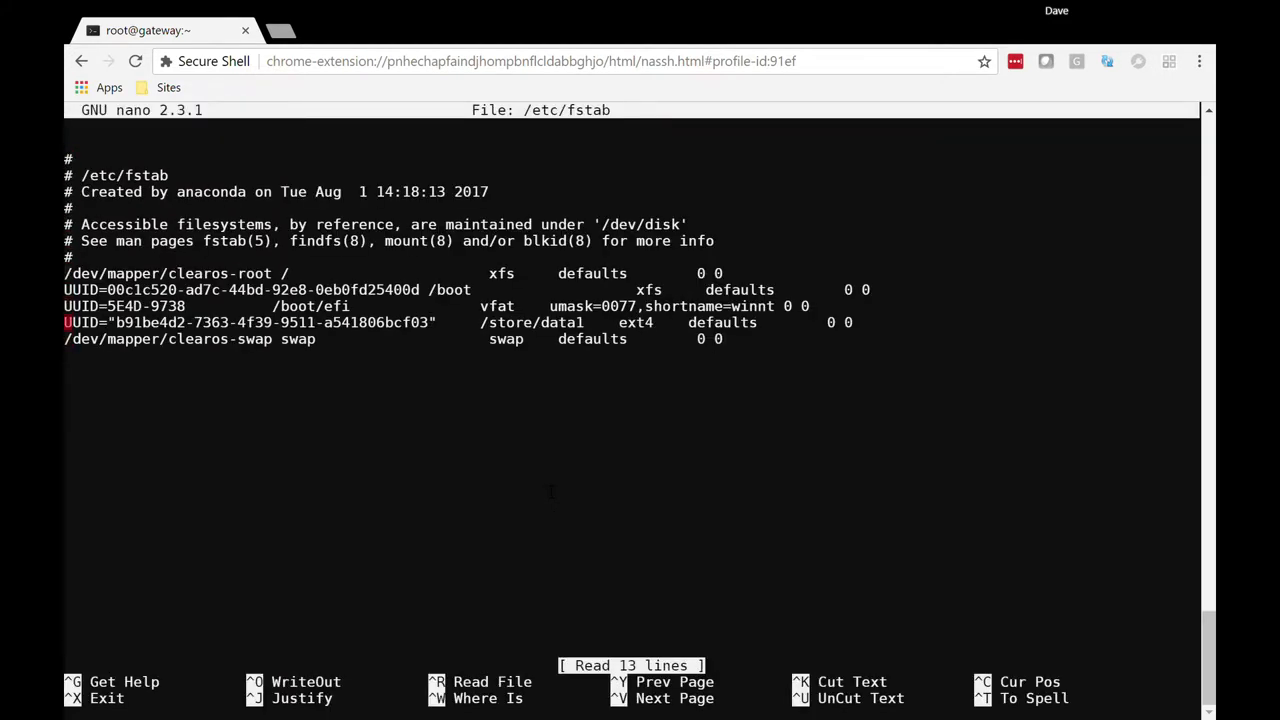
pyautogui.press('Down')
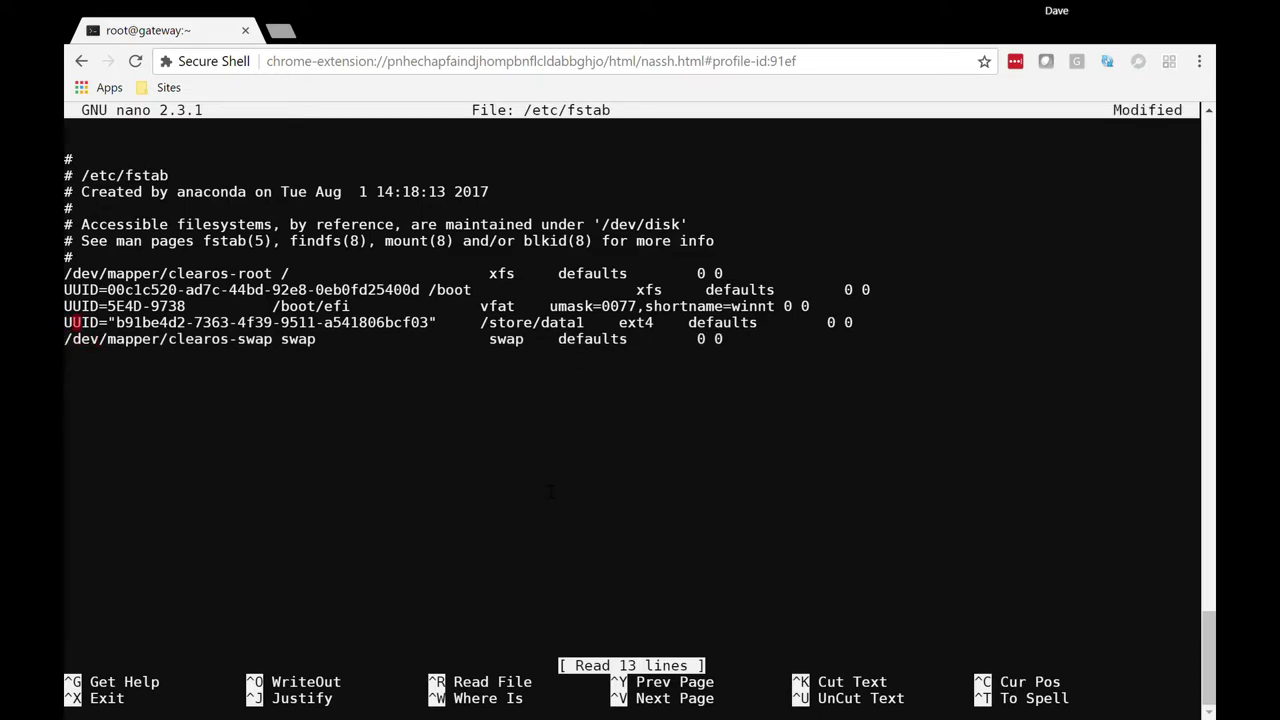
pyautogui.press('ctrl+o')
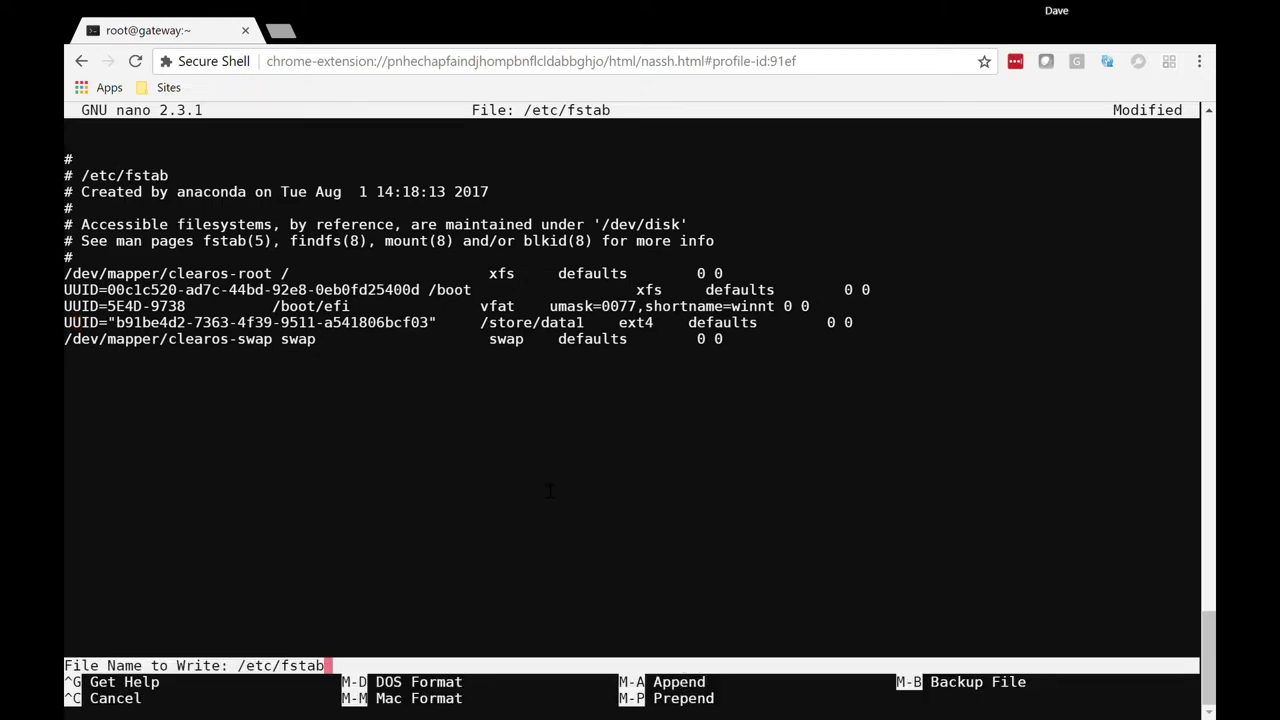
pyautogui.press('Enter')
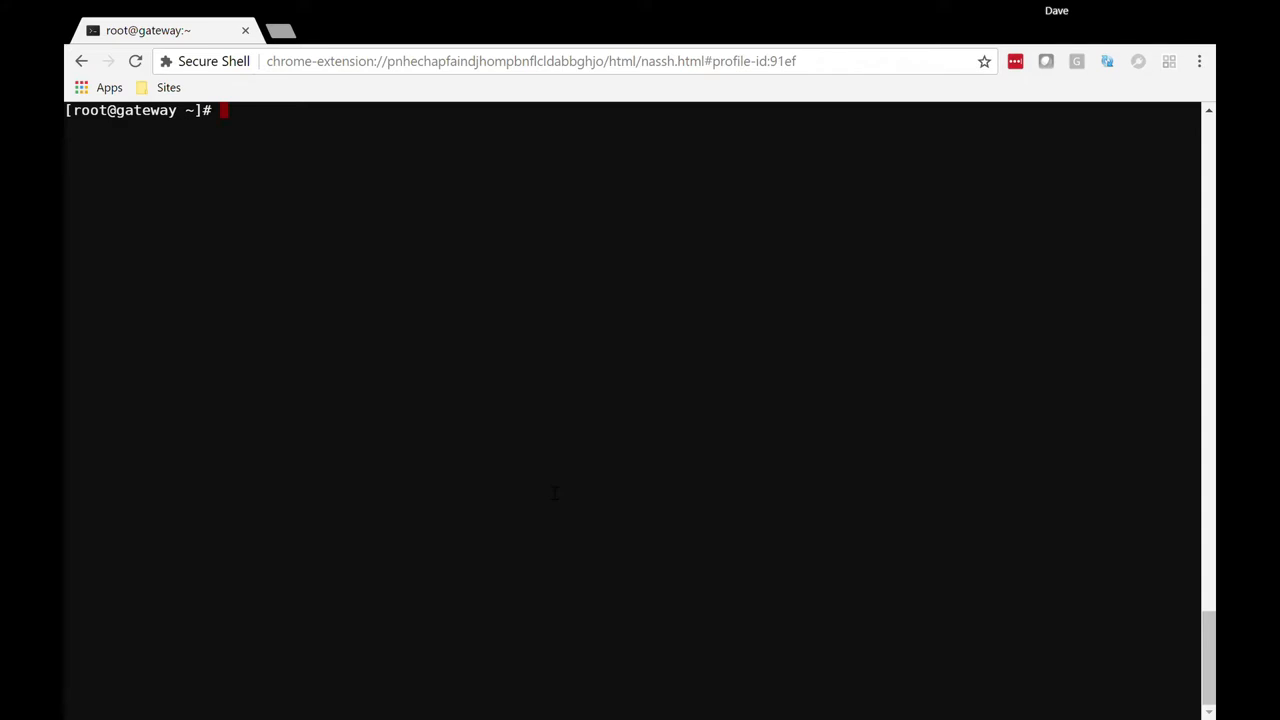
# Step: Create the mount point directory with mkdir -p /store/data1
pyautogui.write('mk')
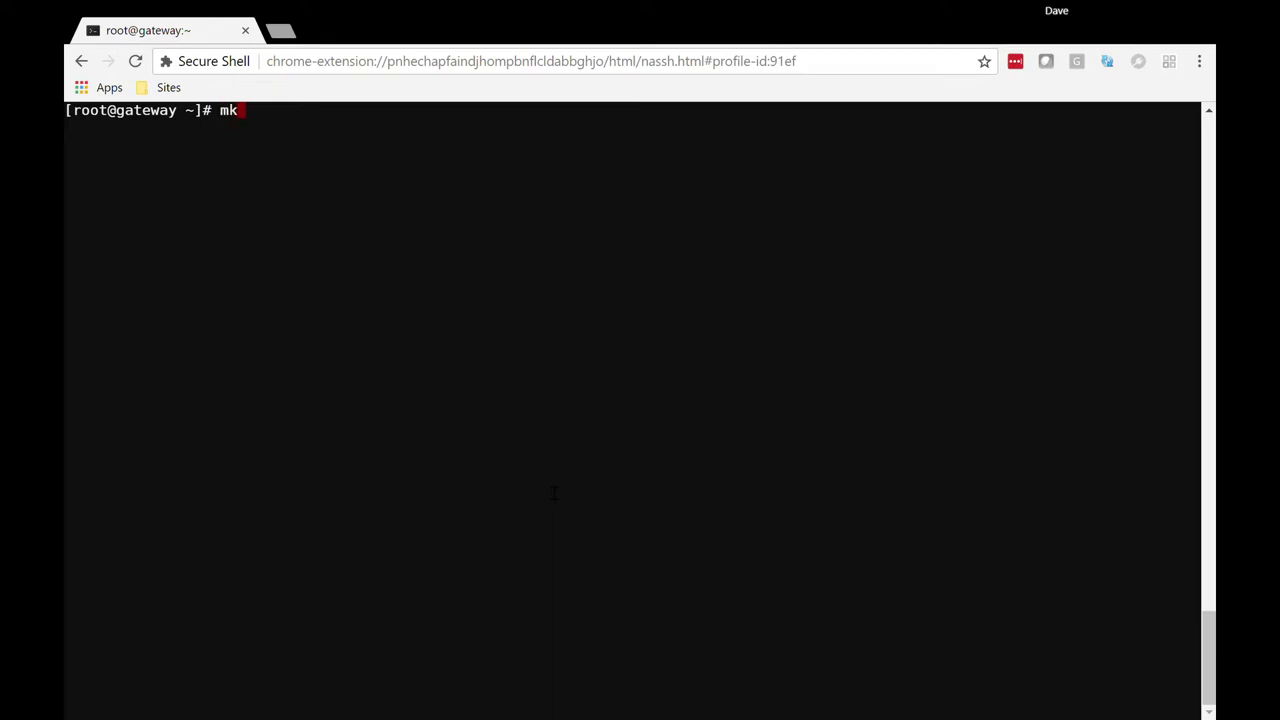
pyautogui.write('dir -')
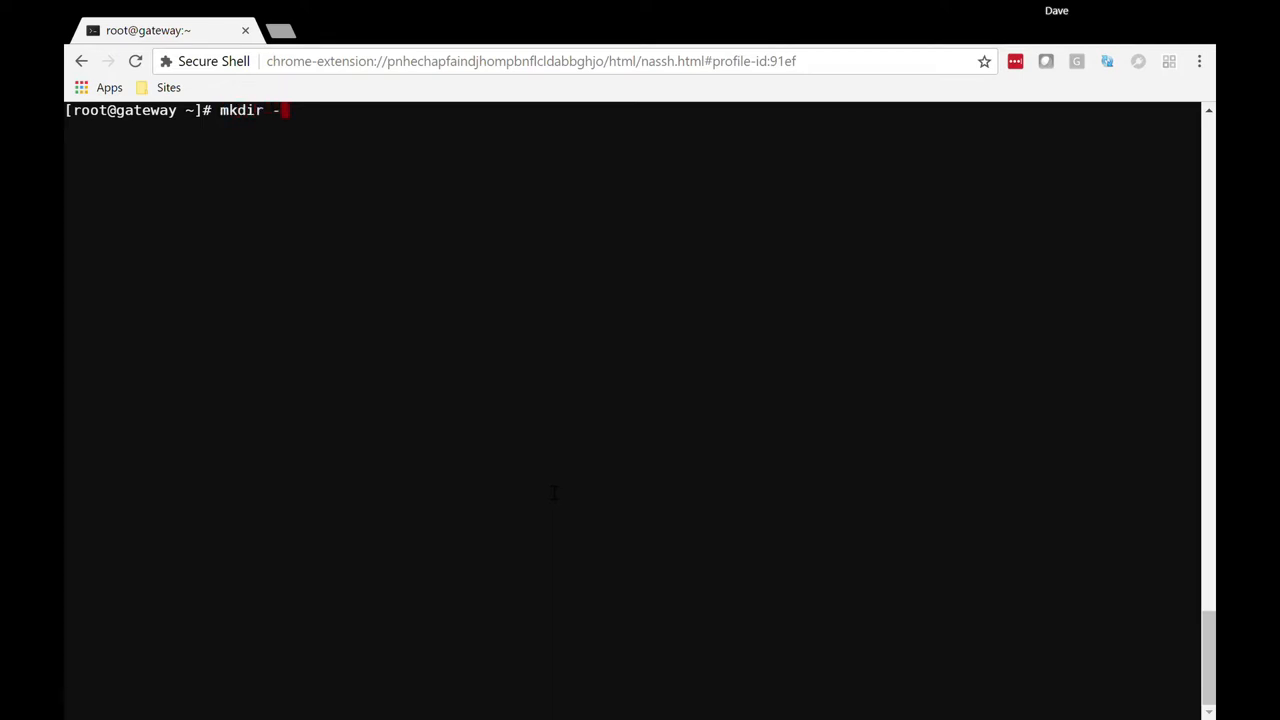
pyautogui.write('p /s')
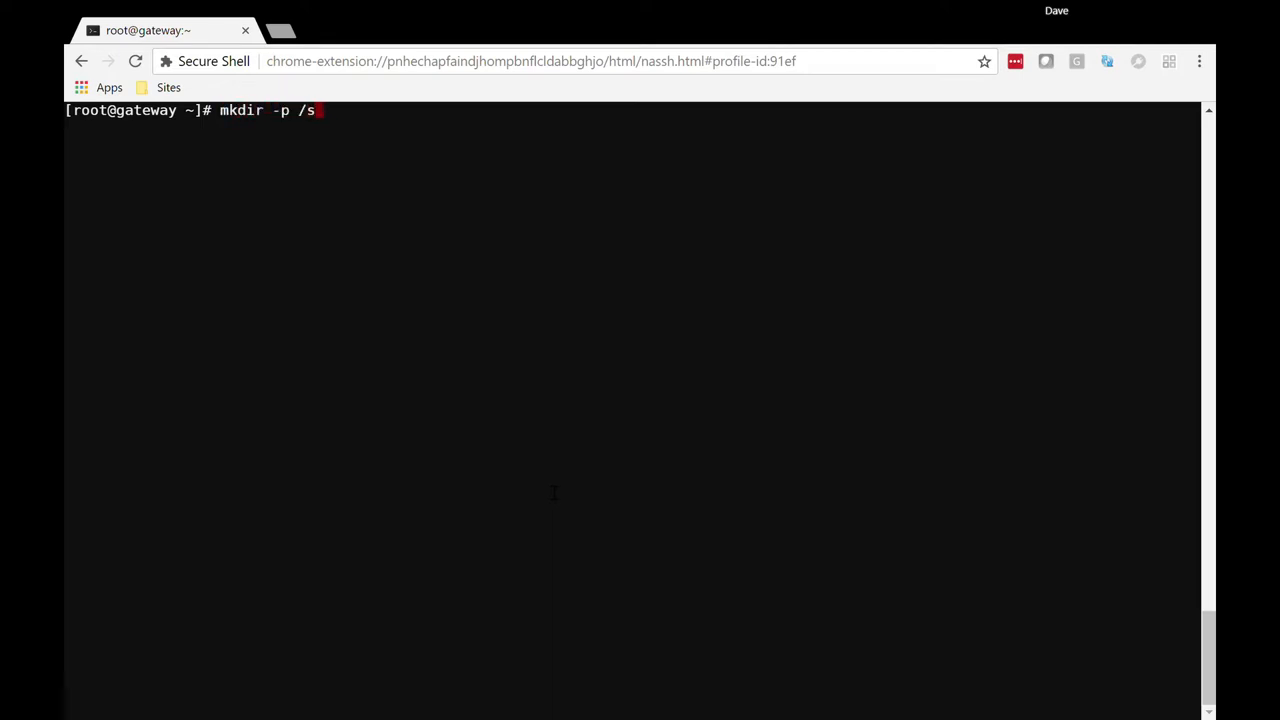
pyautogui.write('tore/data1')
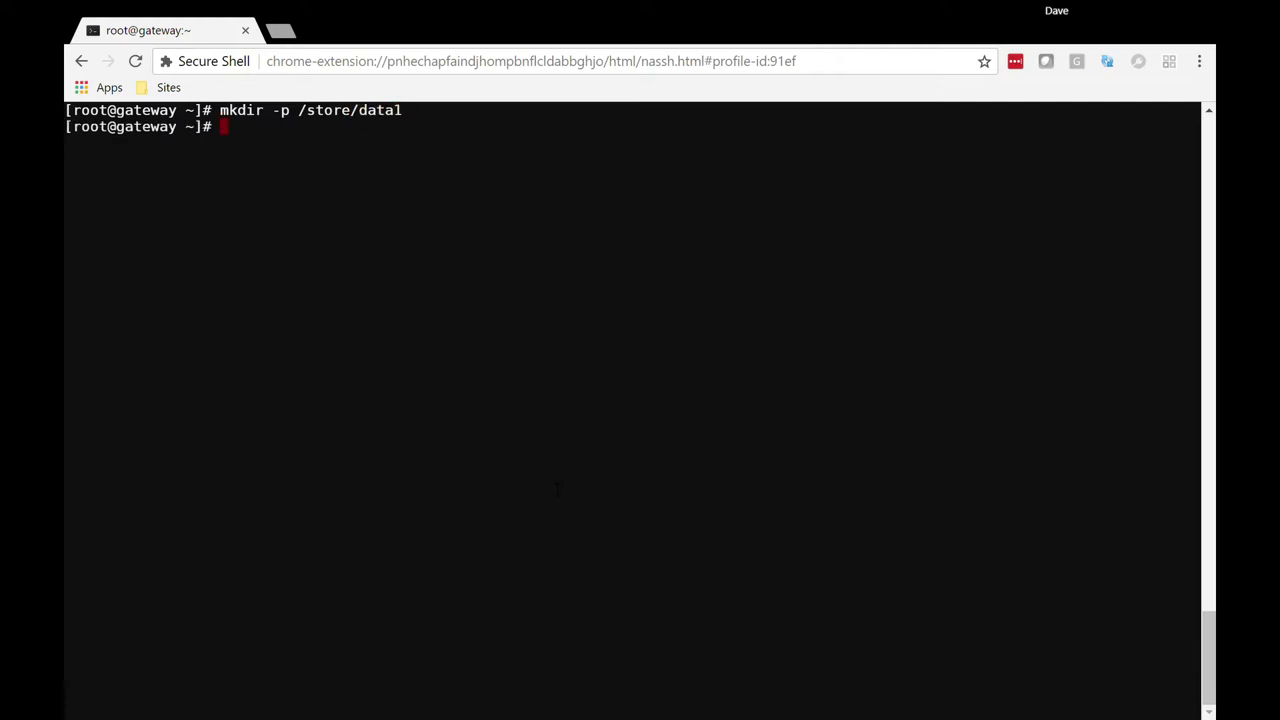
# Step: Mount the array at /store/data1 using its fstab entry
pyautogui.write('mount /')
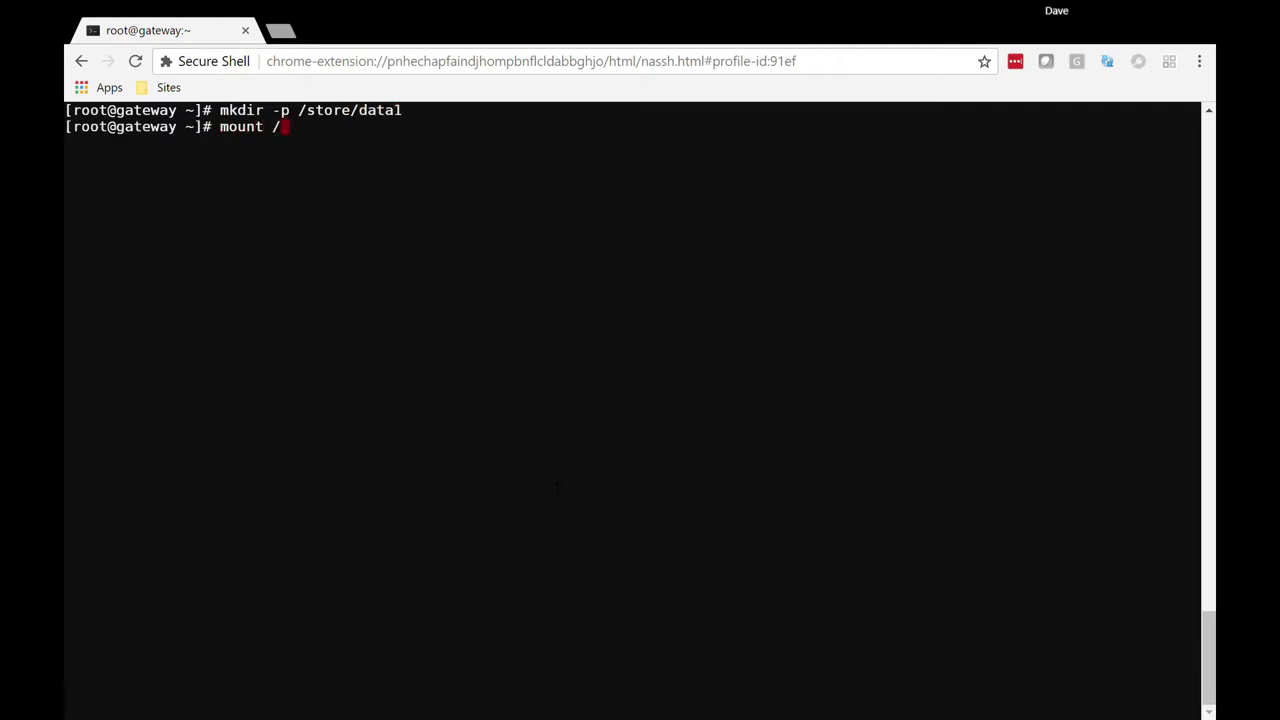
pyautogui.write('store/')
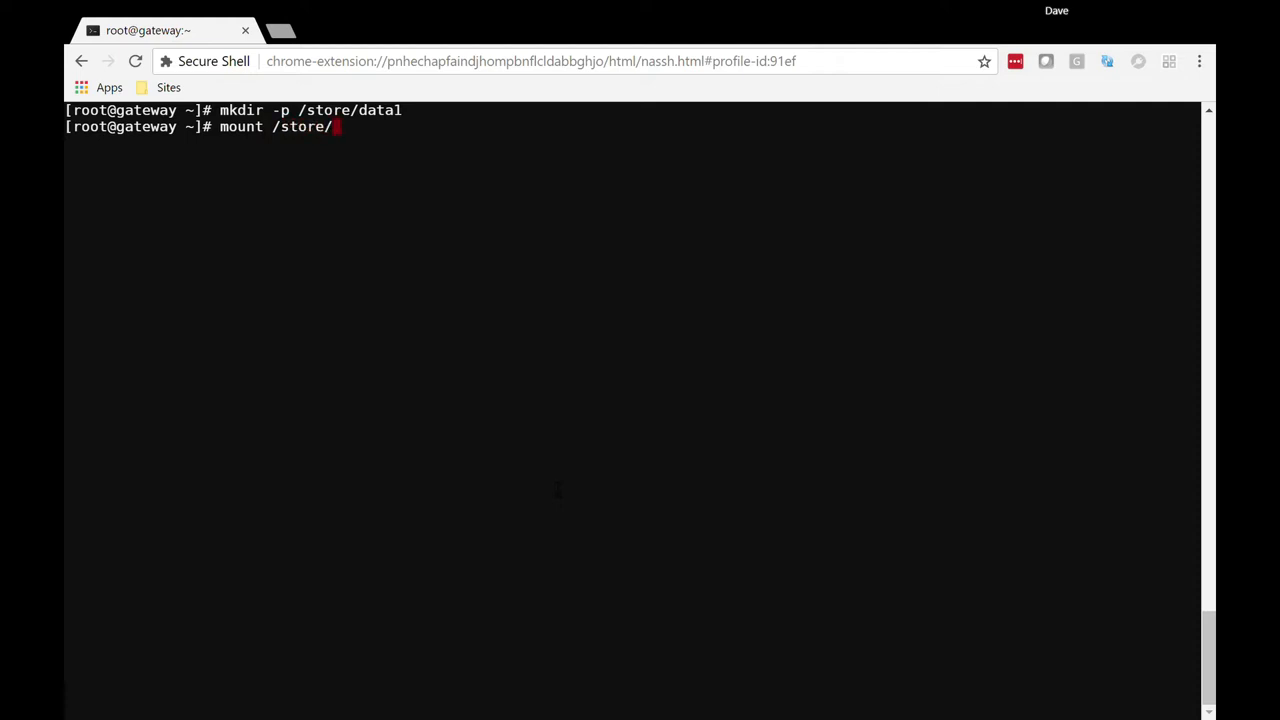
pyautogui.write('data')
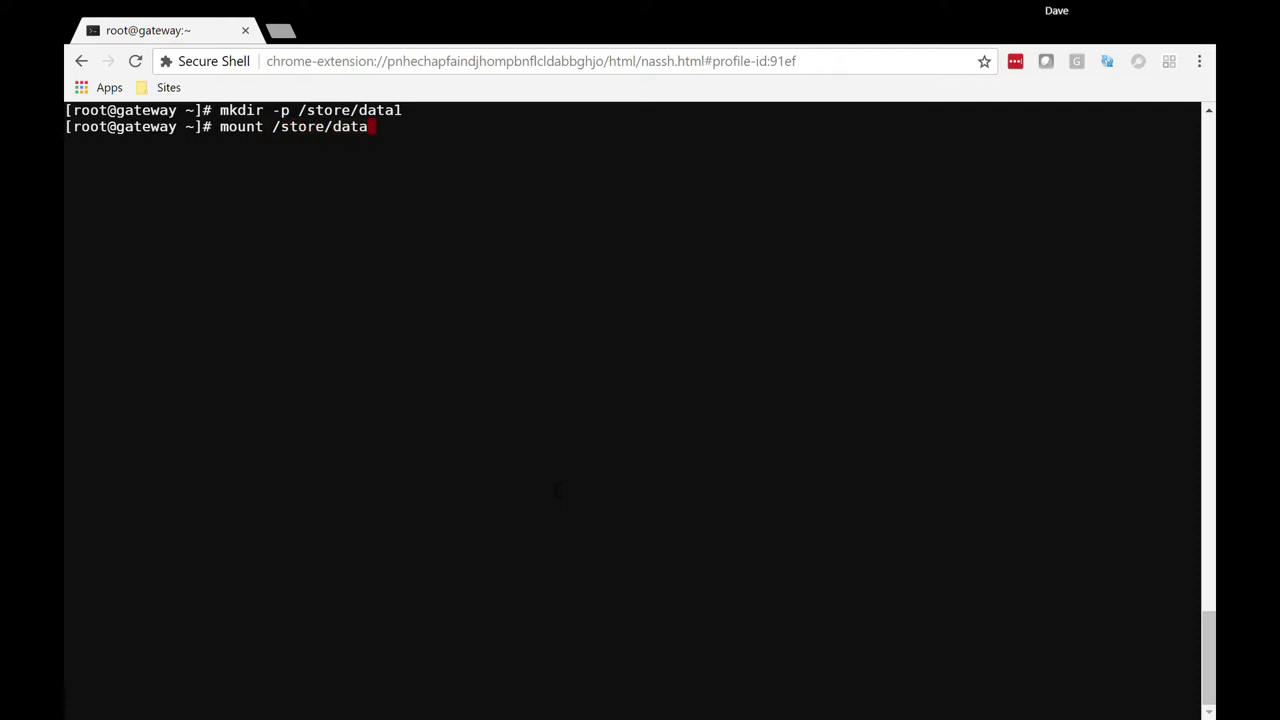
pyautogui.write('1')
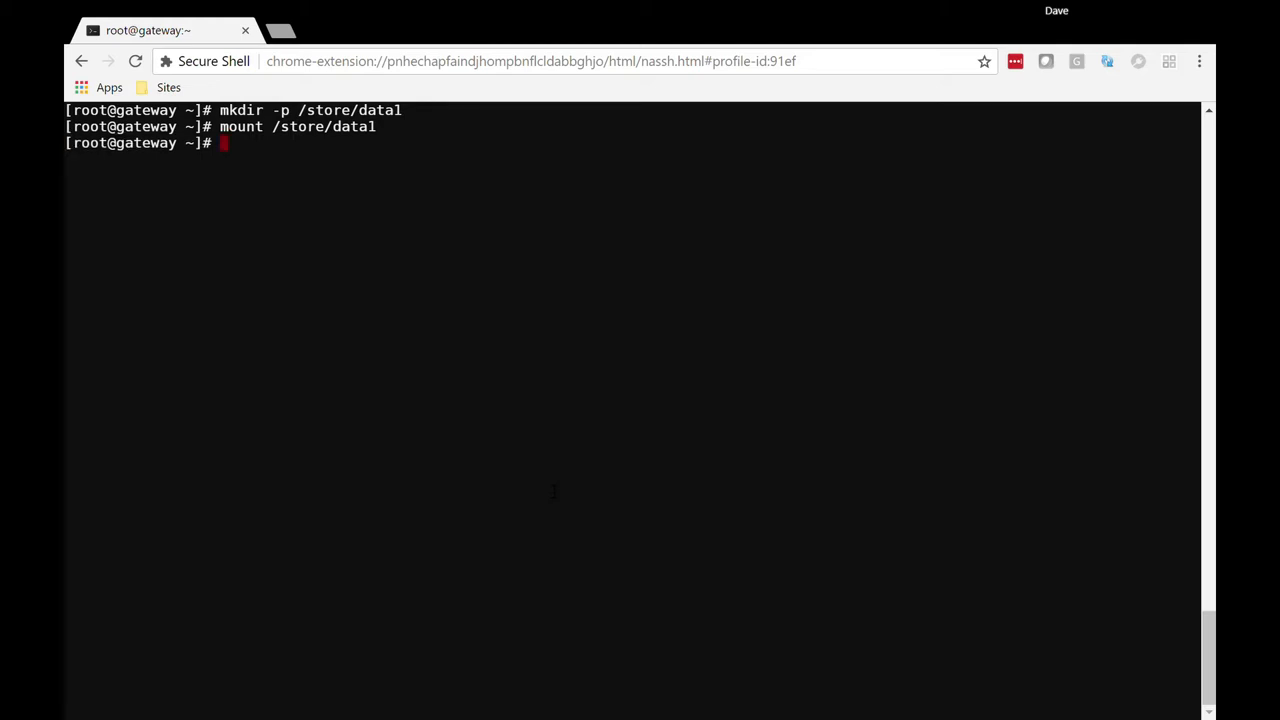
# Step: List /store/data1 showing lost+found and confirm with df -h that /dev/md0 is mounted there at 5.5T
pyautogui.write('ls /store/data1/')
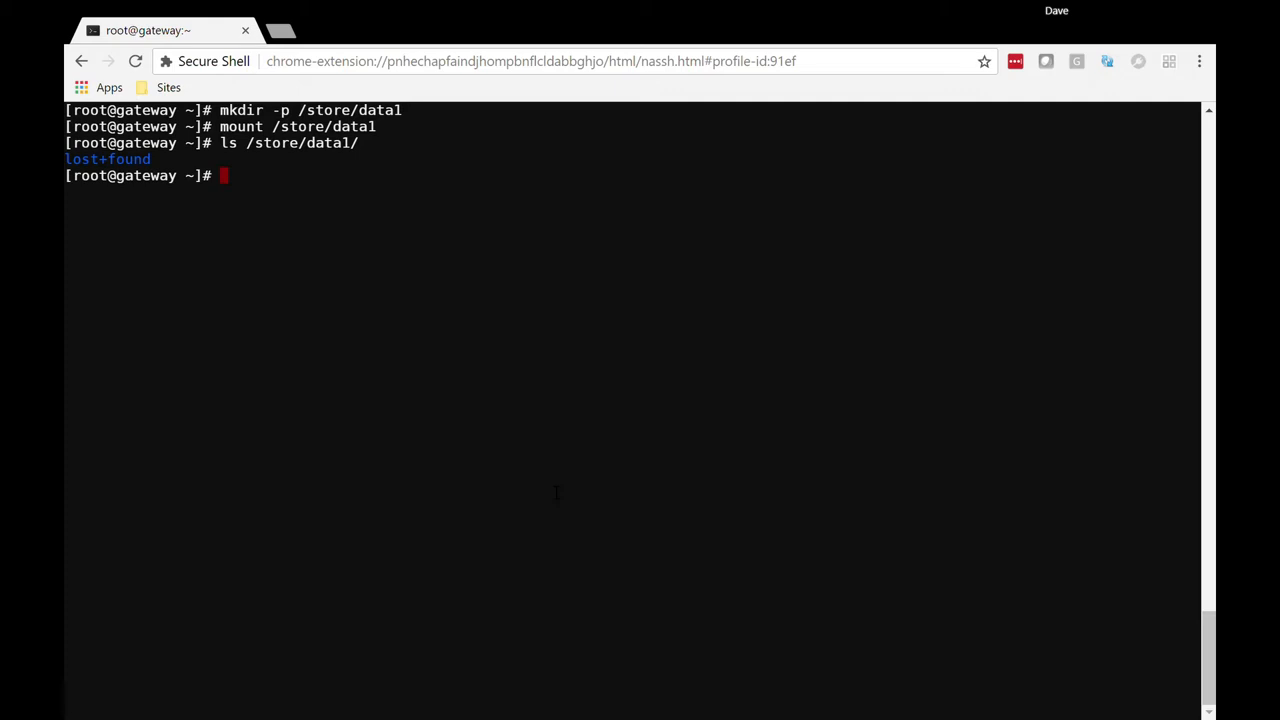
pyautogui.write('df -')
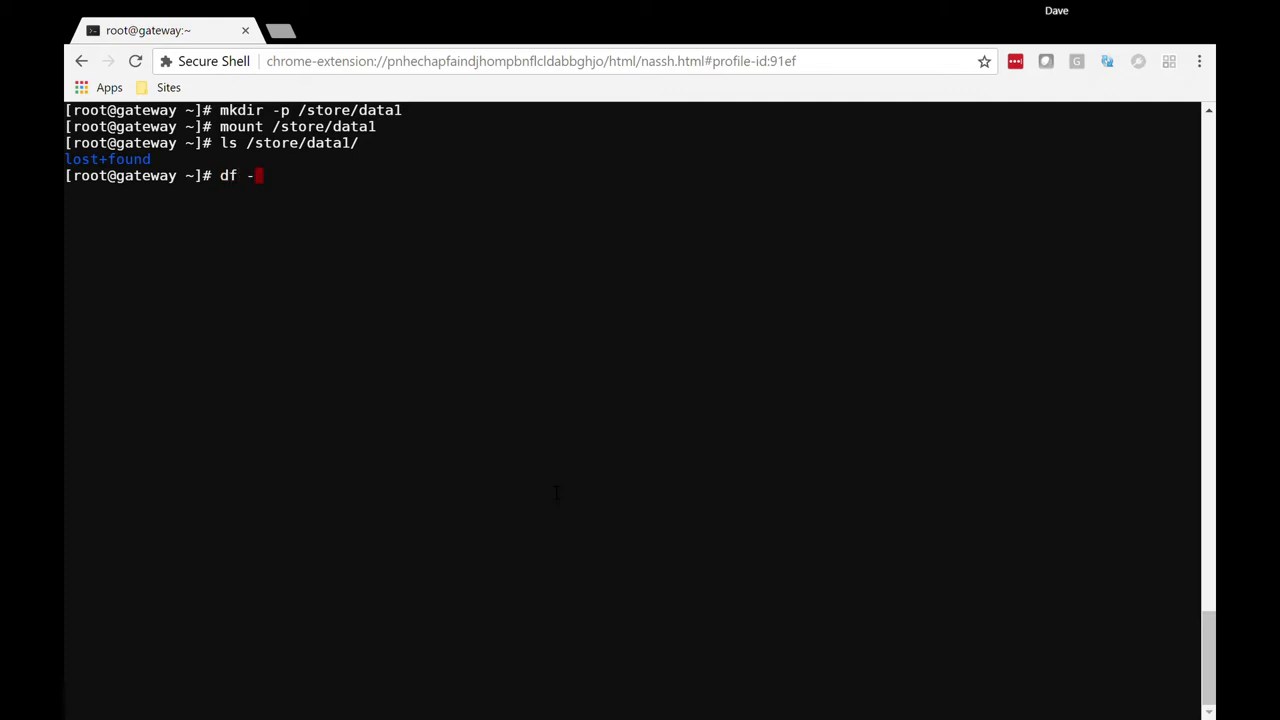
pyautogui.write('h')
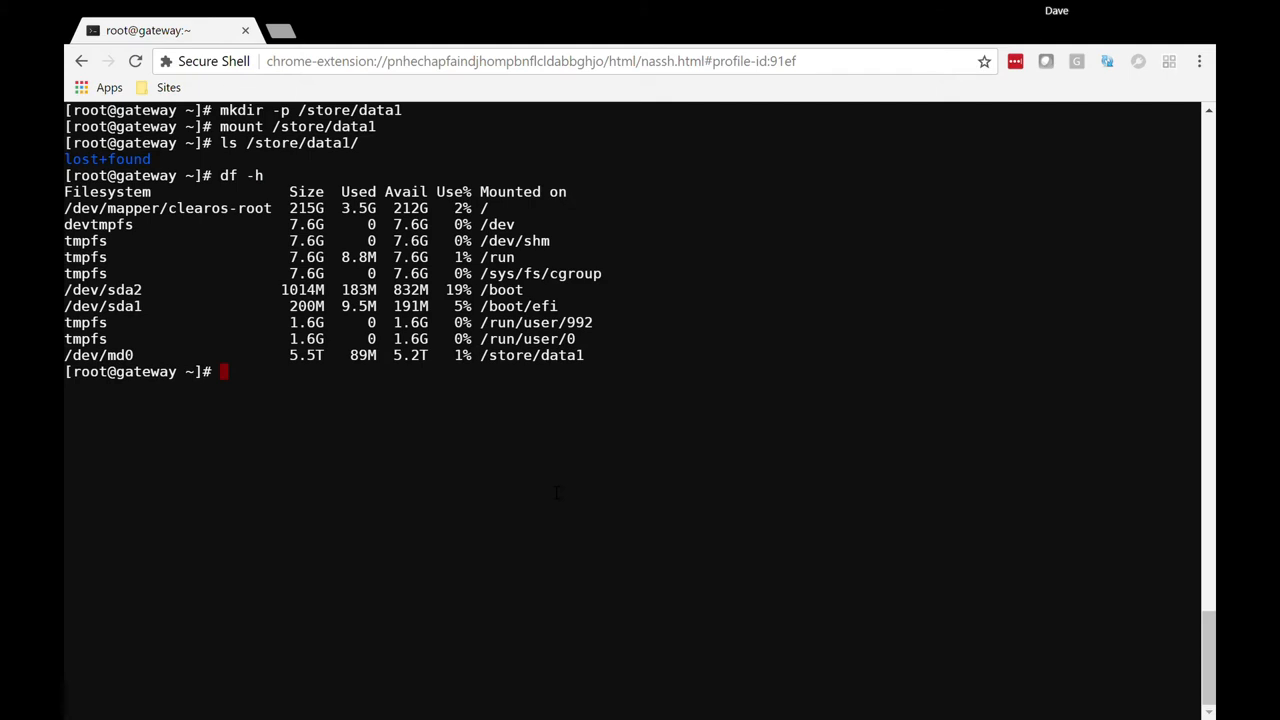
pyautogui.write('df -h')
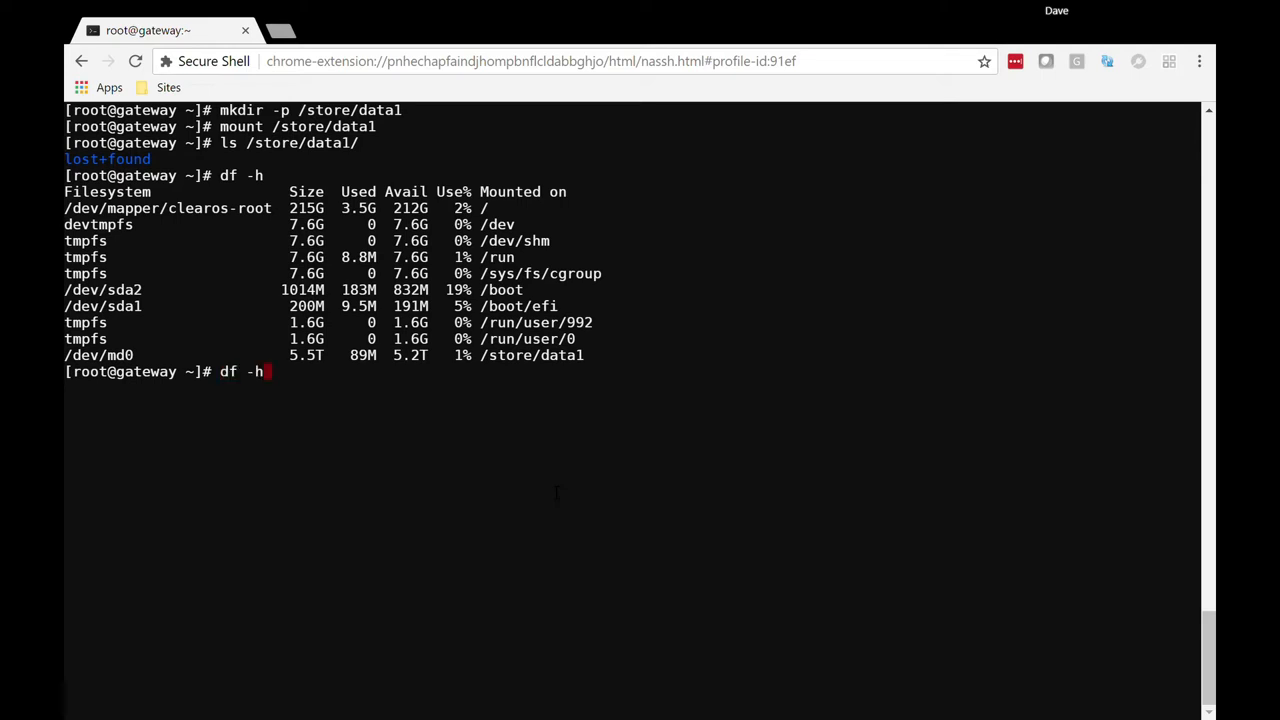